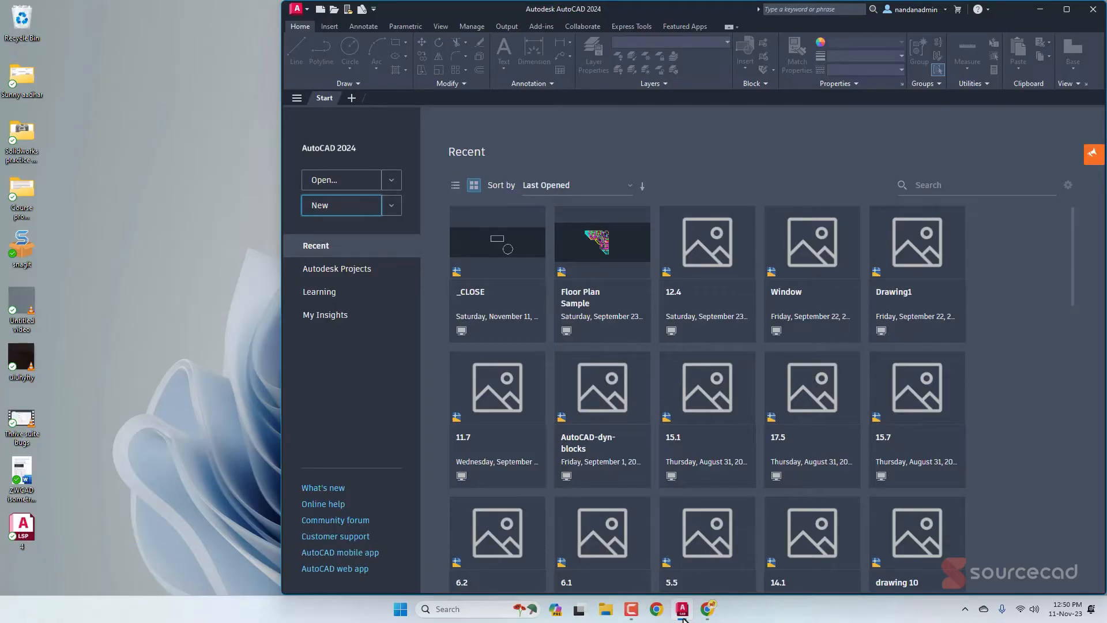
mouse_move(707, 608)
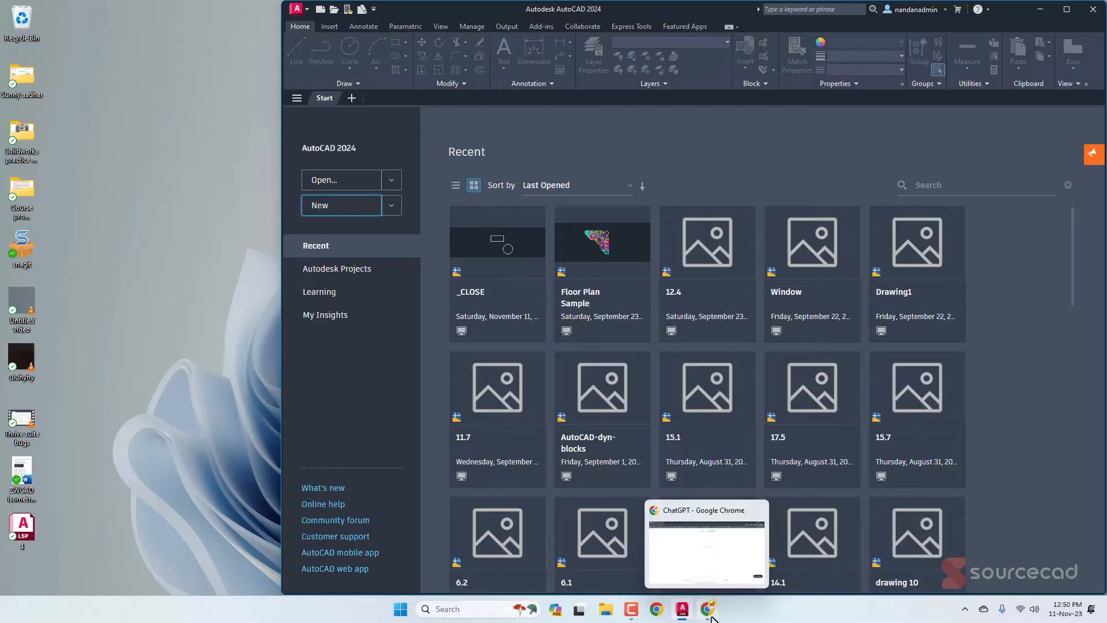
Step: Bring the ChatGPT browser window to the front from the taskbar
click(707, 609)
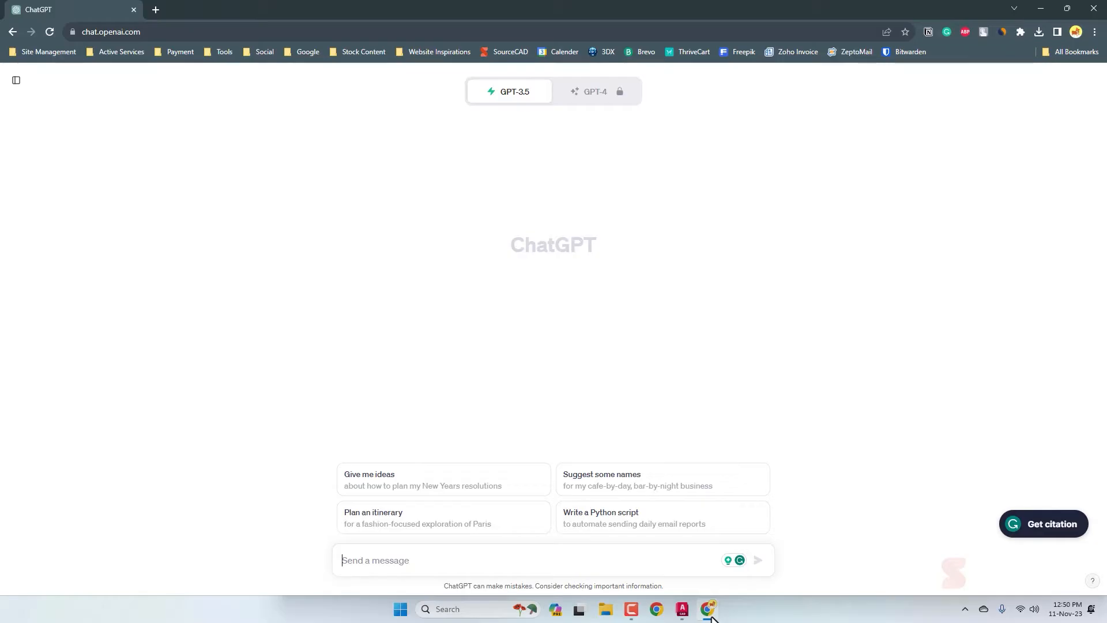
mouse_move(609, 279)
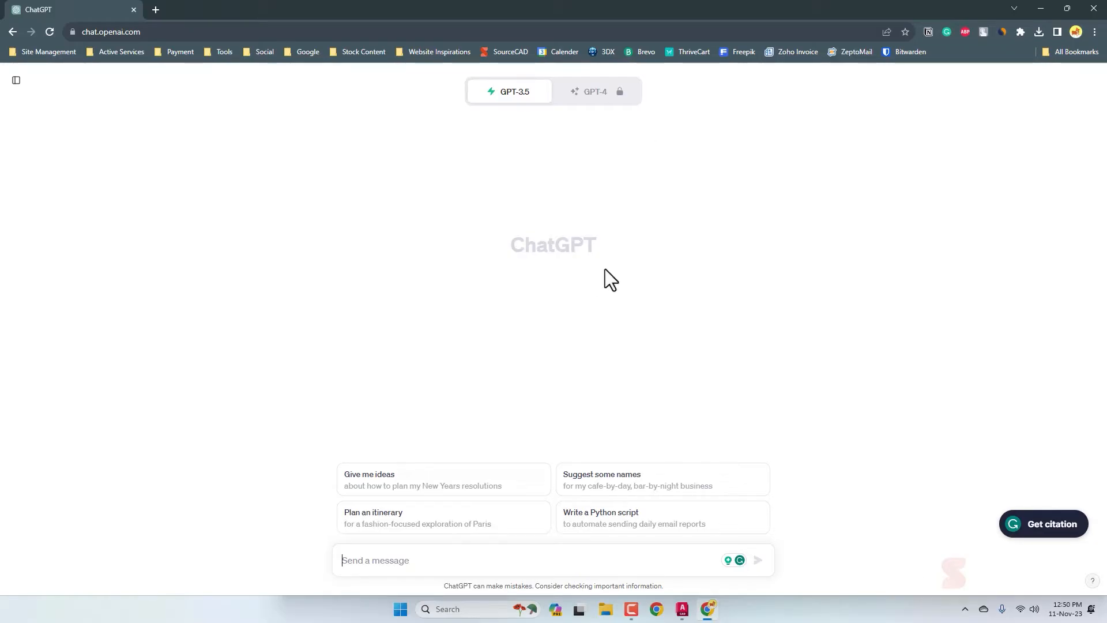
mouse_move(746, 306)
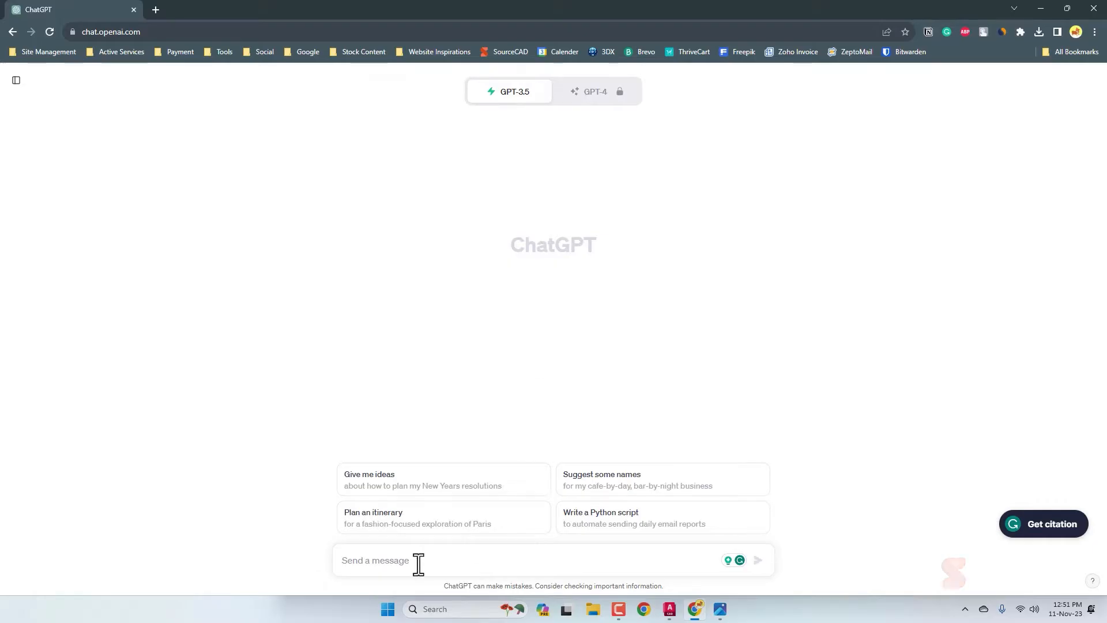
Step: Send ChatGPT a request for a LISP function prompting three points to draw a parallelogram
text(create a four sided polygon using LISP)
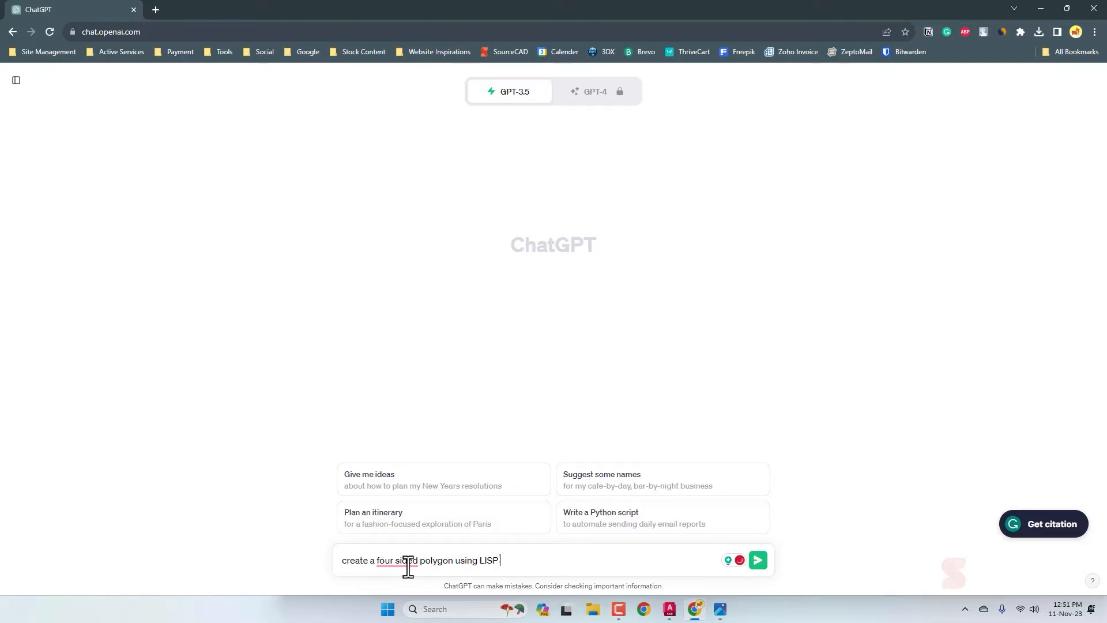
text(where the user is)
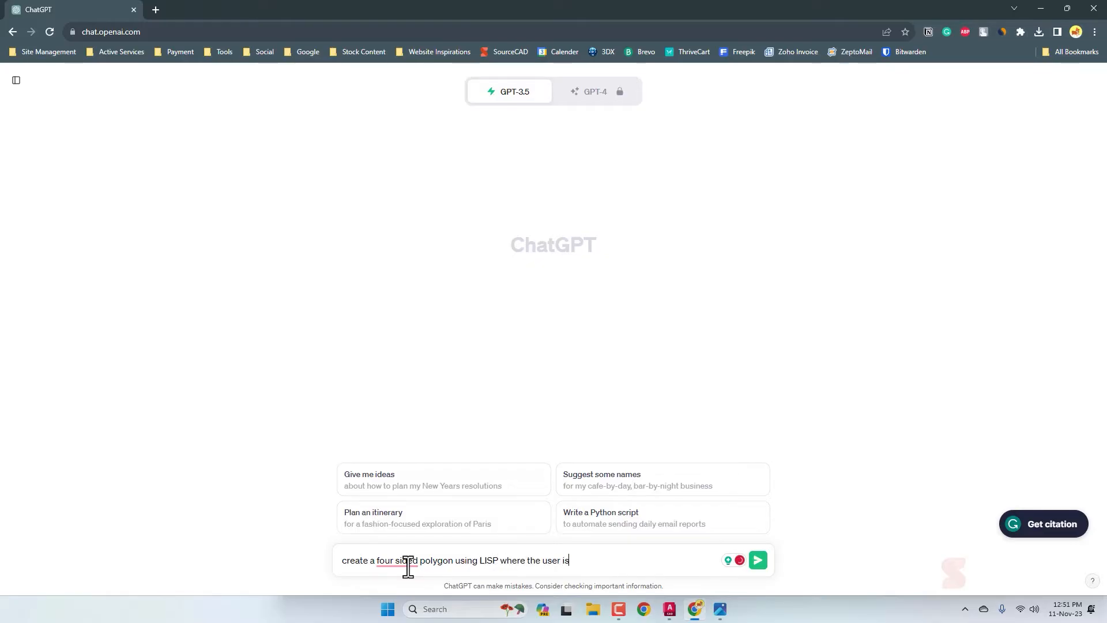
text(promp)
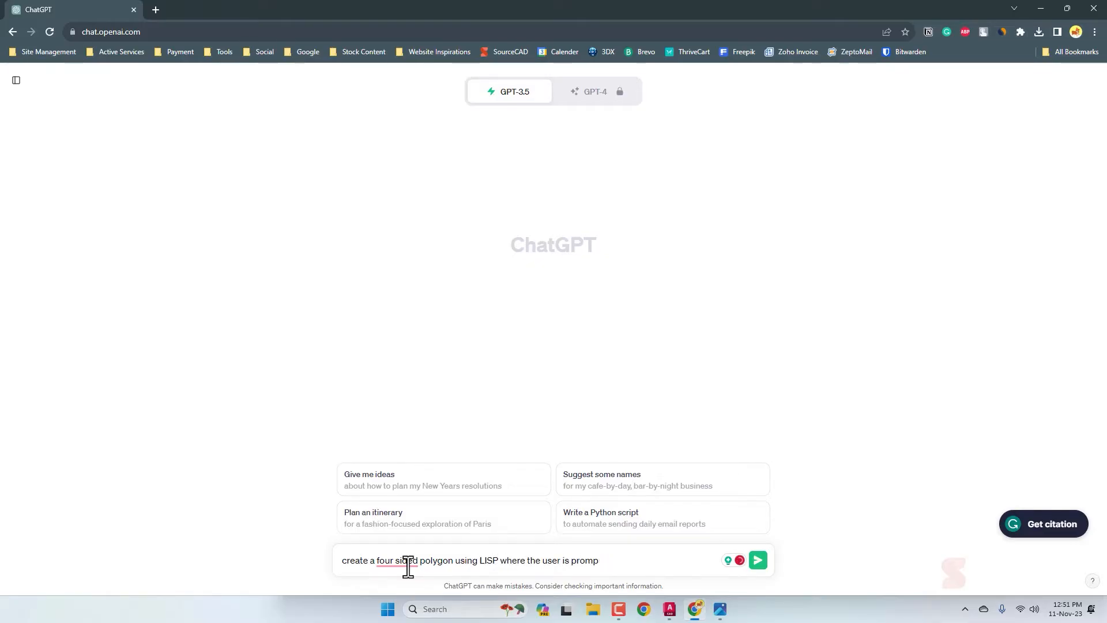
text(ted)
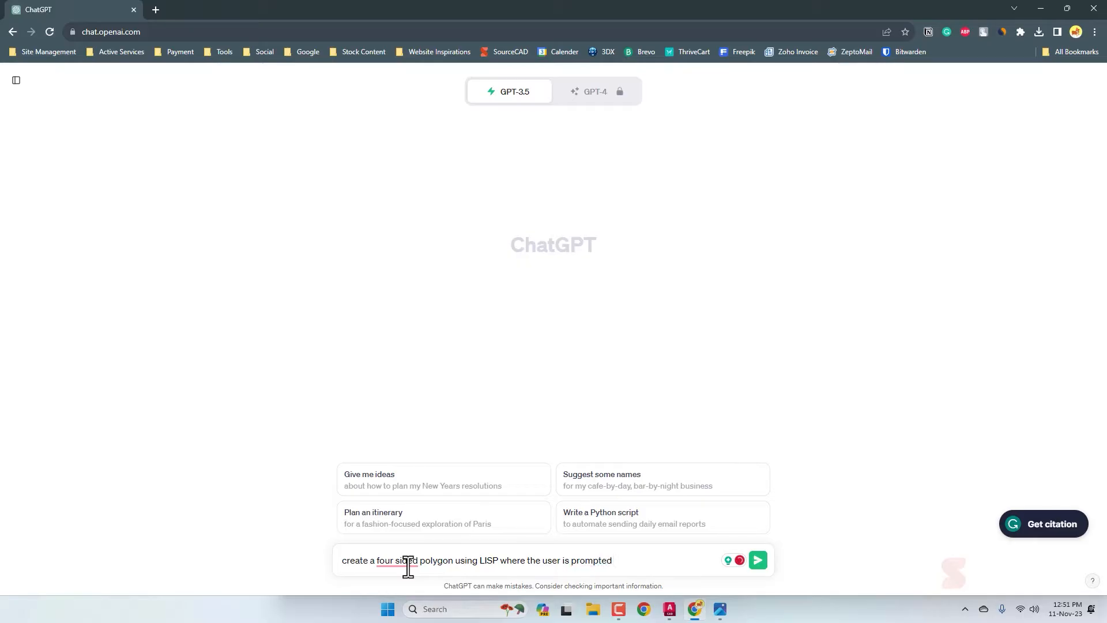
text(to provide the first three points)
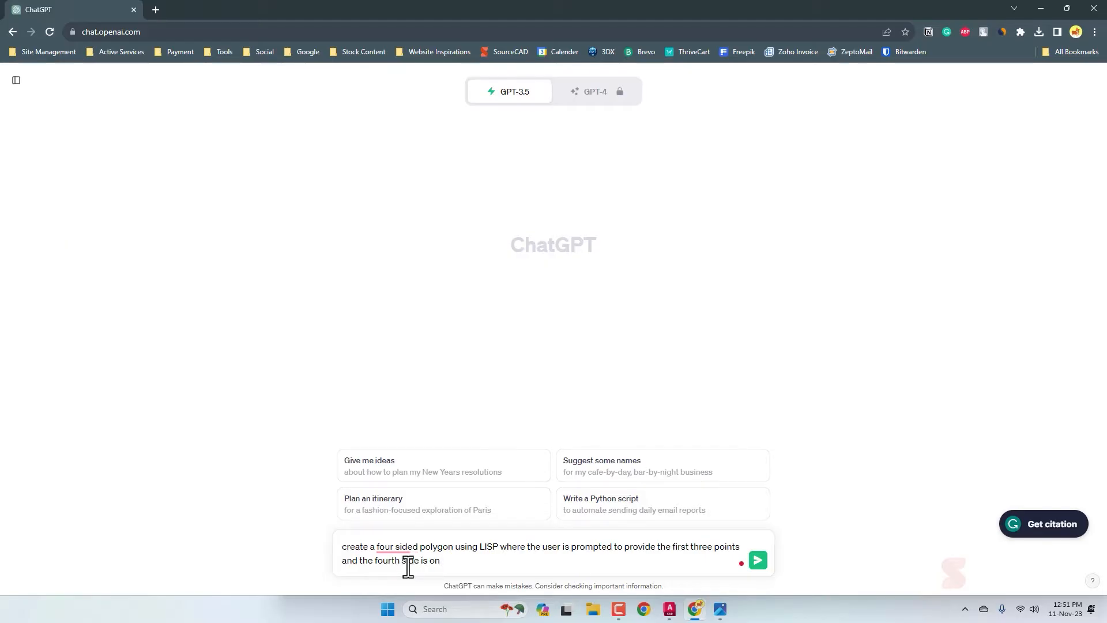
text(the side)
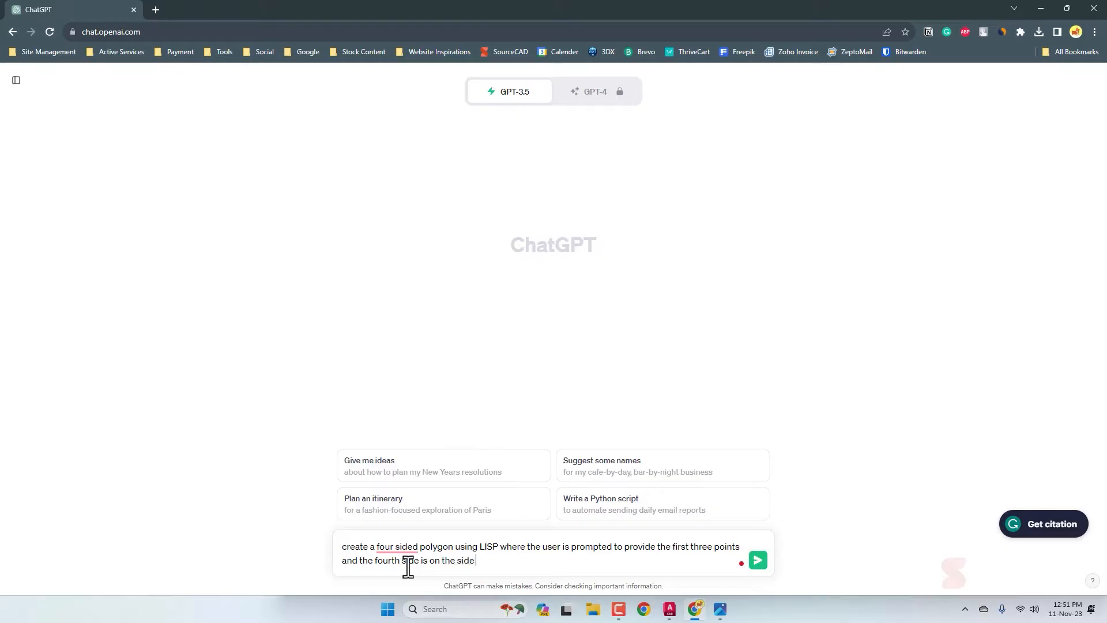
text(of the first)
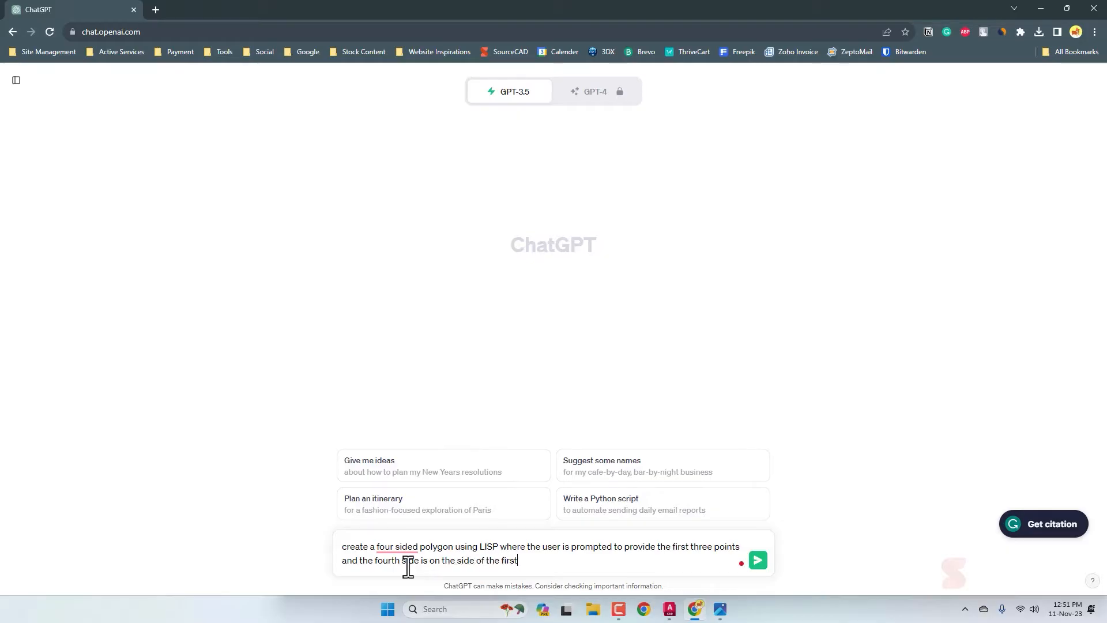
text(point so)
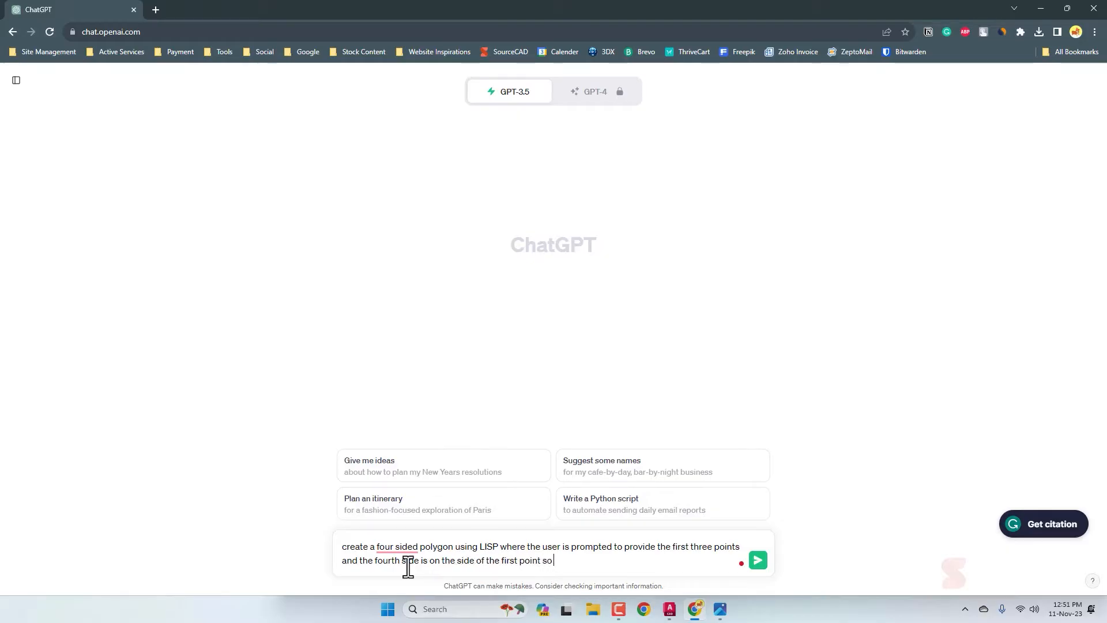
text(that the fina)
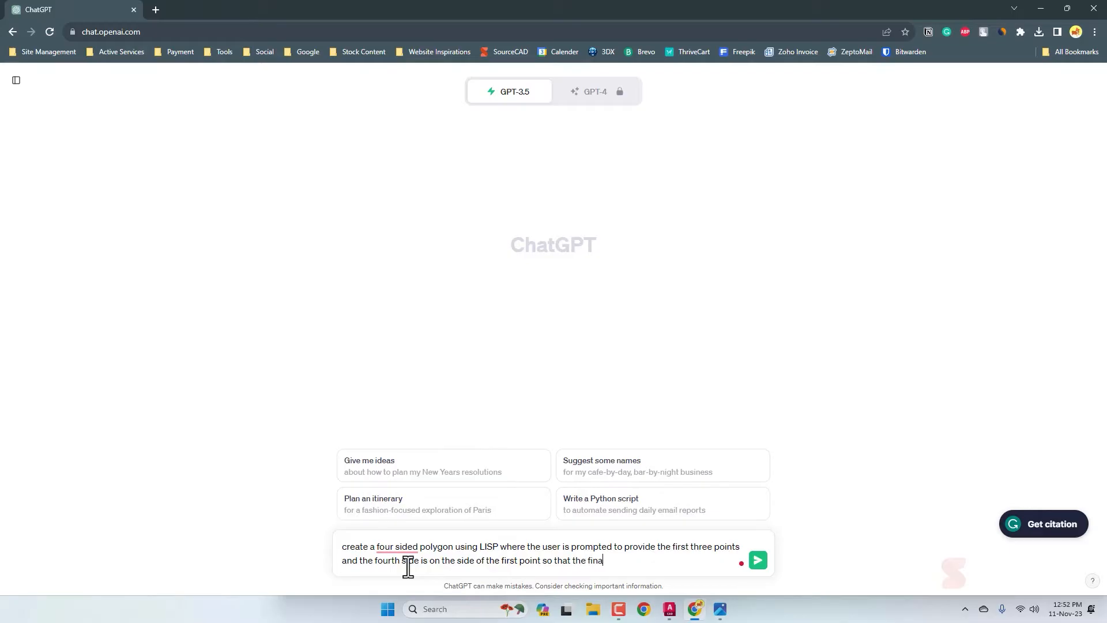
text(shape makes a)
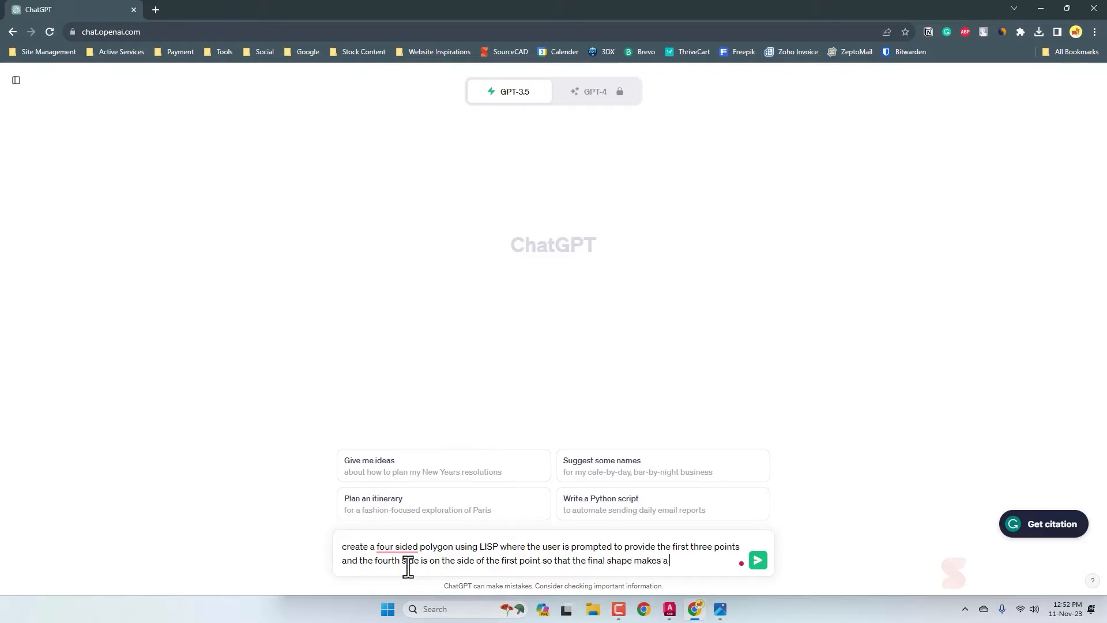
text(paralle)
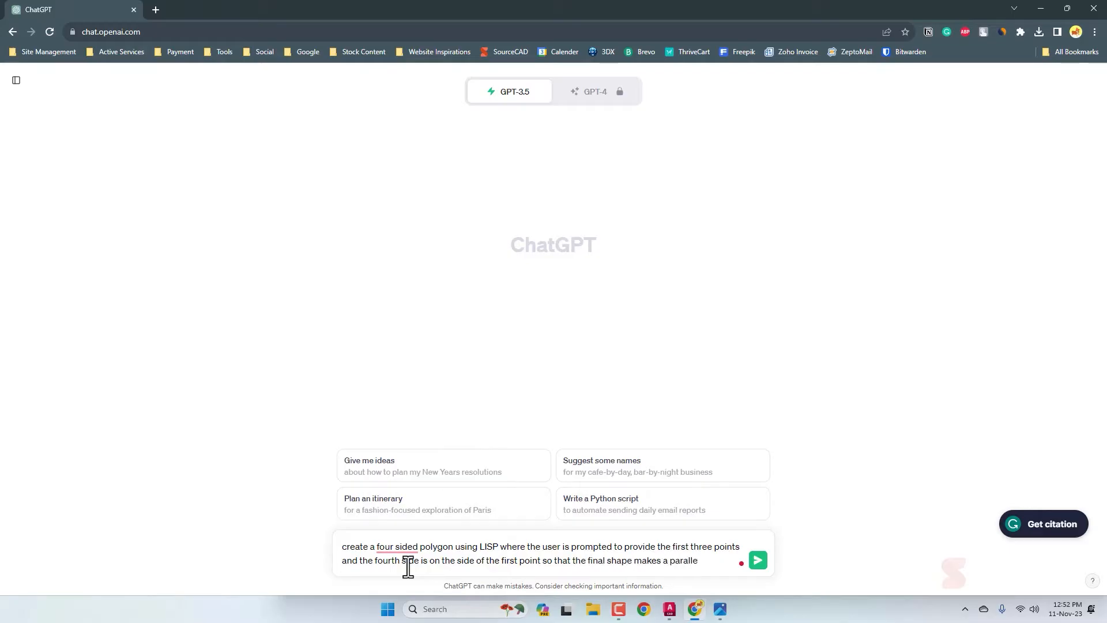
text(logram)
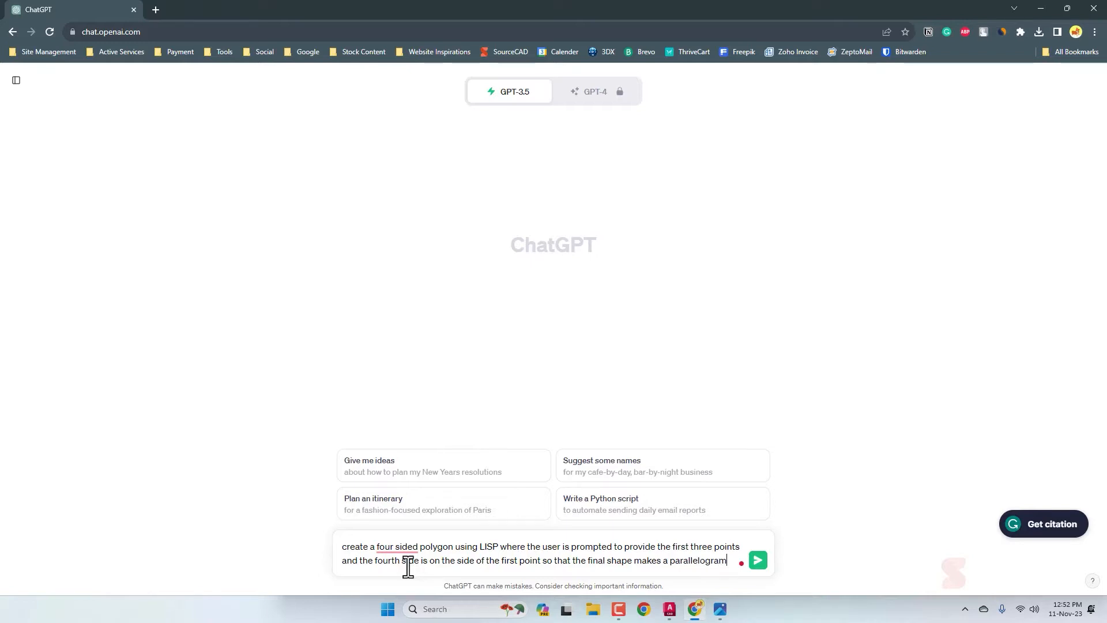
click(757, 561)
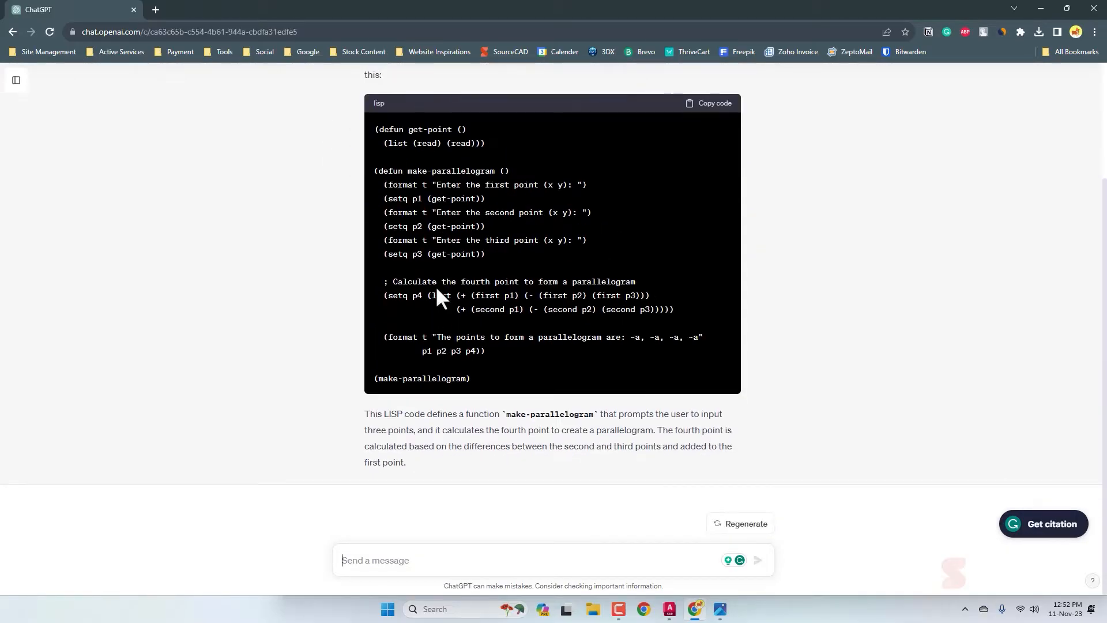
Step: Copy the parallelogram LISP code and save it from Notepad to the Desktop as a.lsp
click(713, 102)
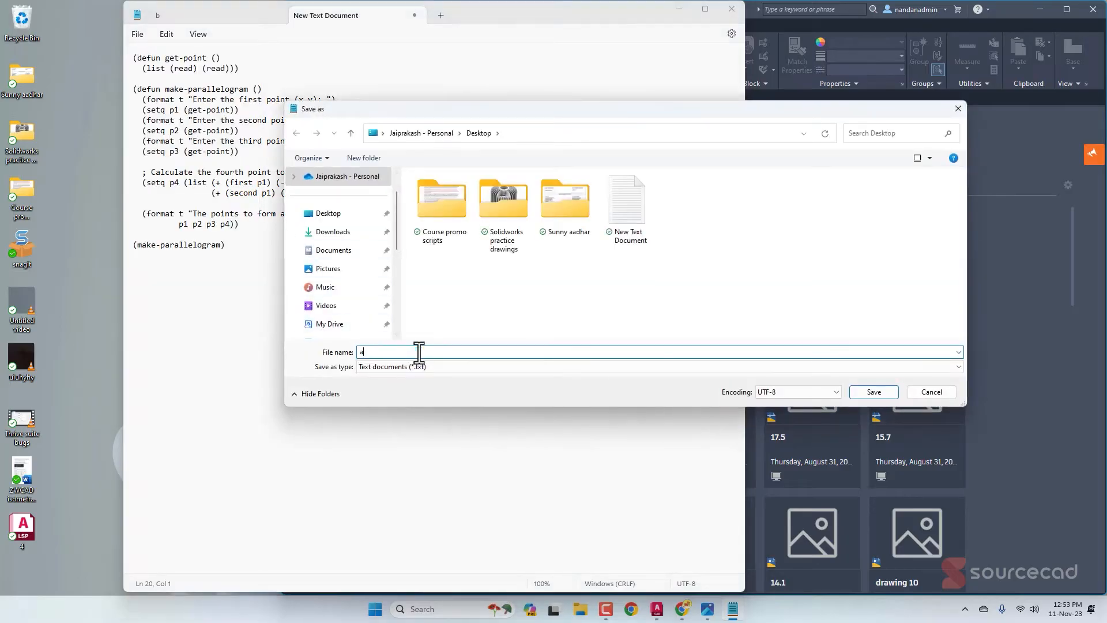
text(.lsp)
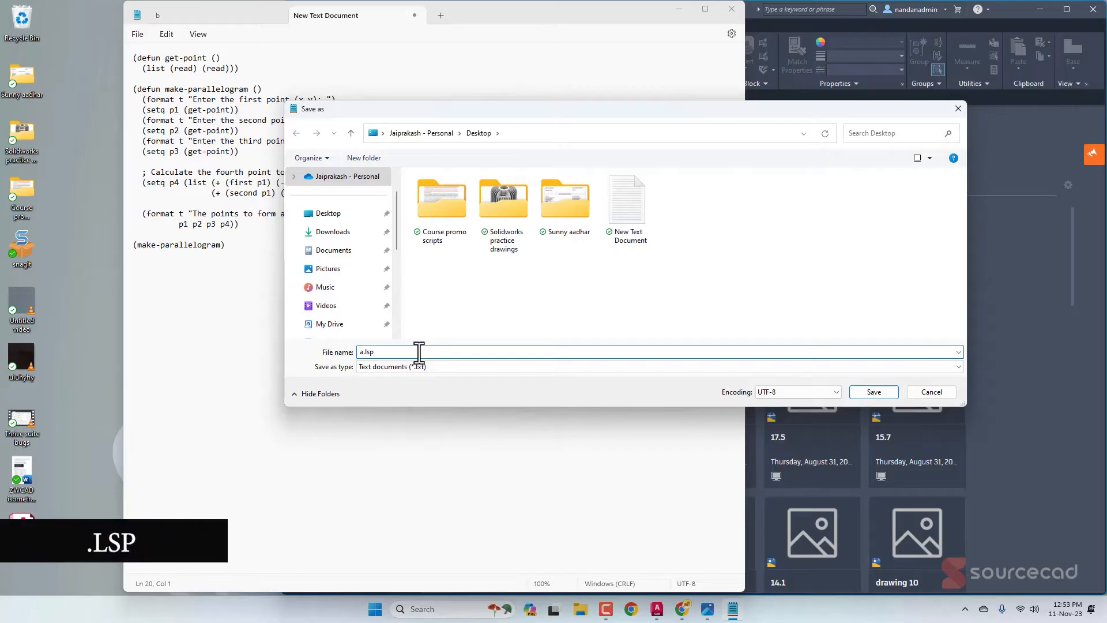
click(873, 392)
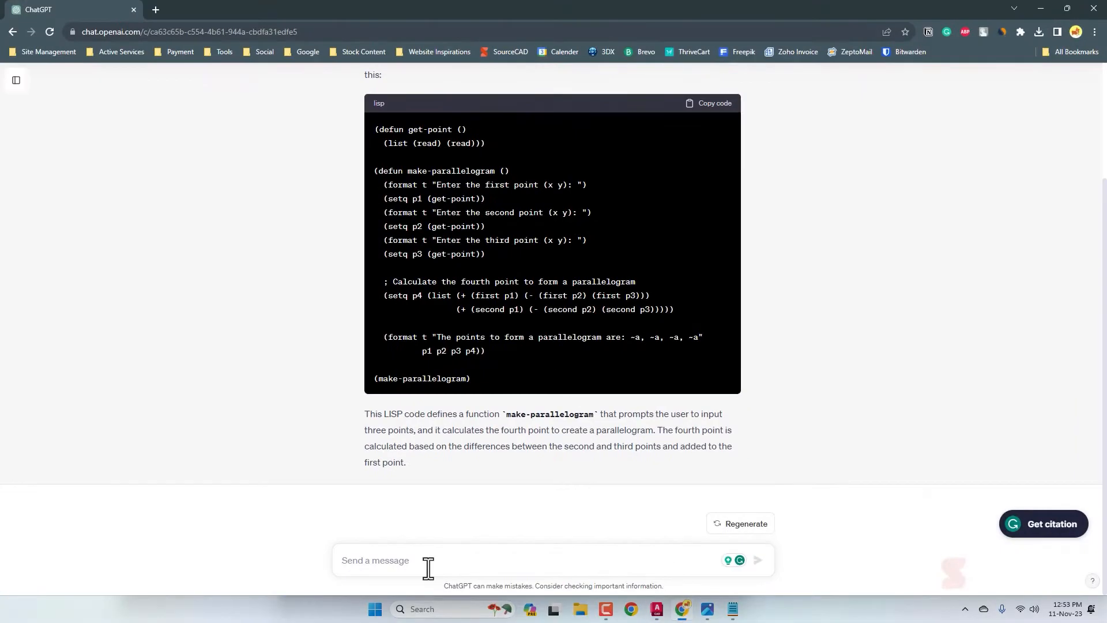
Step: Report the error to ChatGPT, copy its AutoLISP MakeParallelogram script and return to Notepad
text(its showing error the lisp is for autoc)
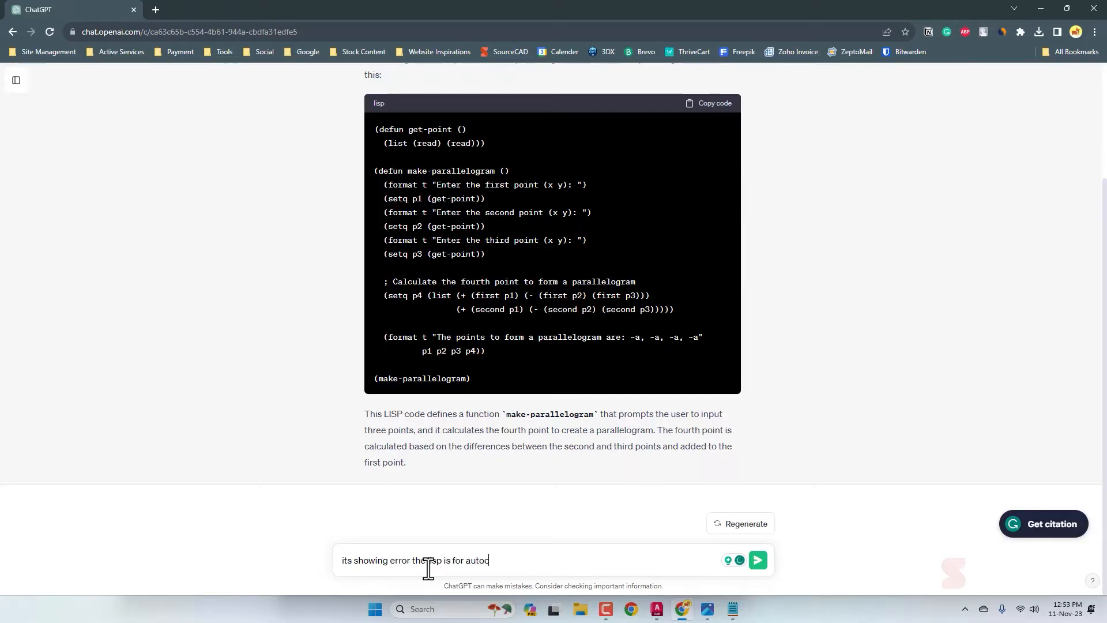
click(756, 560)
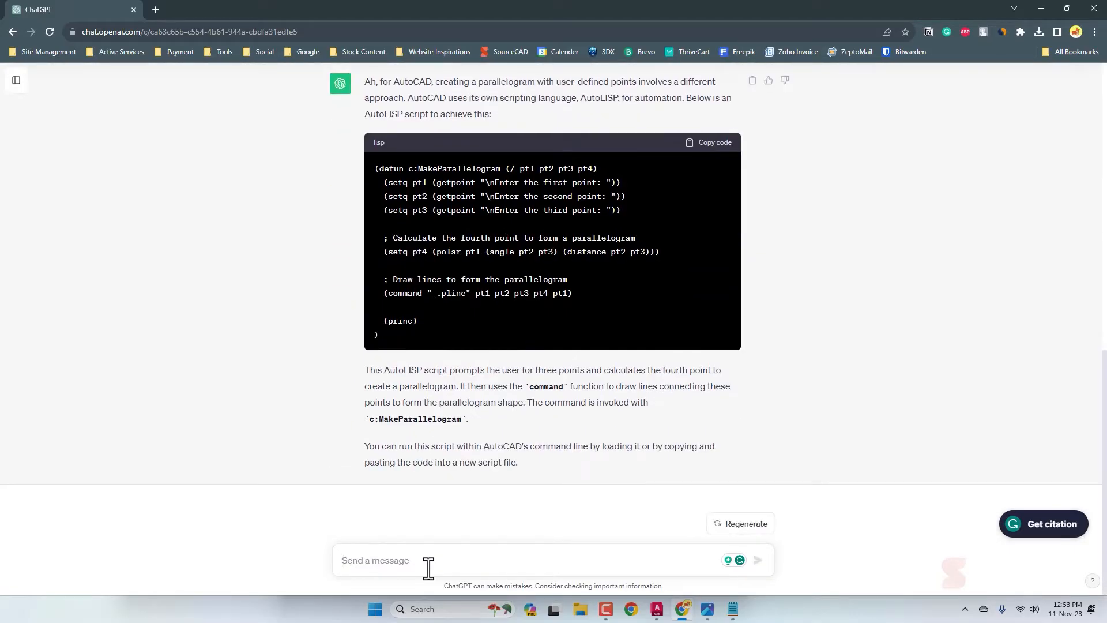
click(710, 142)
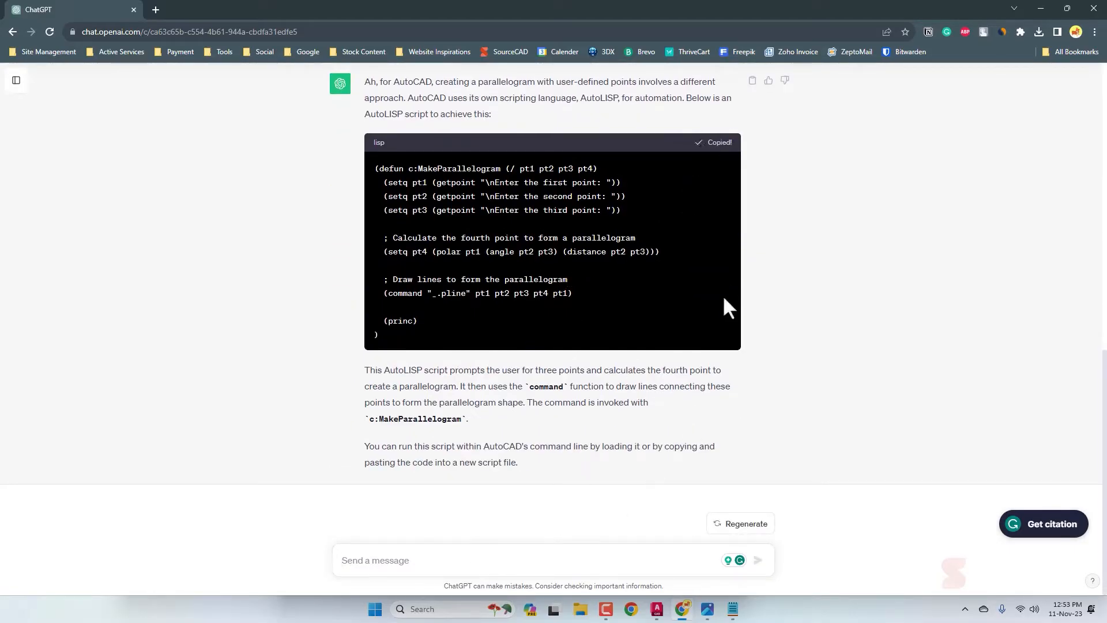
click(139, 33)
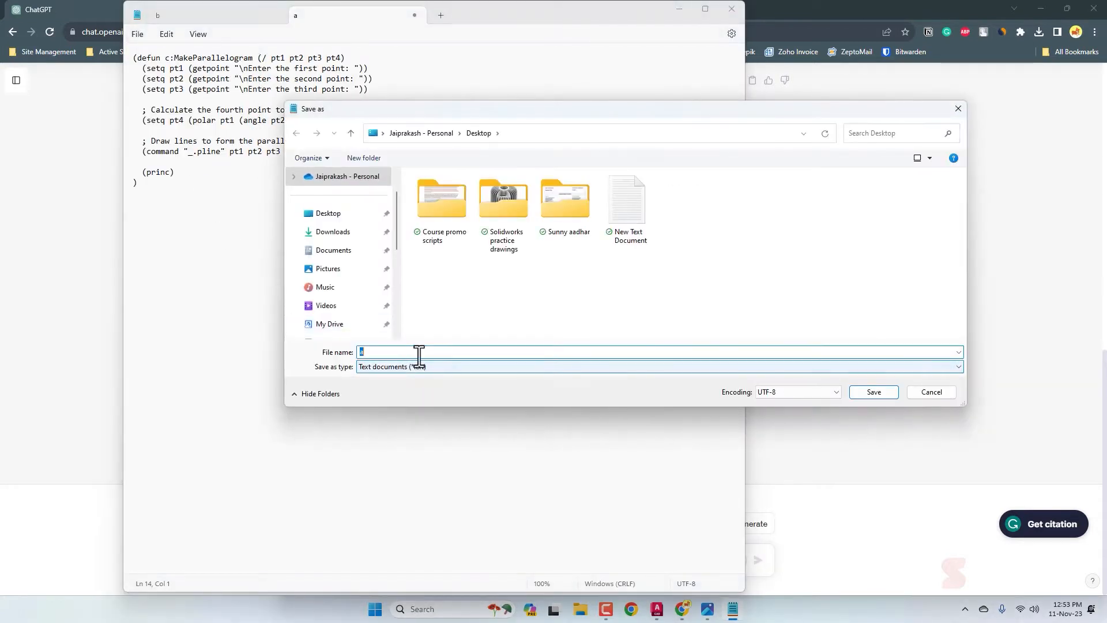
Step: Save the AutoLISP MakeParallelogram script from Notepad to the Desktop as b.lsp
text(.lsp)
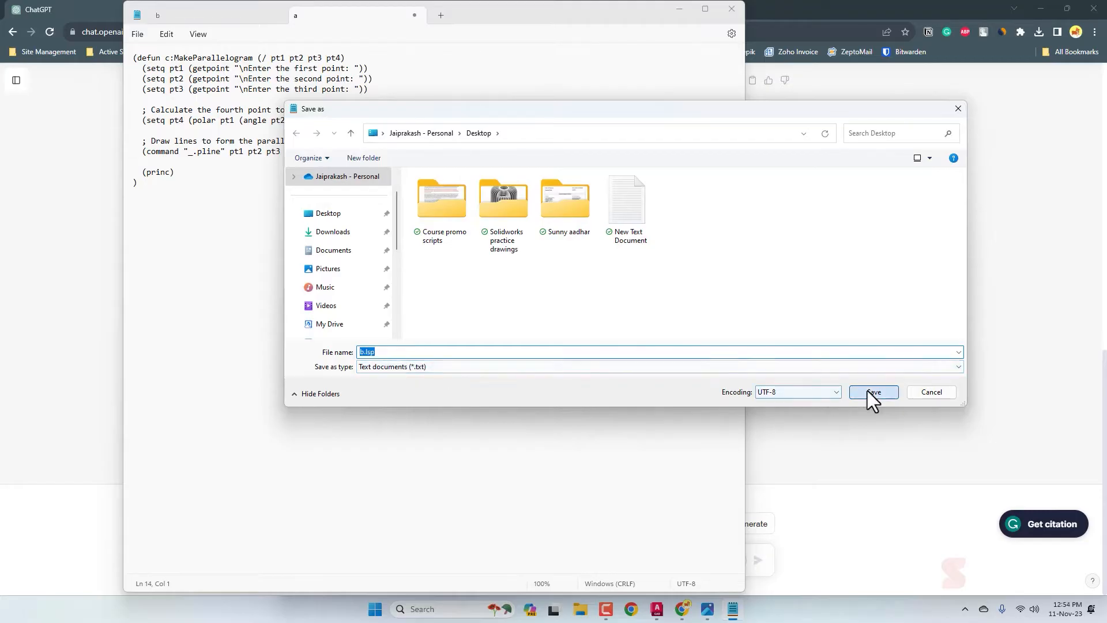
click(873, 392)
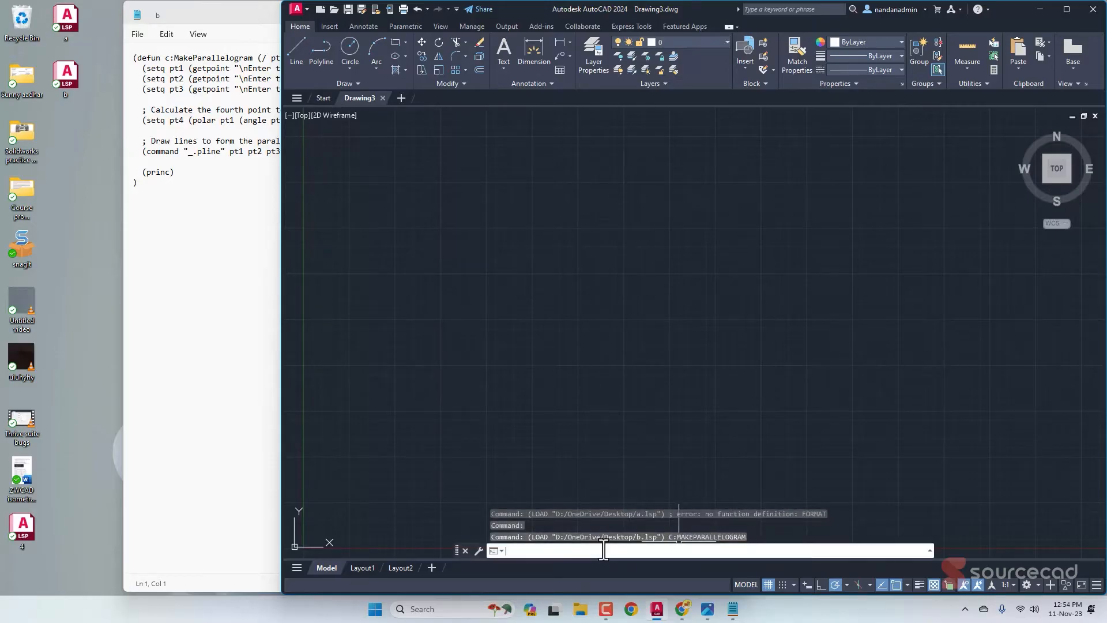
Step: Run MAKEPARALLELOGRAM, pick a first corner, then cancel the unfinished command
text(MAKEPARALLELOGRAM)
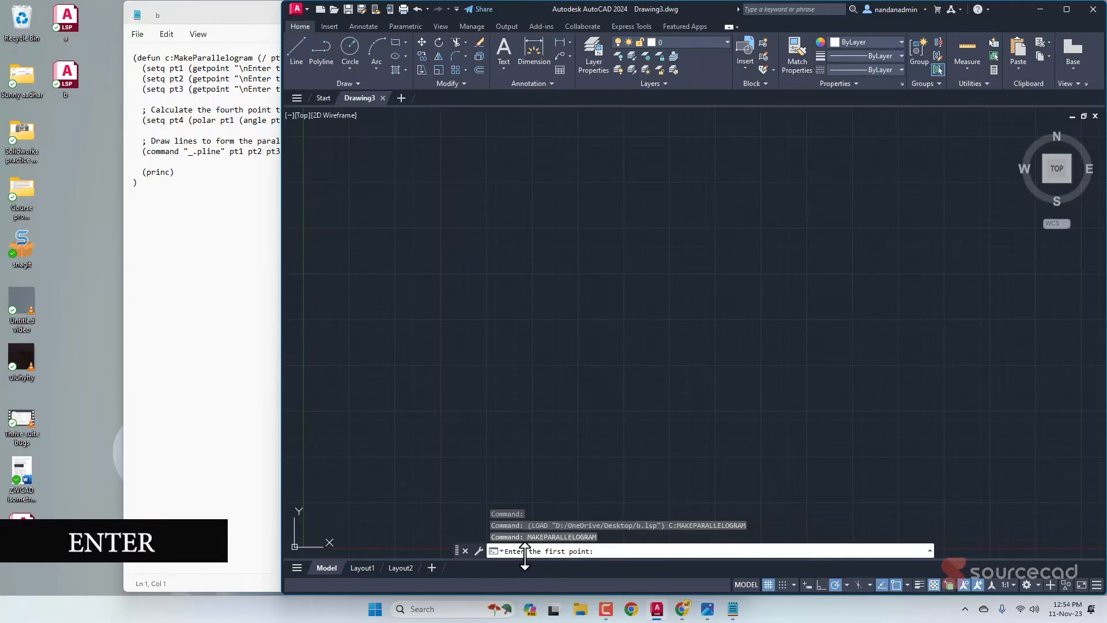
click(808, 318)
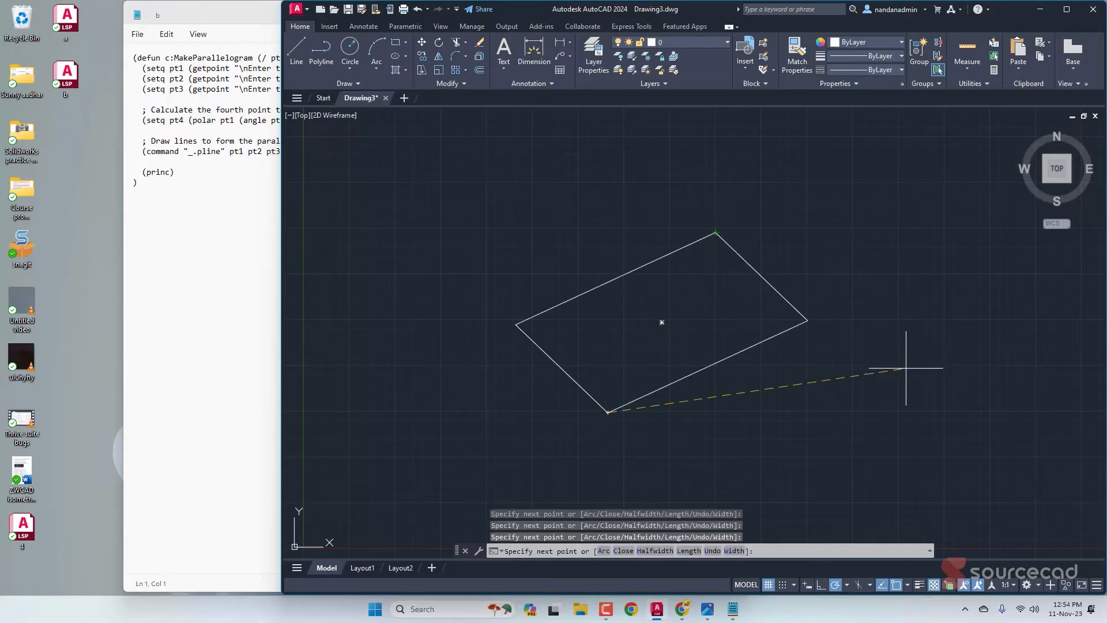
mouse_move(681, 283)
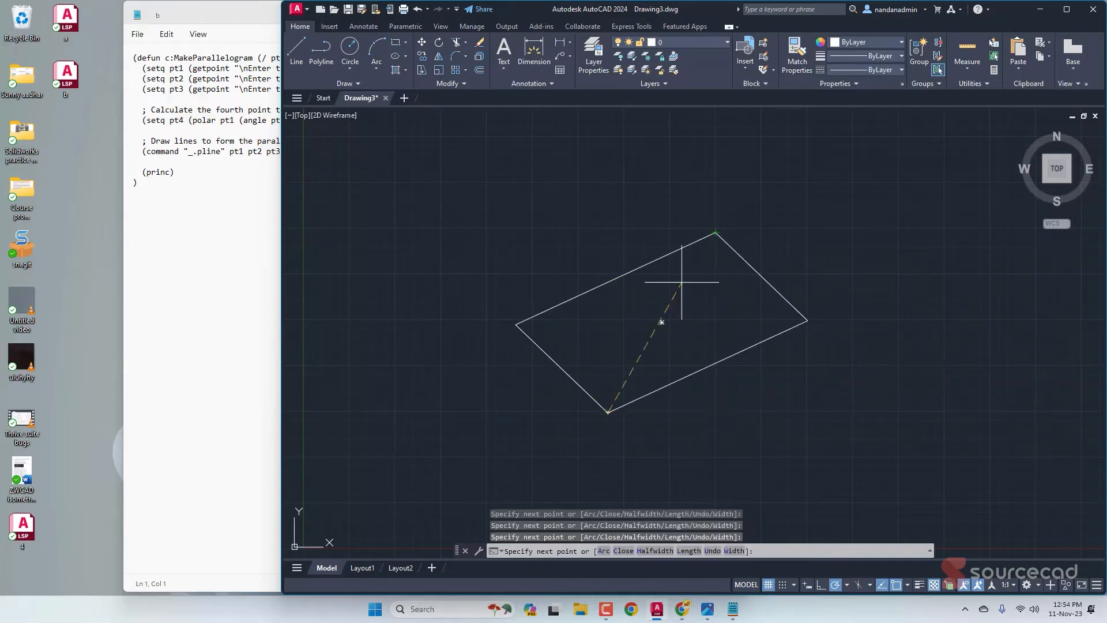
key(Escape)
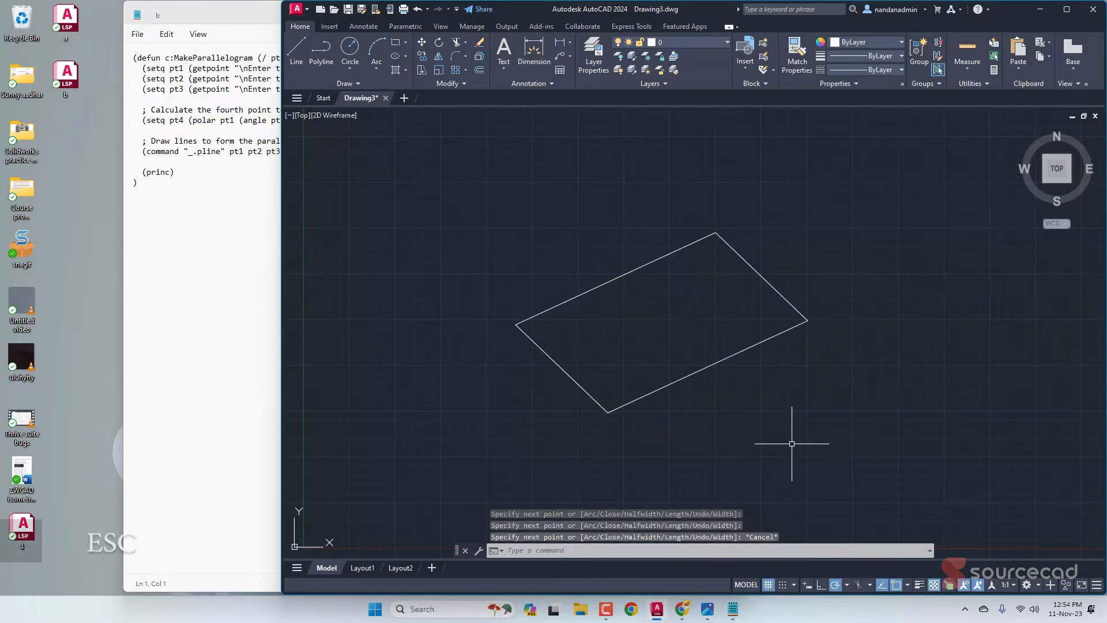
key(Escape)
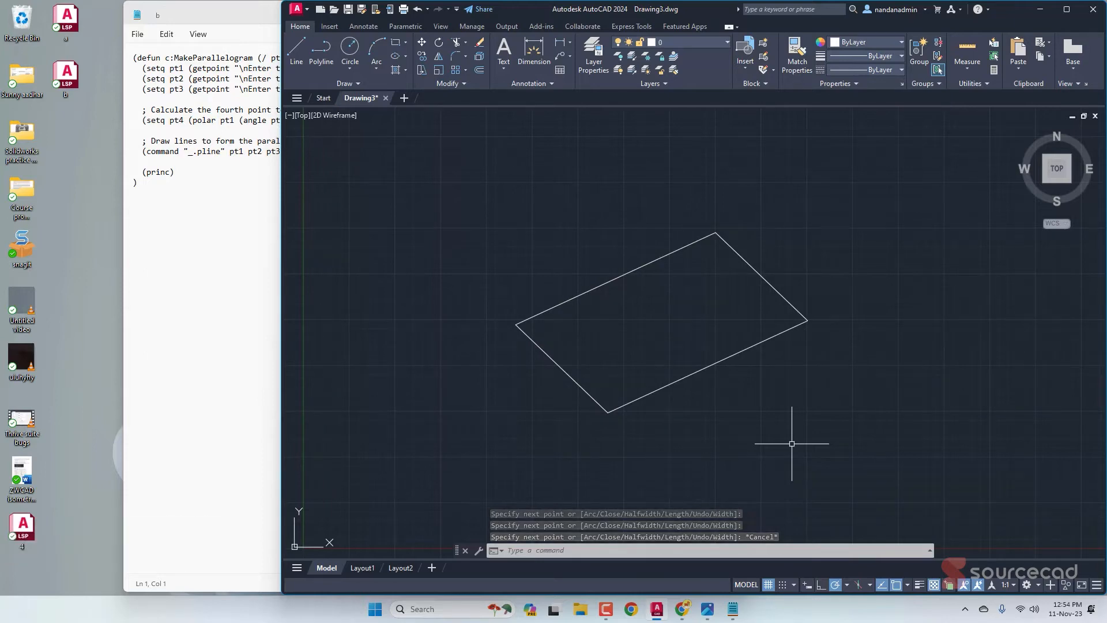
Step: Run MAKEPARALLELOGRAM again to draw a second parallelogram beside the first
text(MAKEPARALLELOGRAM)
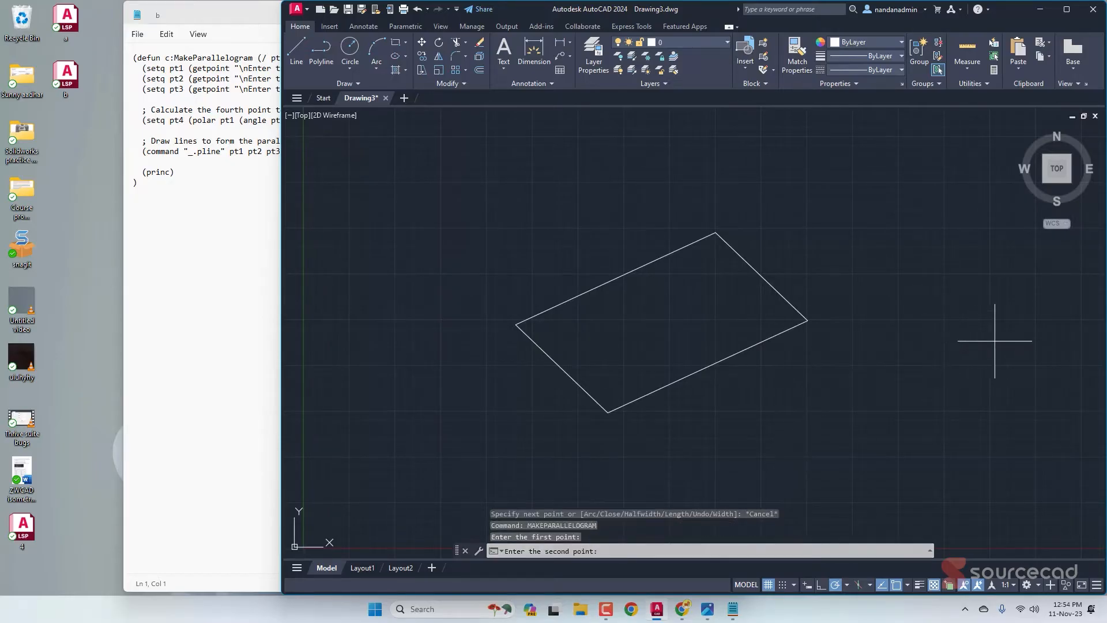
click(978, 245)
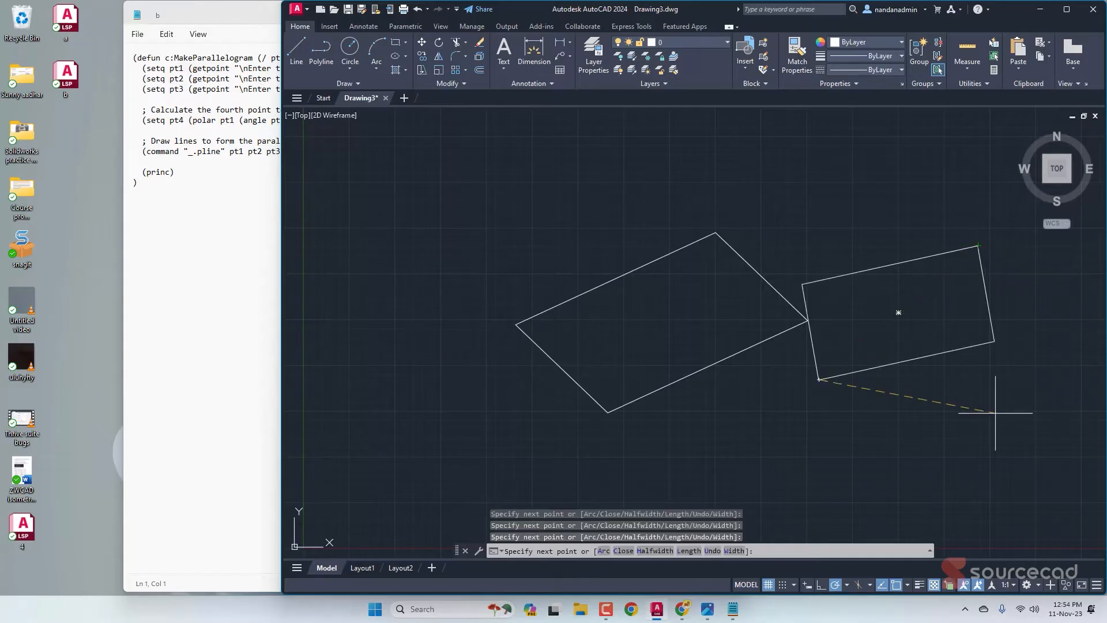
key(Escape)
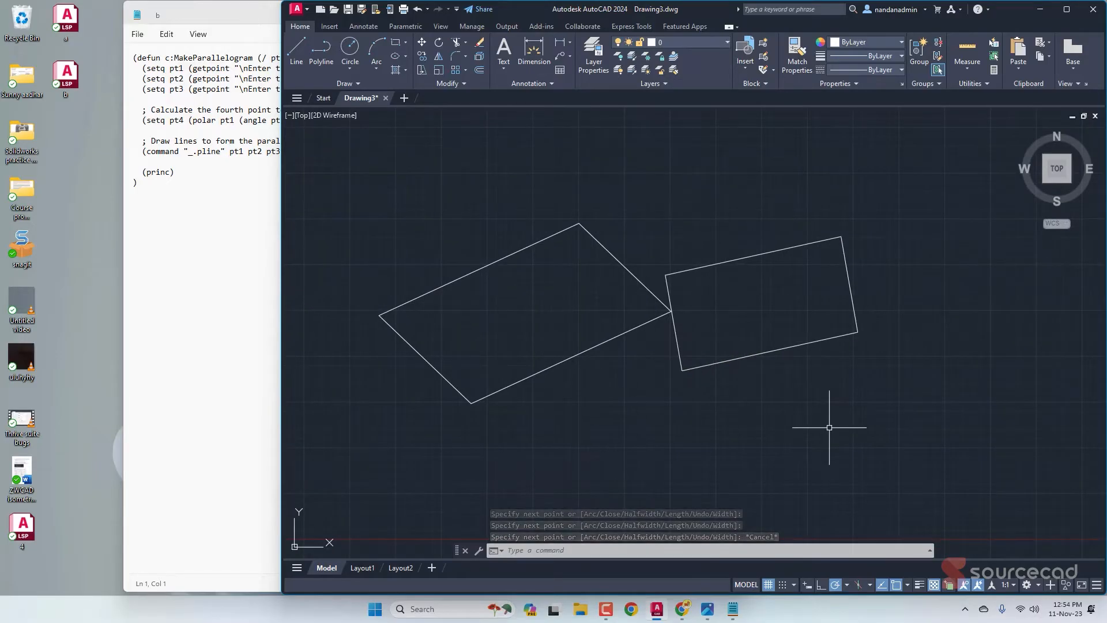
key(Escape)
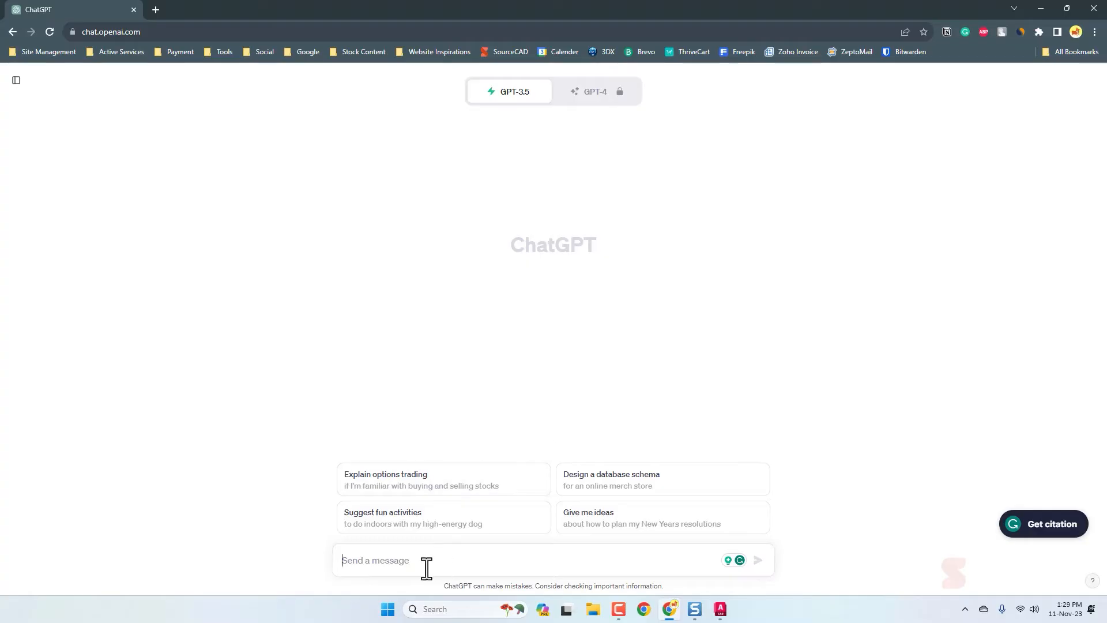
Step: Send ChatGPT a request for an AutoCAD macro that audits, purges, saves and closes
text(Cr)
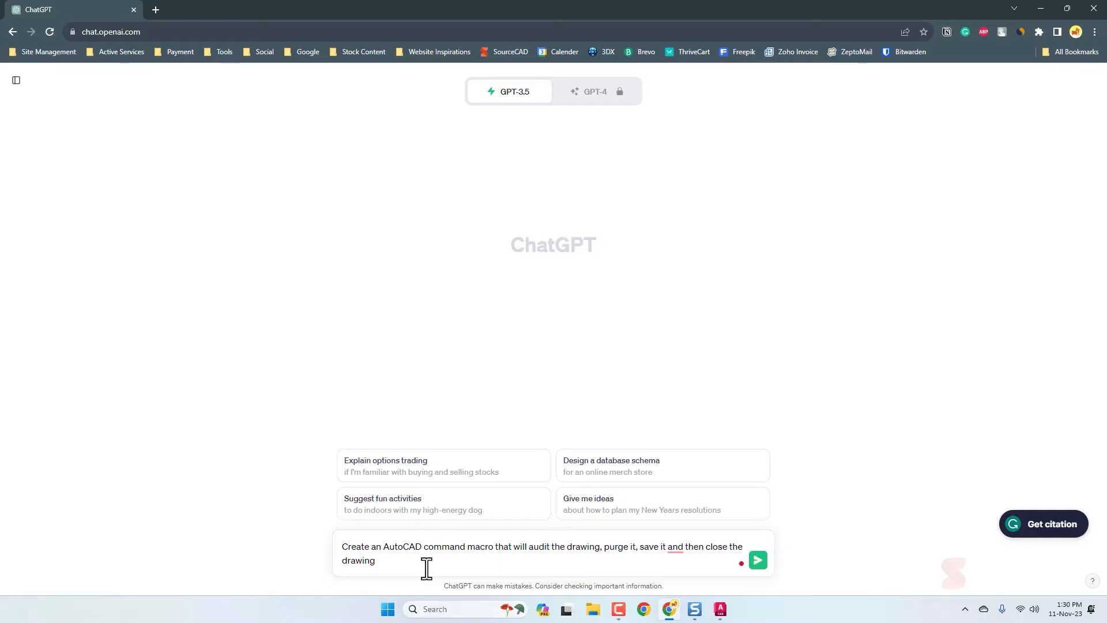
click(757, 561)
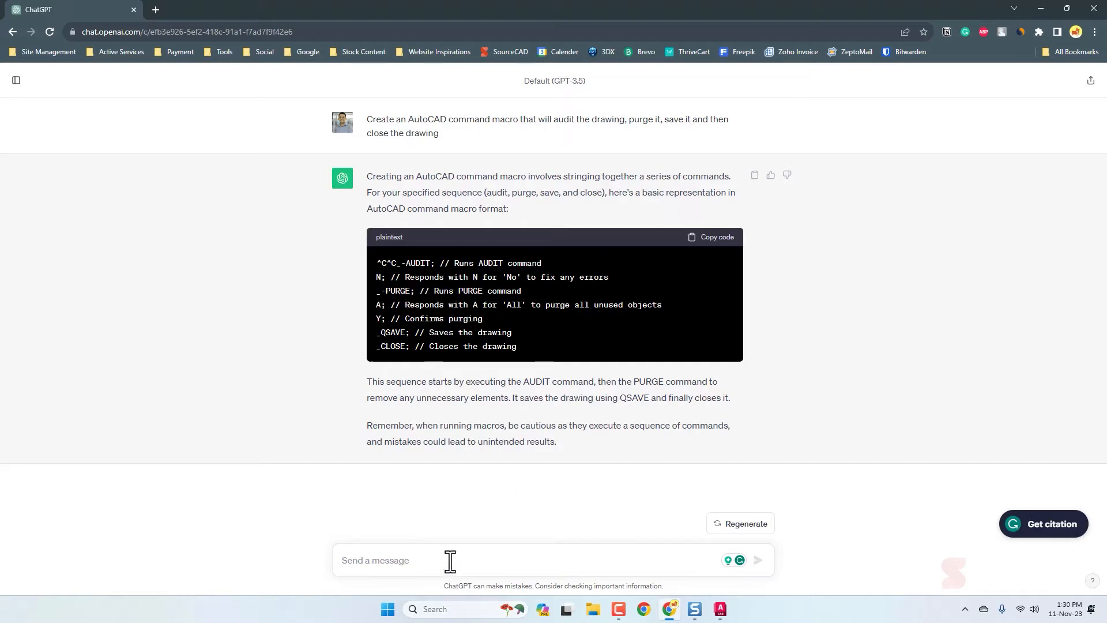
Step: Ask ChatGPT to rewrite the macro in one line and copy the result
text(create)
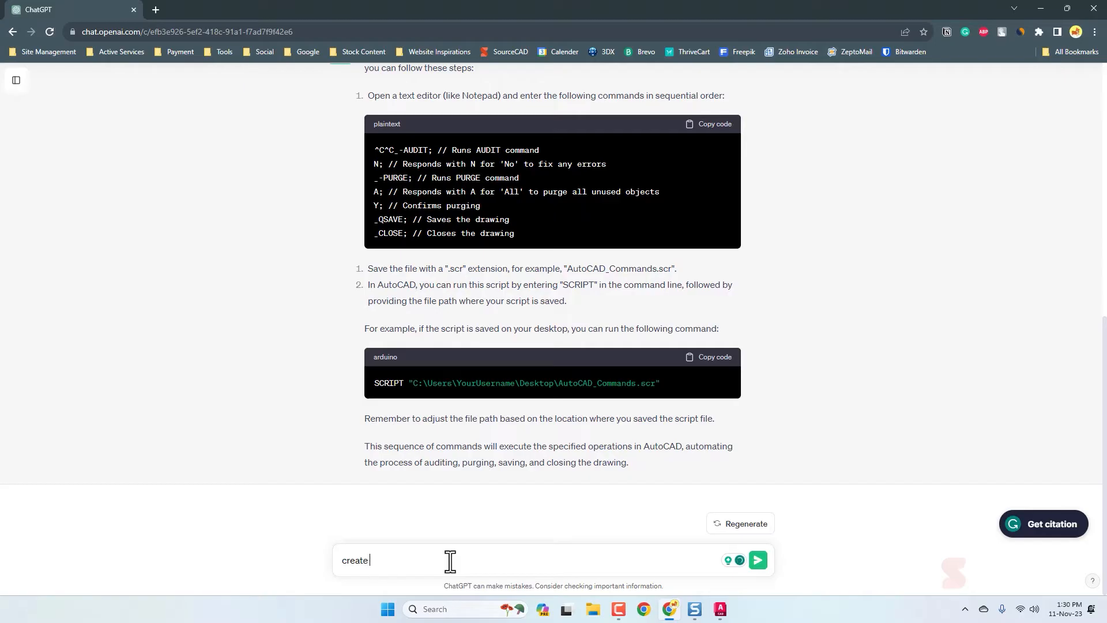
click(758, 560)
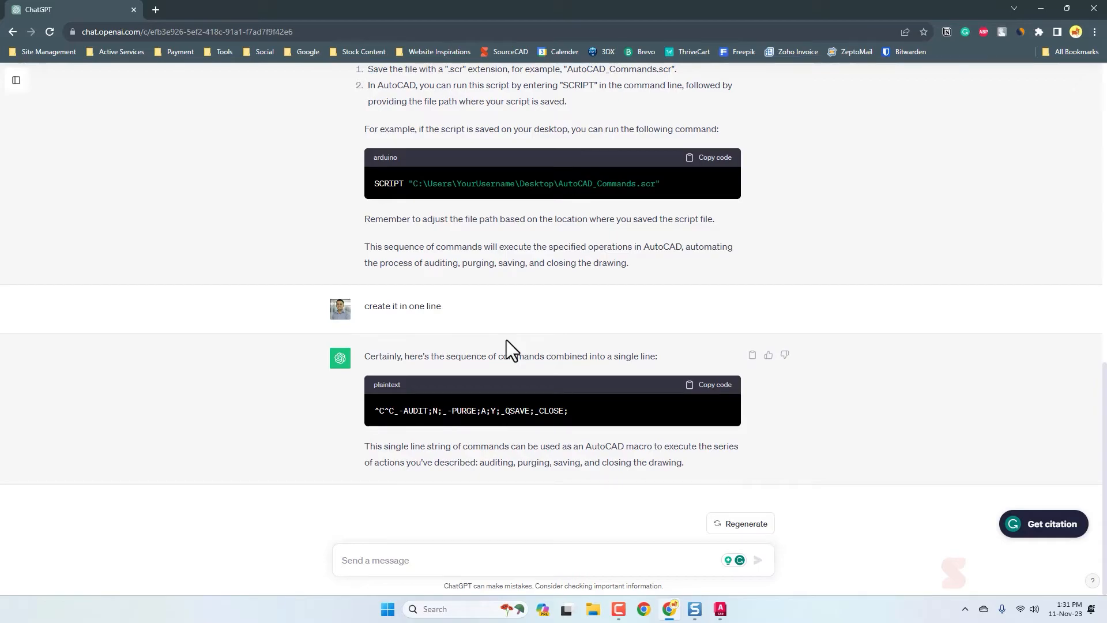
mouse_move(393, 426)
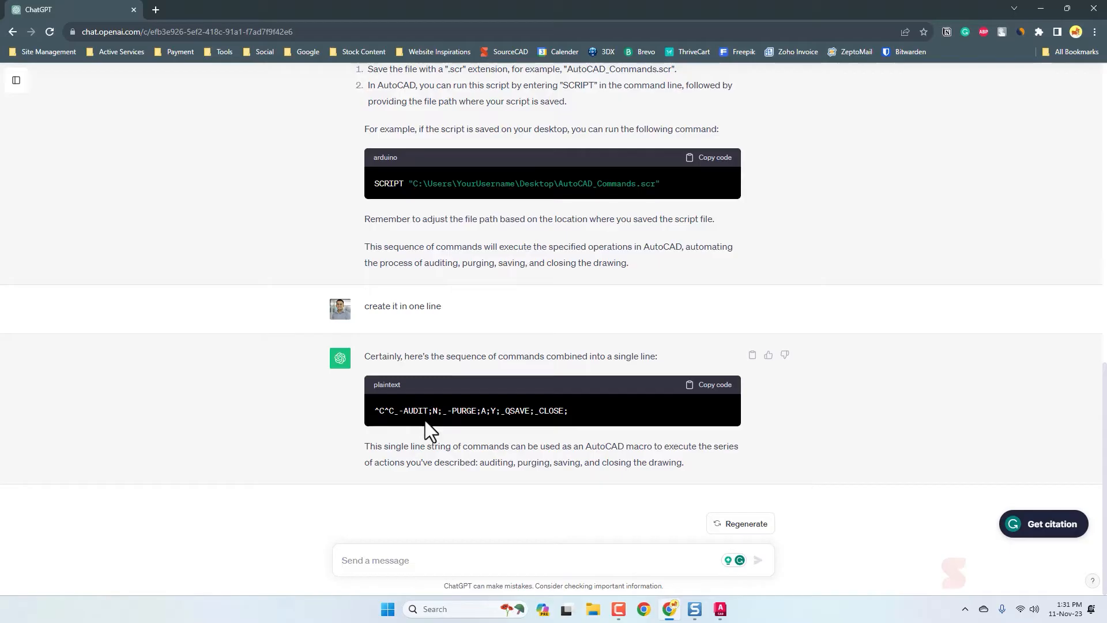
mouse_move(473, 463)
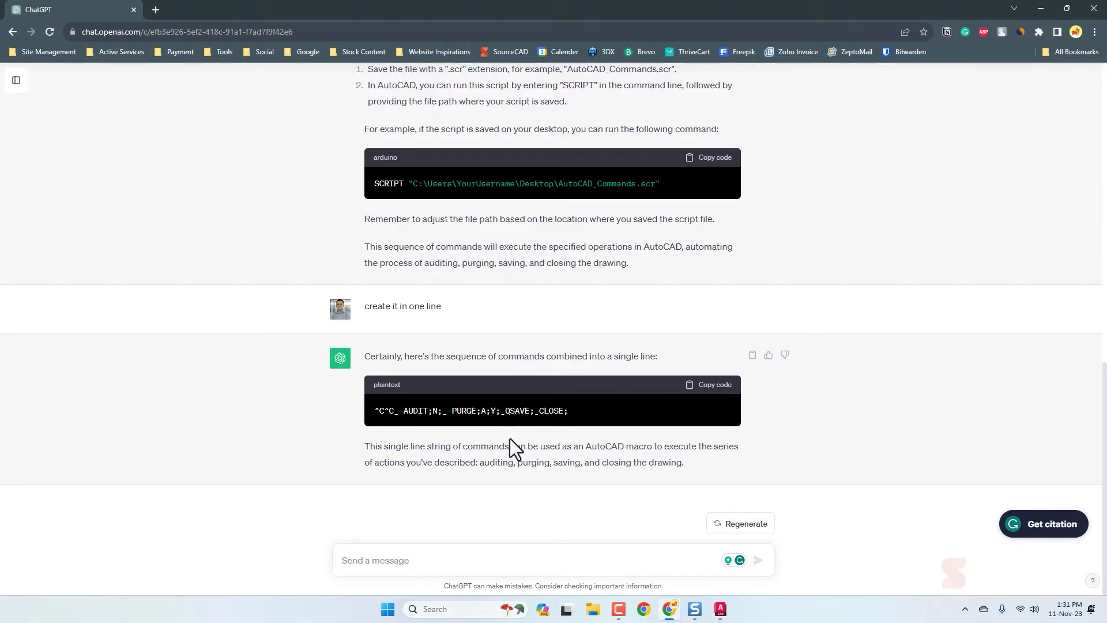
mouse_move(515, 448)
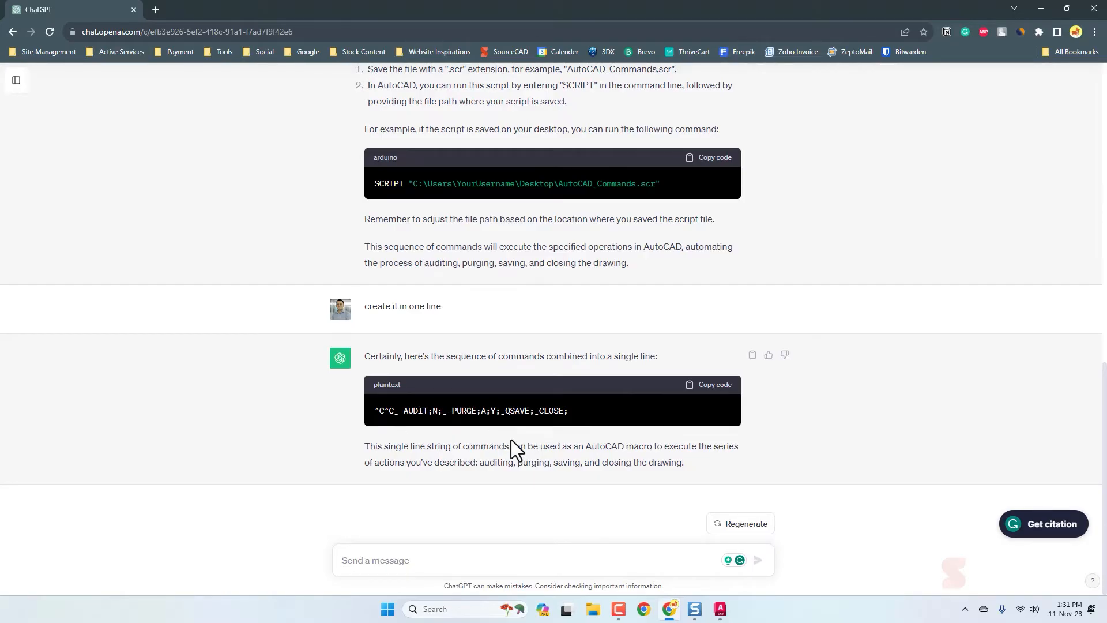
click(714, 384)
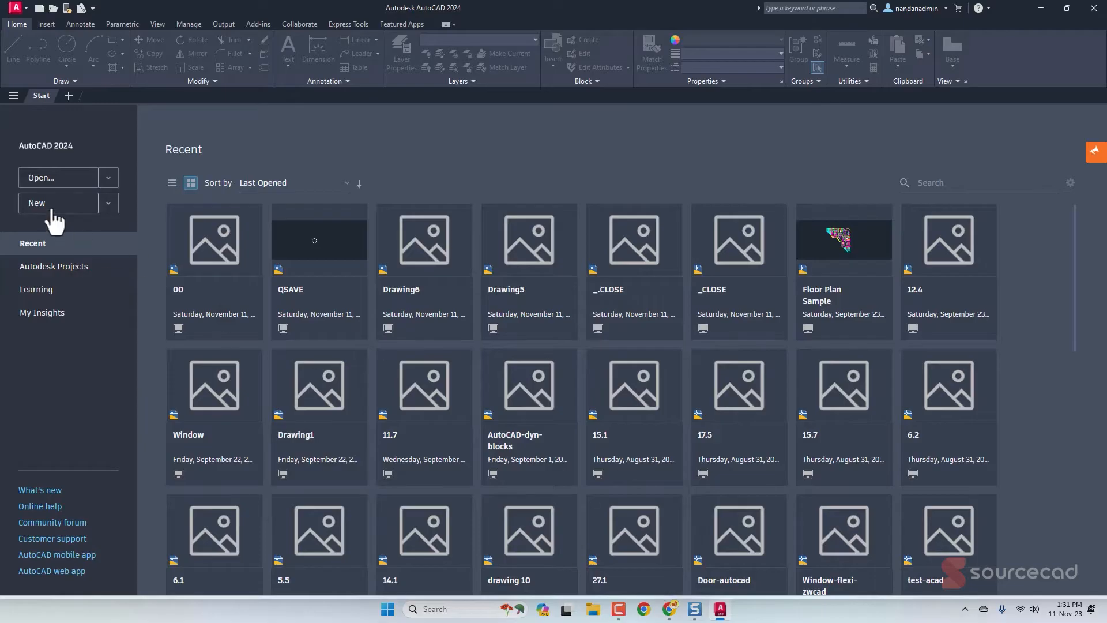
Step: Start a new drawing and bring up the Customize User Interface editor
click(59, 203)
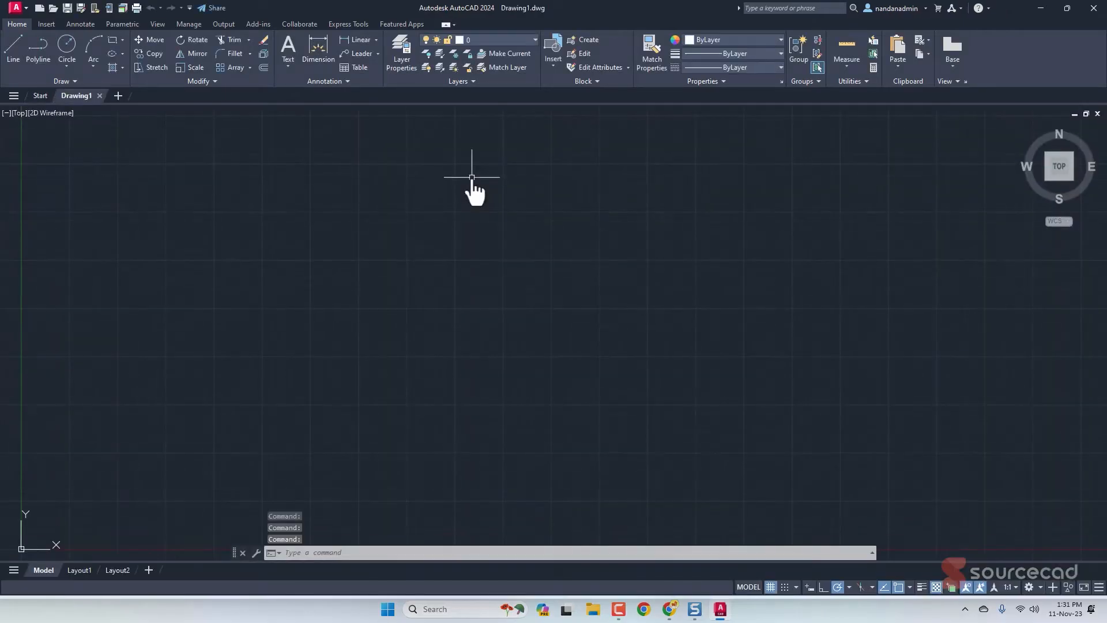
text(cui)
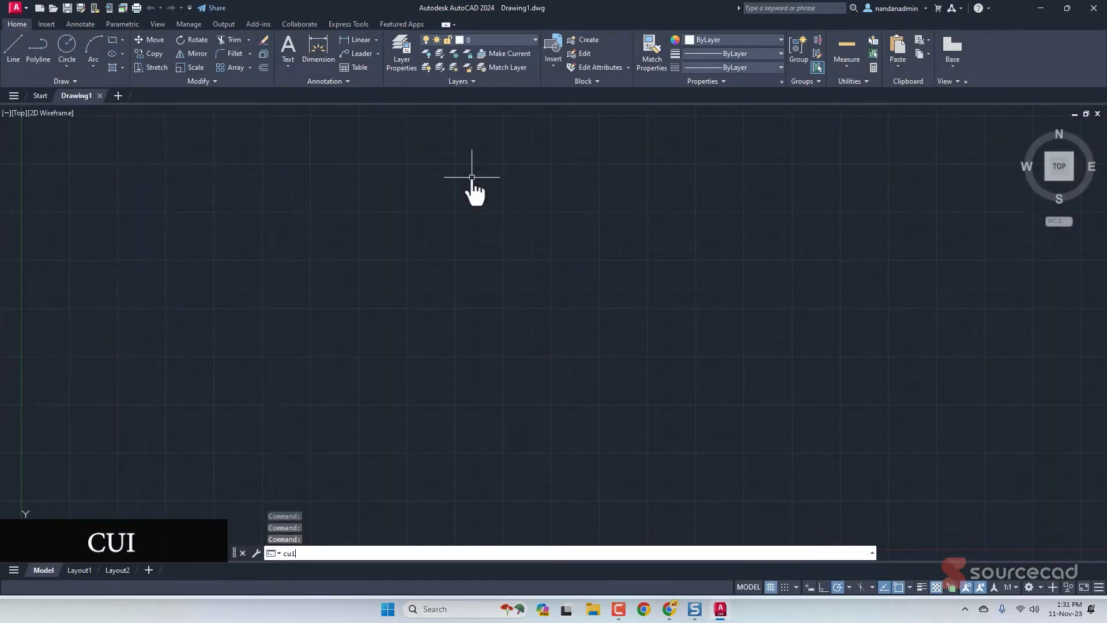
key(enter)
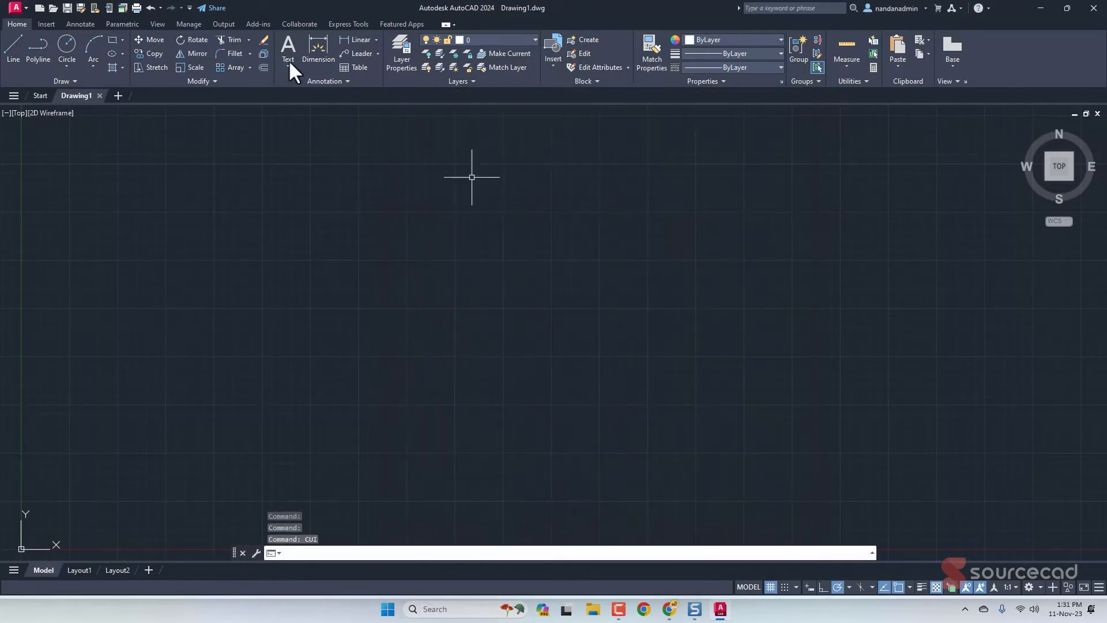
click(188, 23)
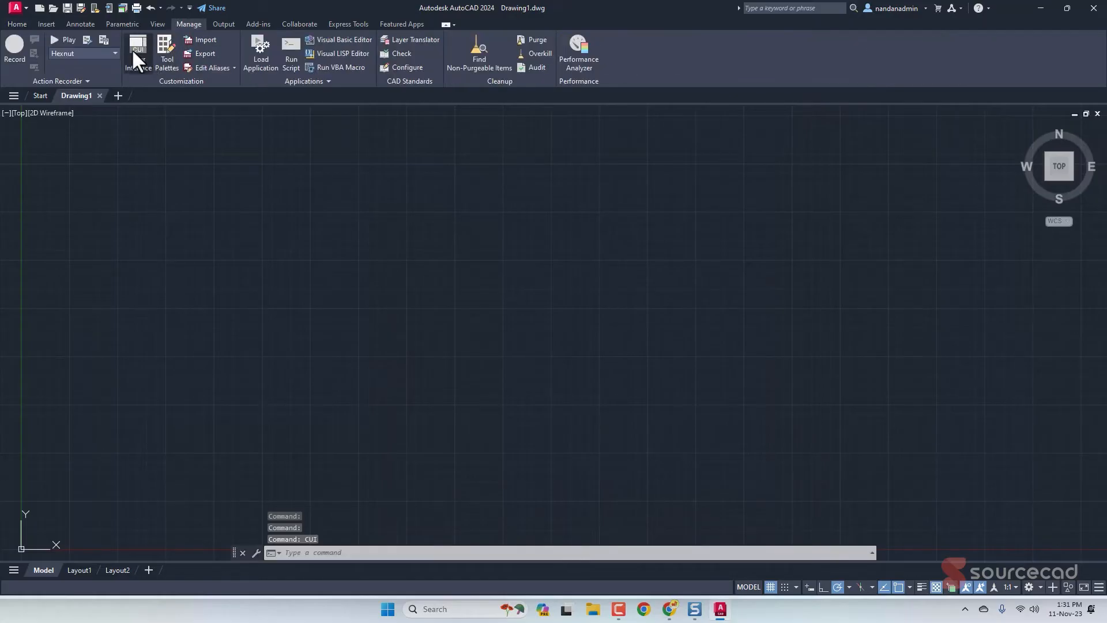
click(138, 49)
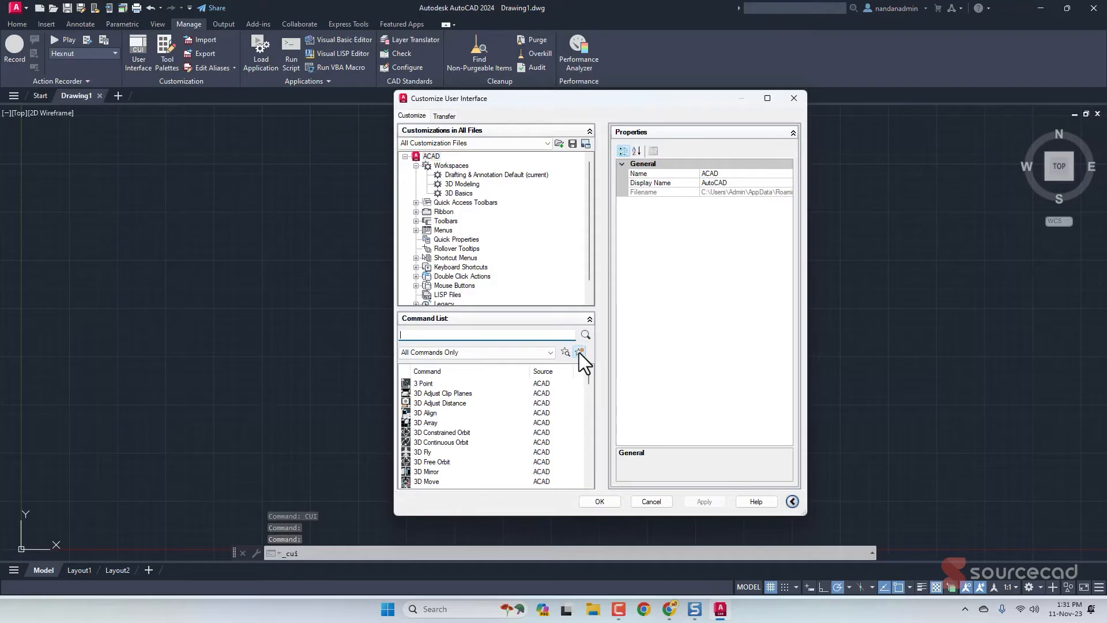
Step: Create a custom command named PowerSave holding the one-line audit-purge-save-close macro
click(578, 352)
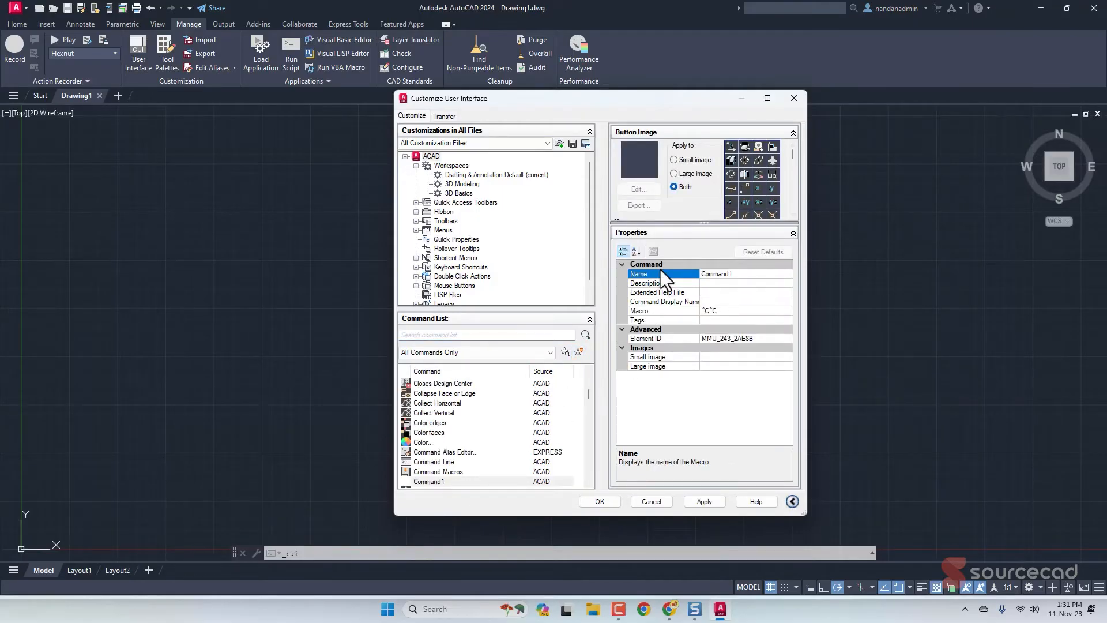
double_click(715, 275)
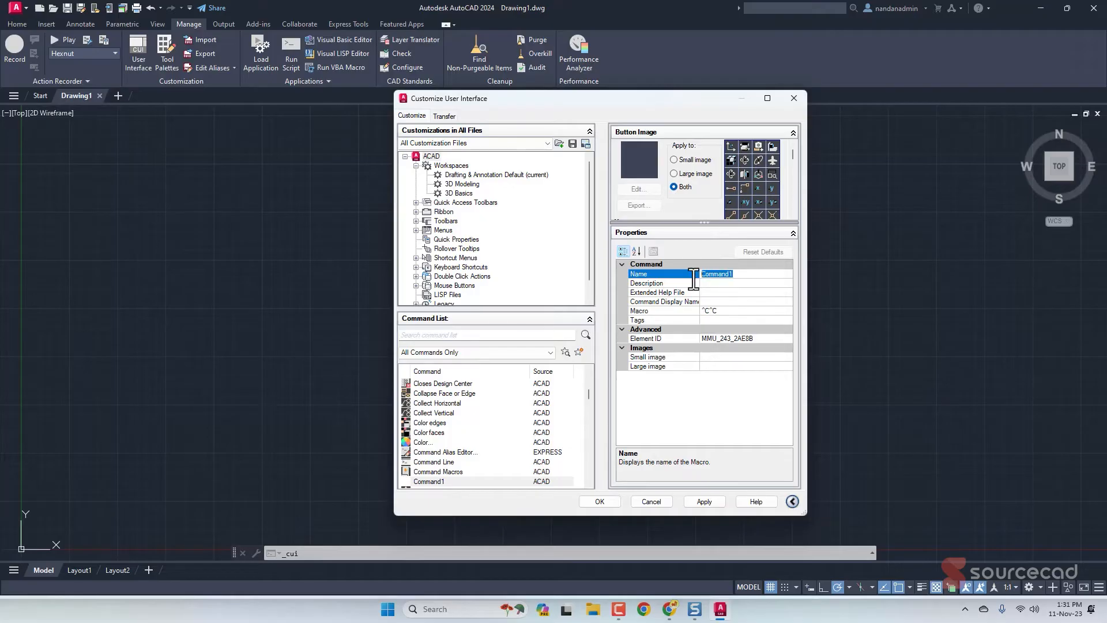
text(Power)
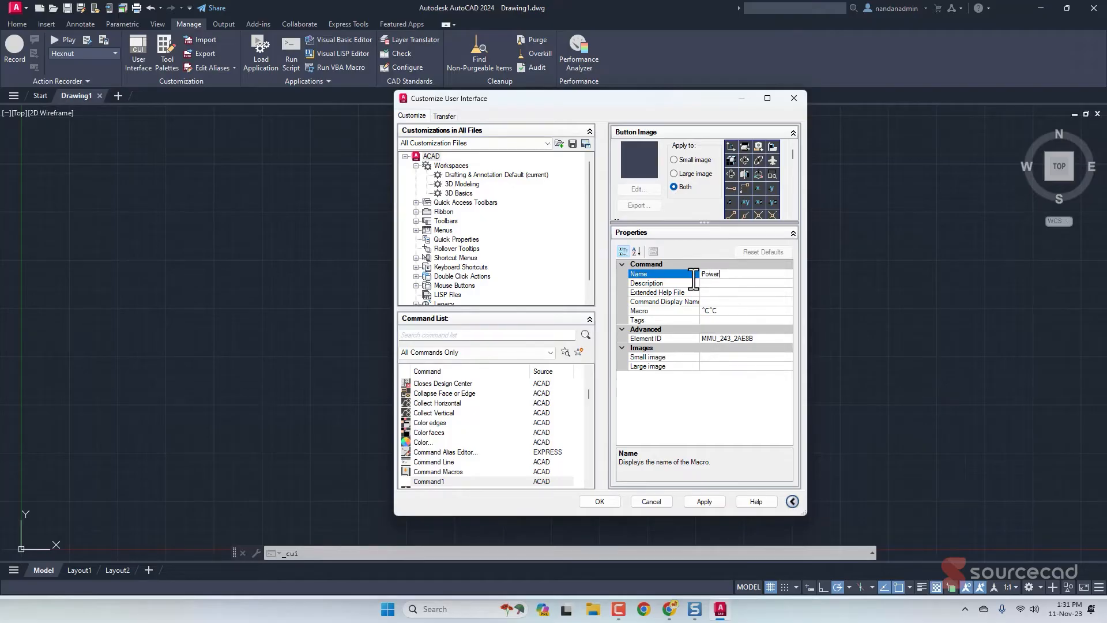
text(Save)
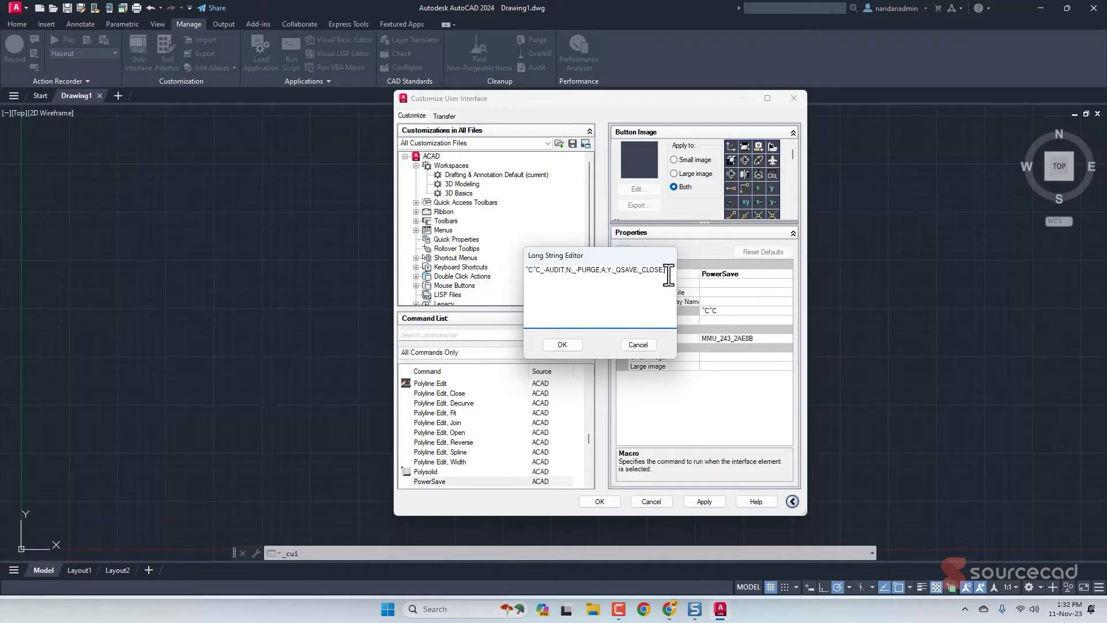
click(562, 345)
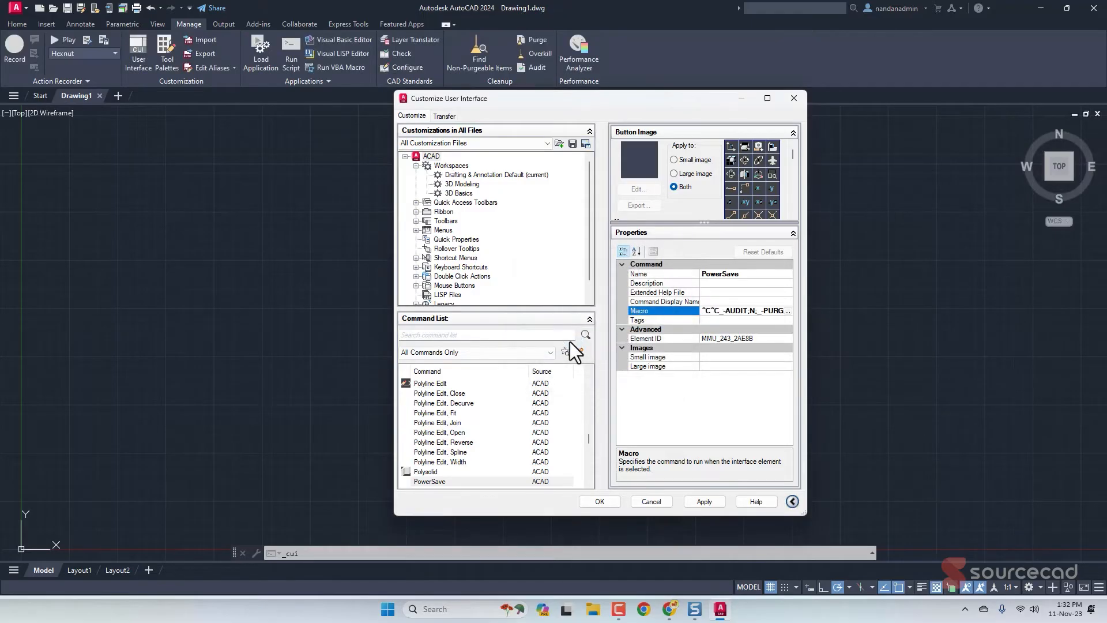
Step: Assign PowerSave a green check-mark button image and apply the customization changes
click(744, 310)
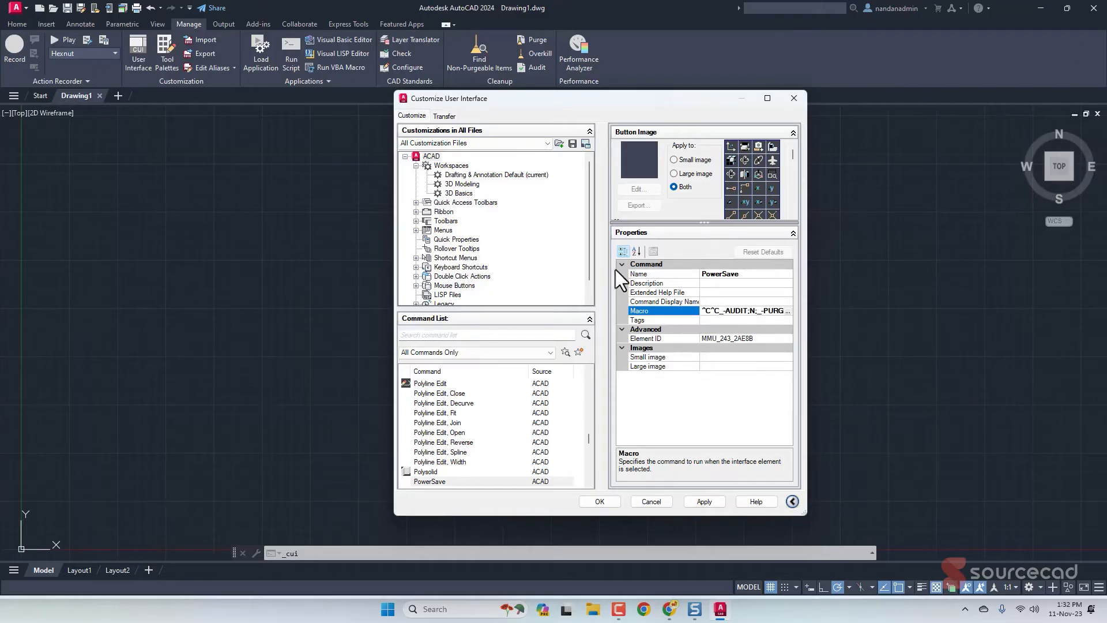
mouse_move(768, 176)
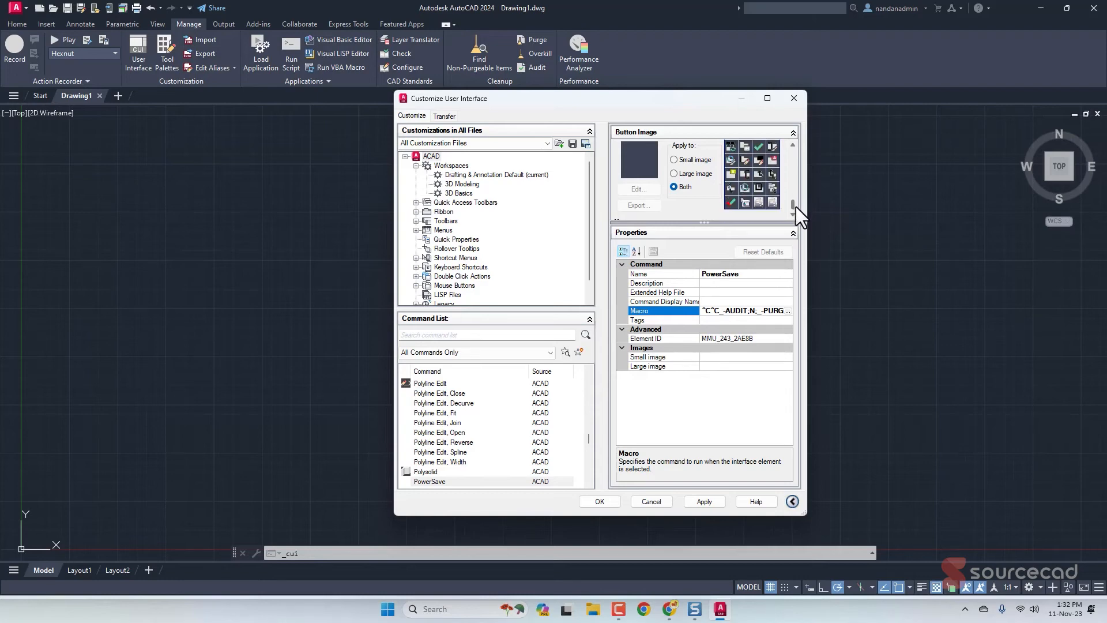
click(759, 149)
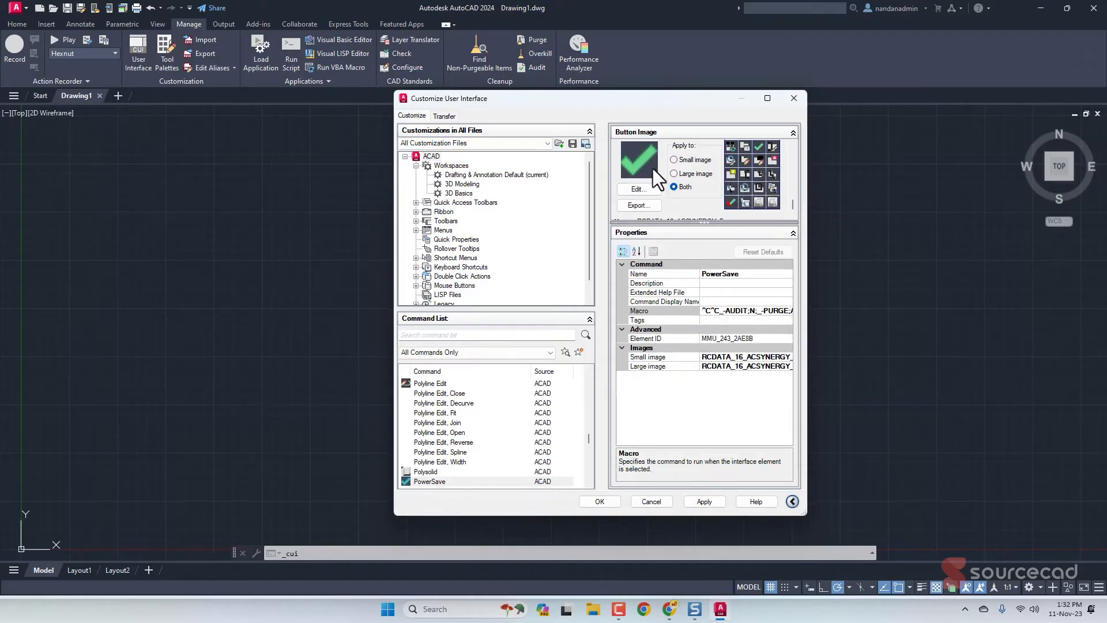
click(703, 502)
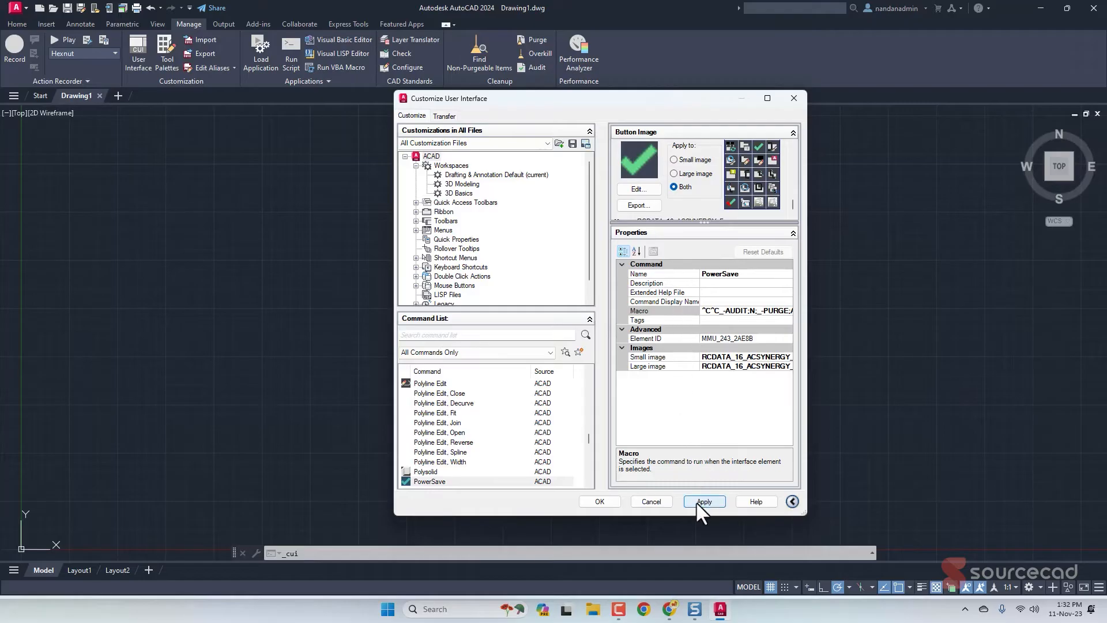
click(703, 501)
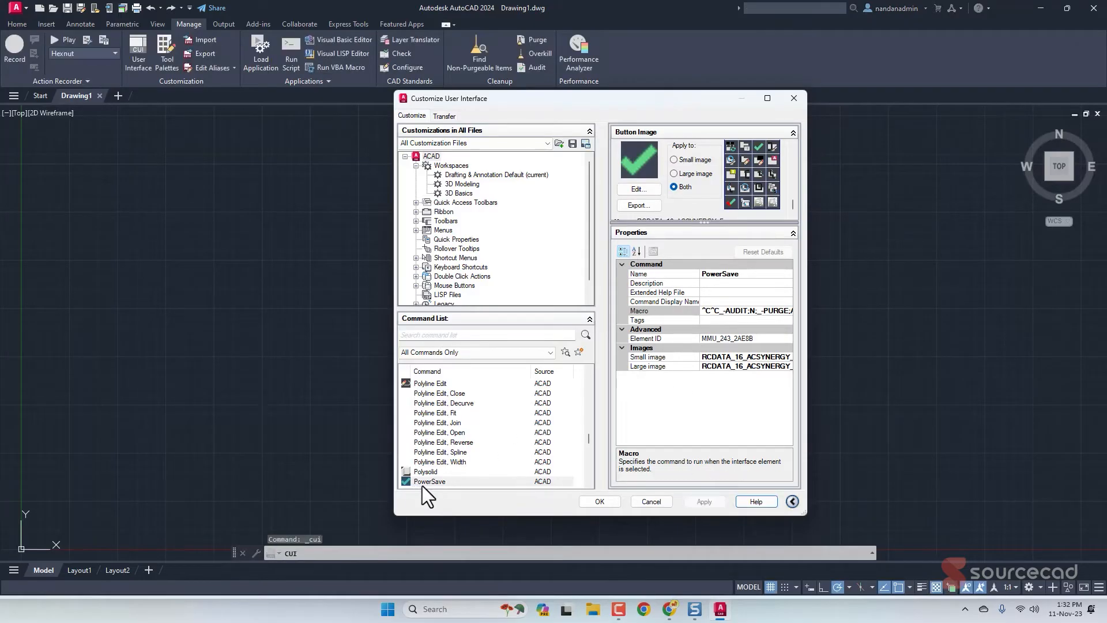
mouse_move(430, 494)
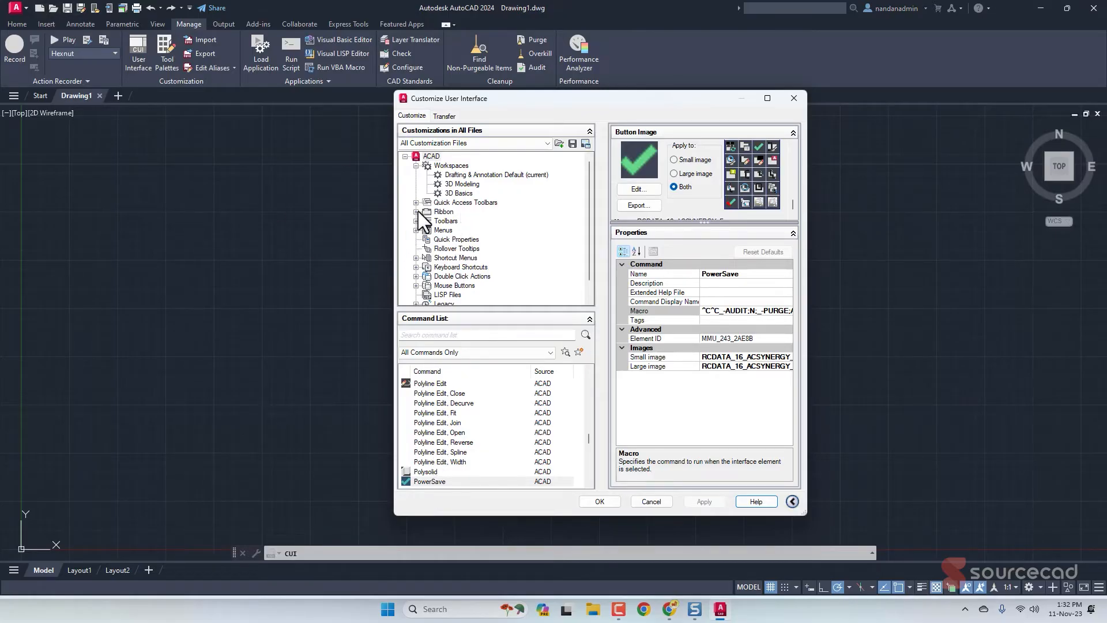
Step: Delete the Test entry from Quick Access Toolbar 1 and apply the customization
click(416, 203)
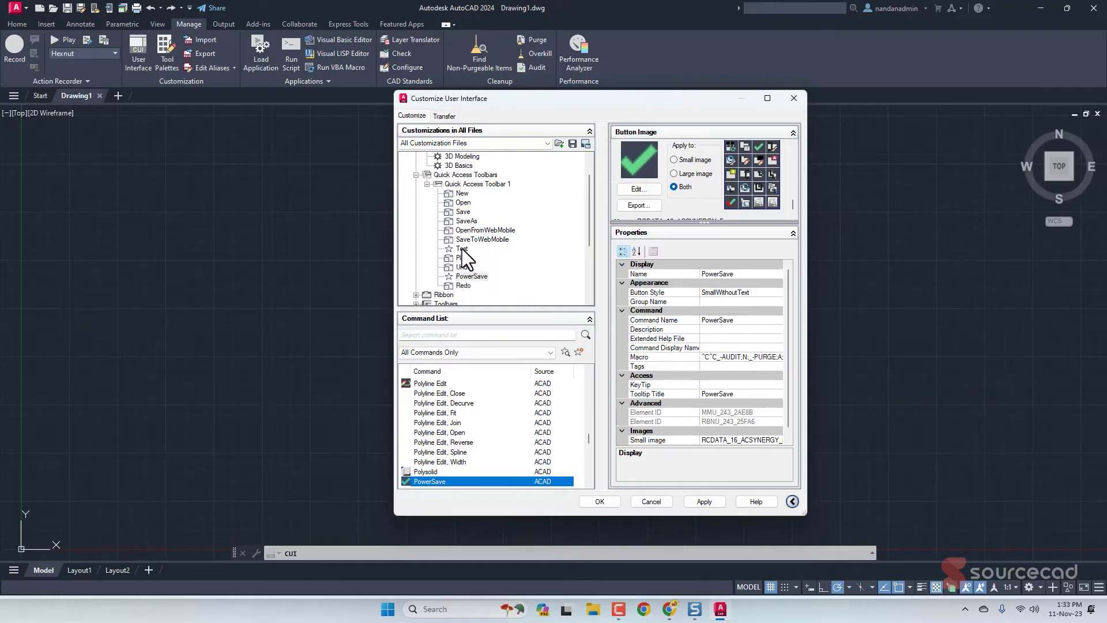
click(461, 249)
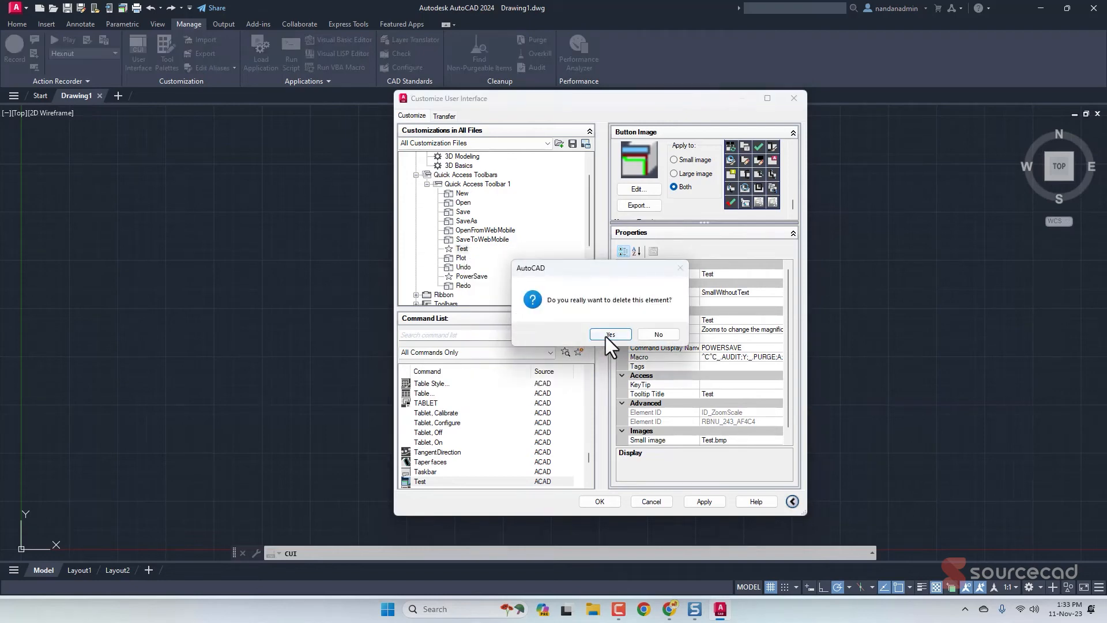
click(609, 337)
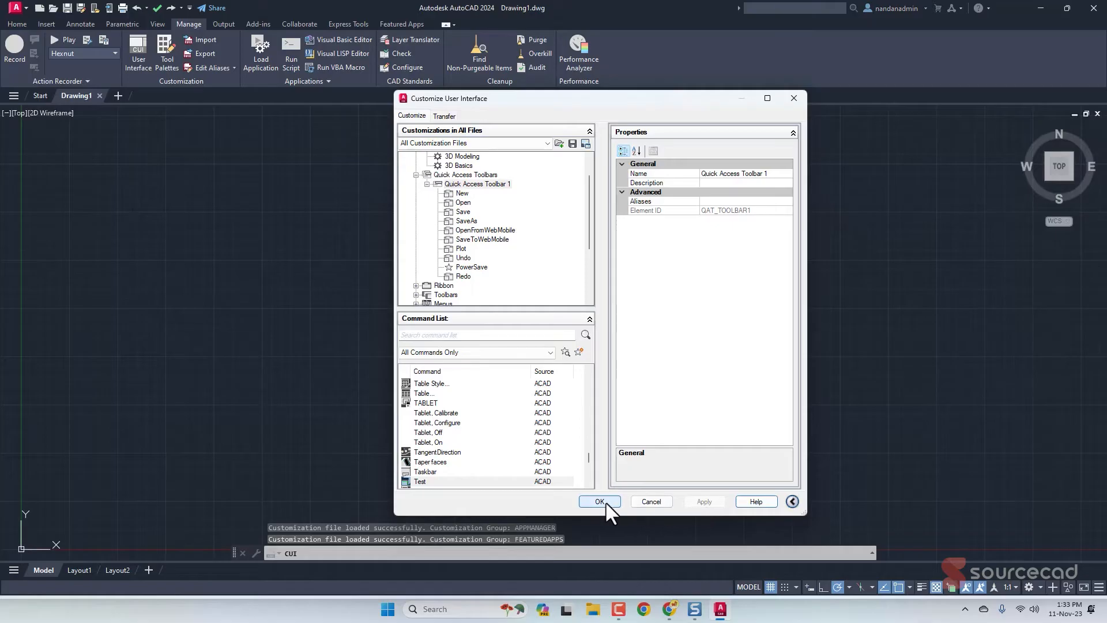
click(600, 502)
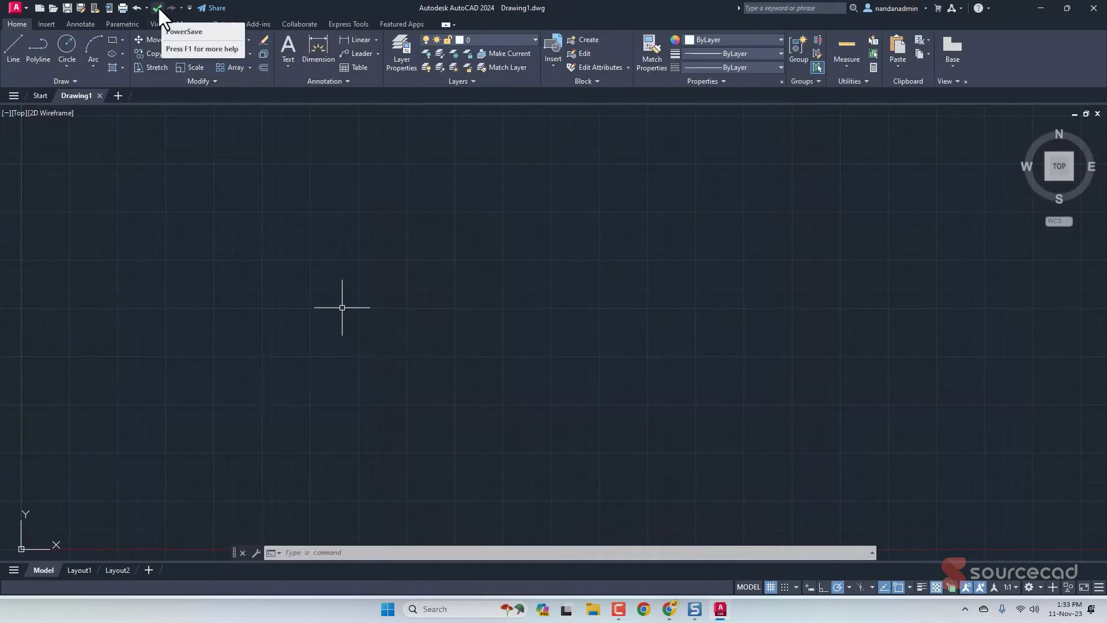
Step: Run PowerSave, saving the drawing as Sample.dwg on the desktop, then run it again
click(64, 48)
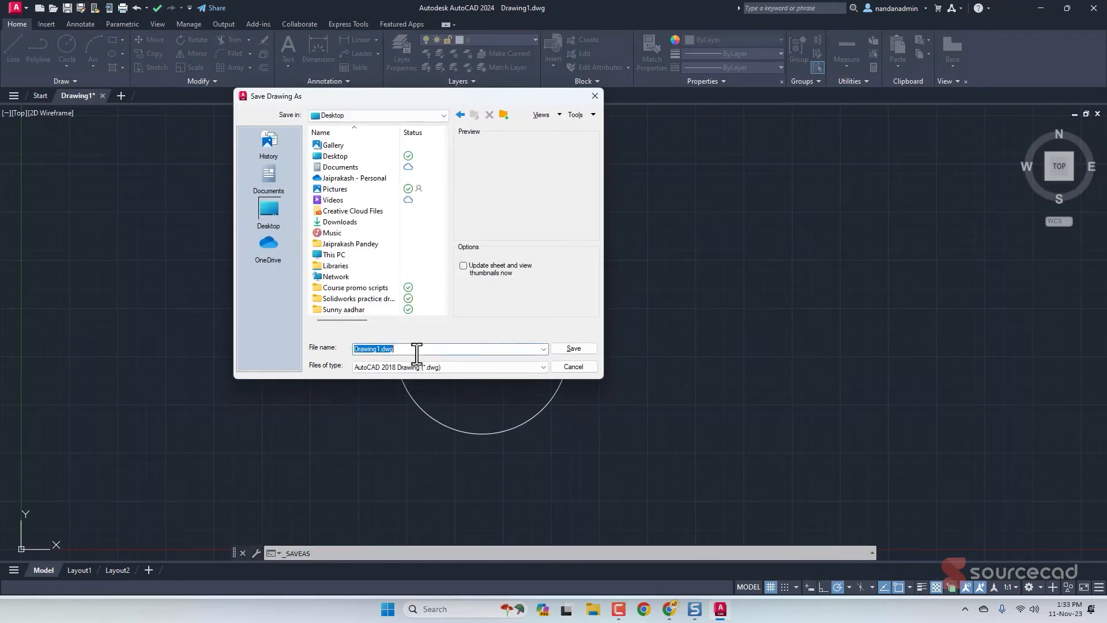
text(Sampl)
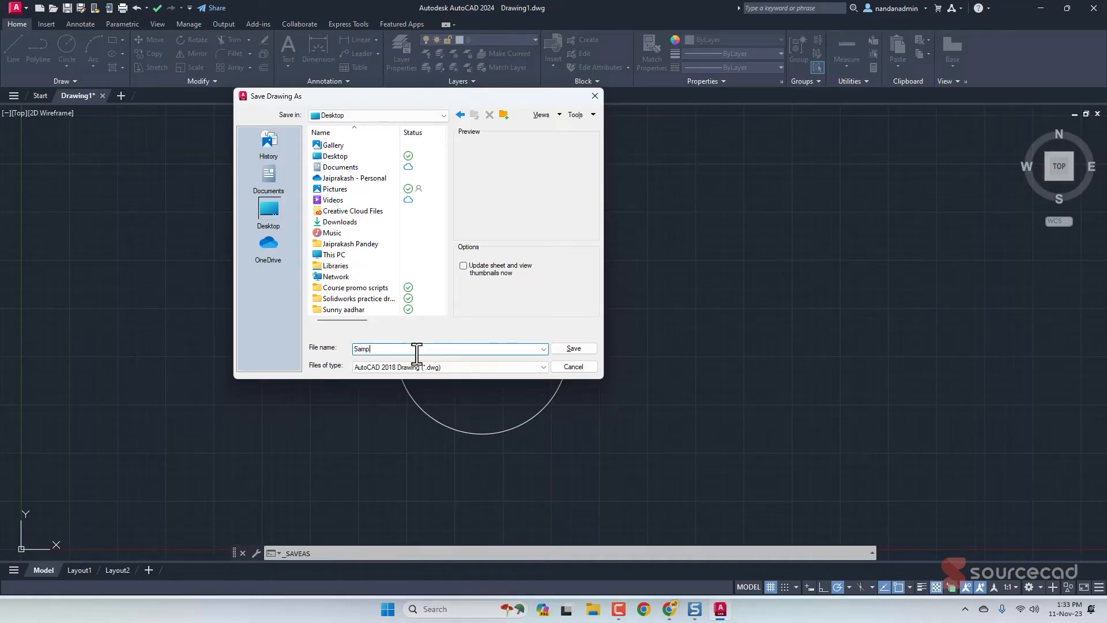
click(573, 367)
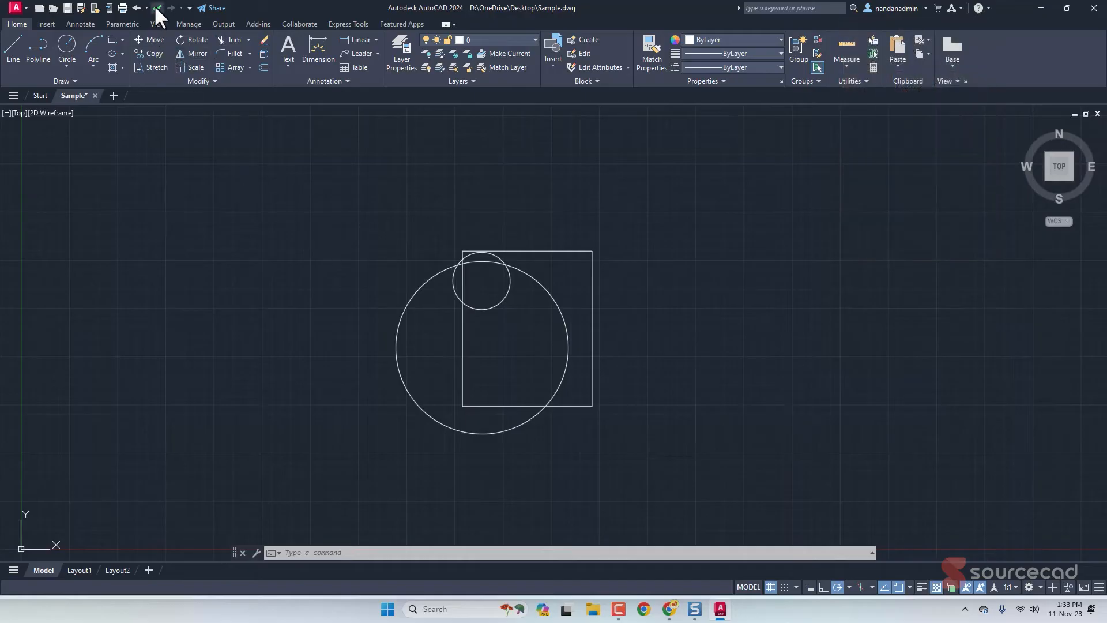
click(157, 8)
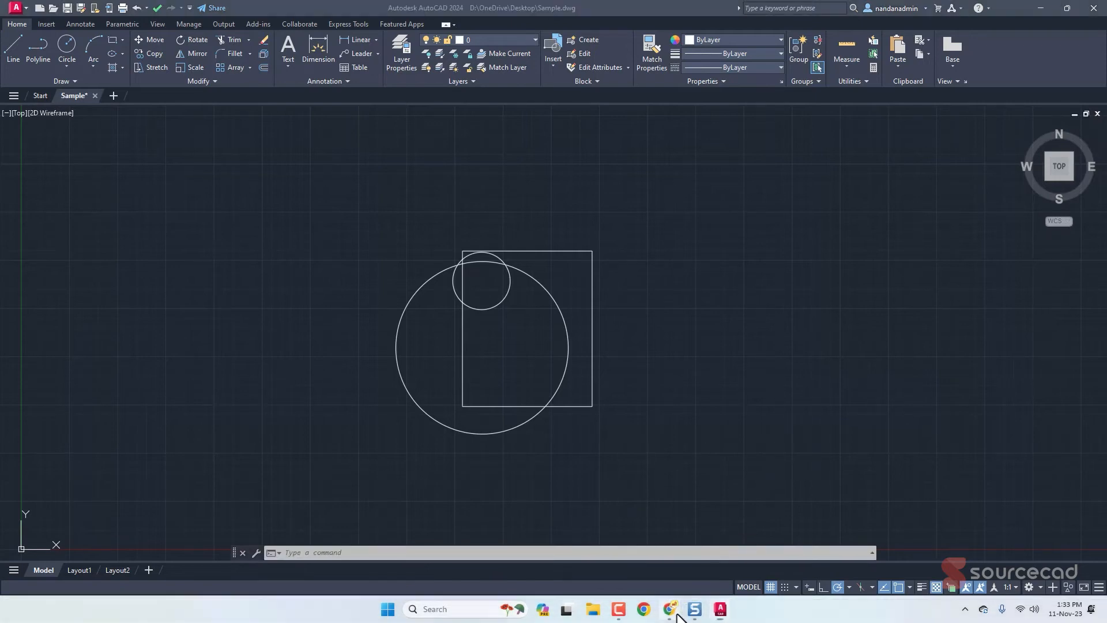
Step: Ask ChatGPT for a macro that doesn't prompt for user input and copy its revised code
click(641, 609)
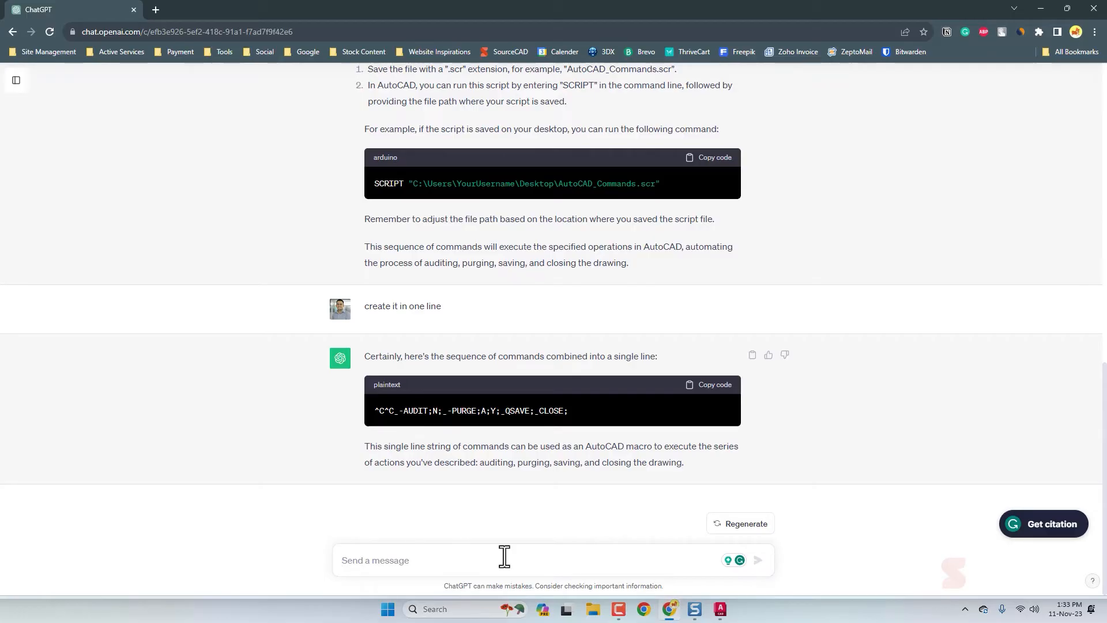
text(dont prompt fo)
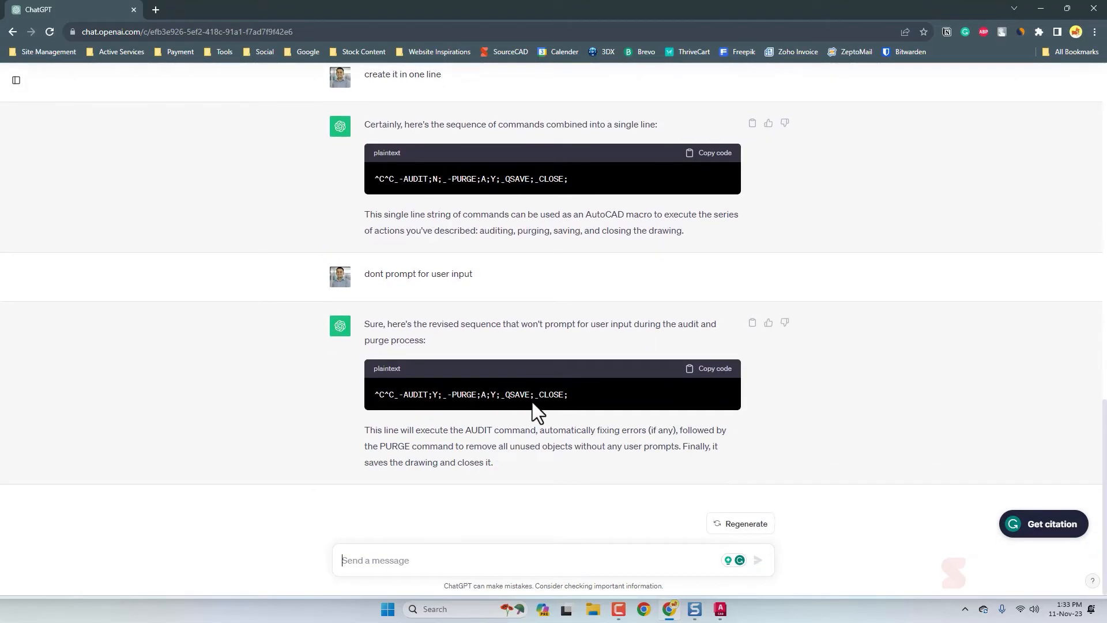
click(708, 368)
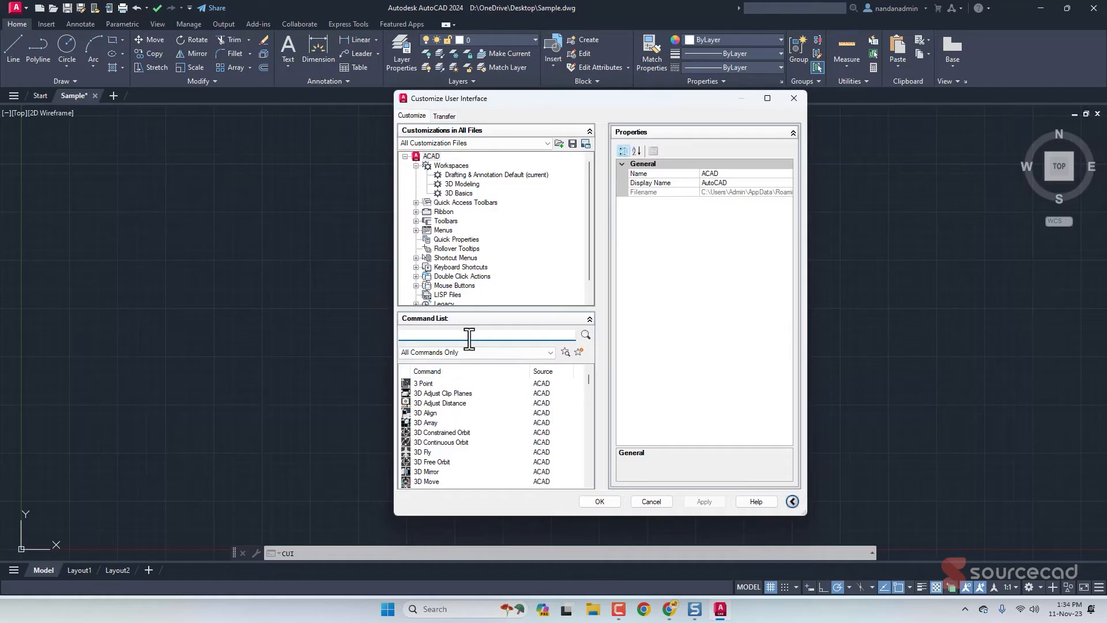
Step: Paste the revised macro into PowerSave via CUI search 'power' and save the customization
text(poel)
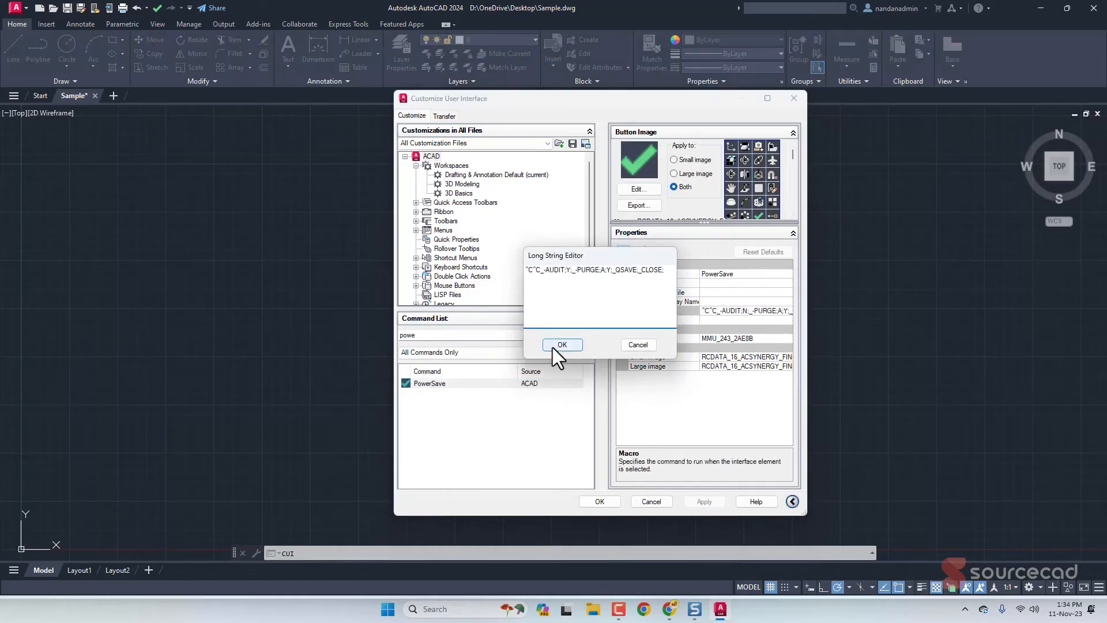
click(561, 345)
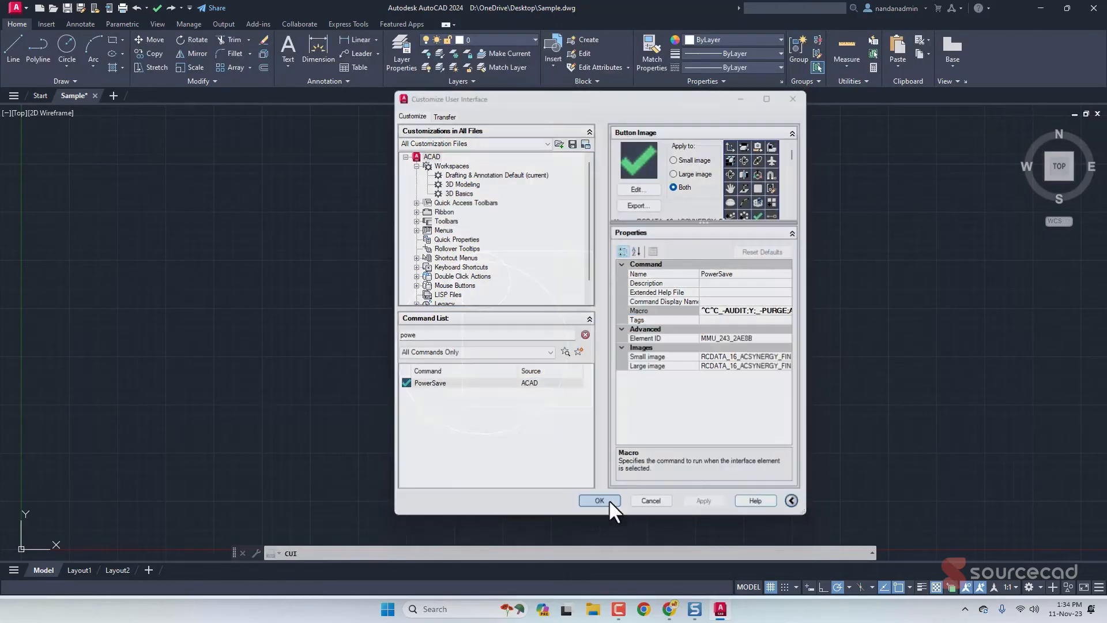
click(599, 500)
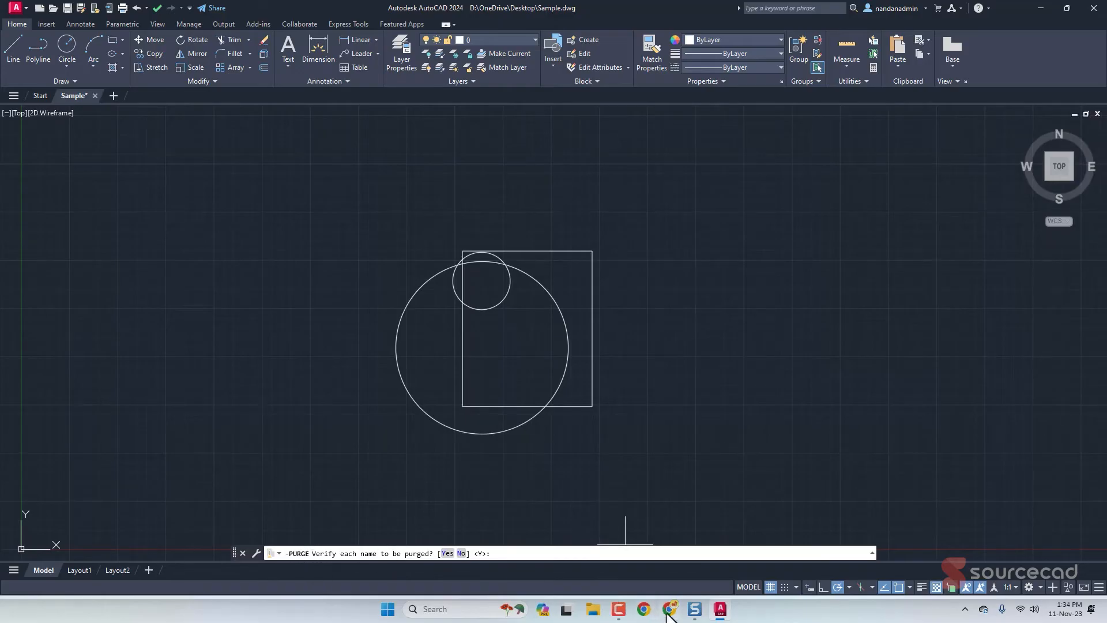
Step: Tell ChatGPT it's prompting for purge, copy the updated macro and return to AutoCAD
click(641, 609)
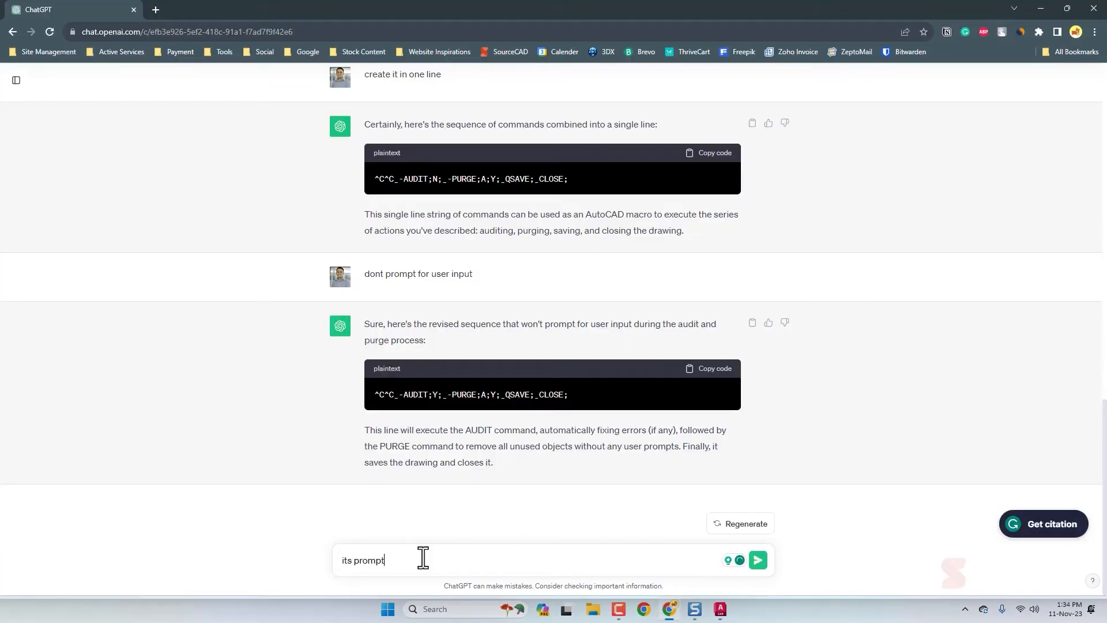
click(758, 560)
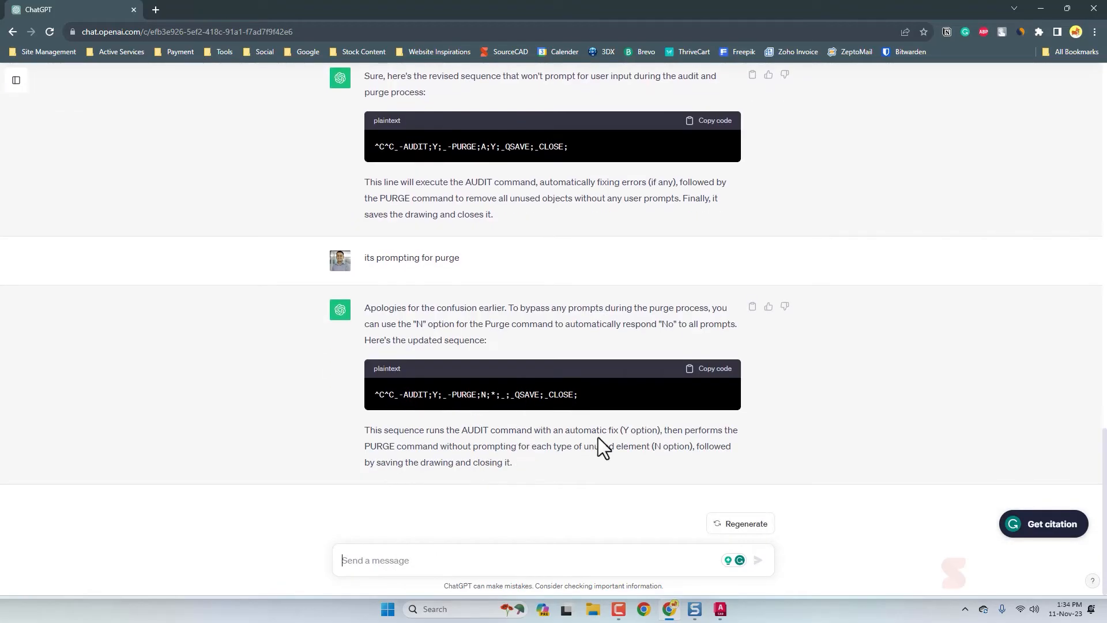
click(708, 368)
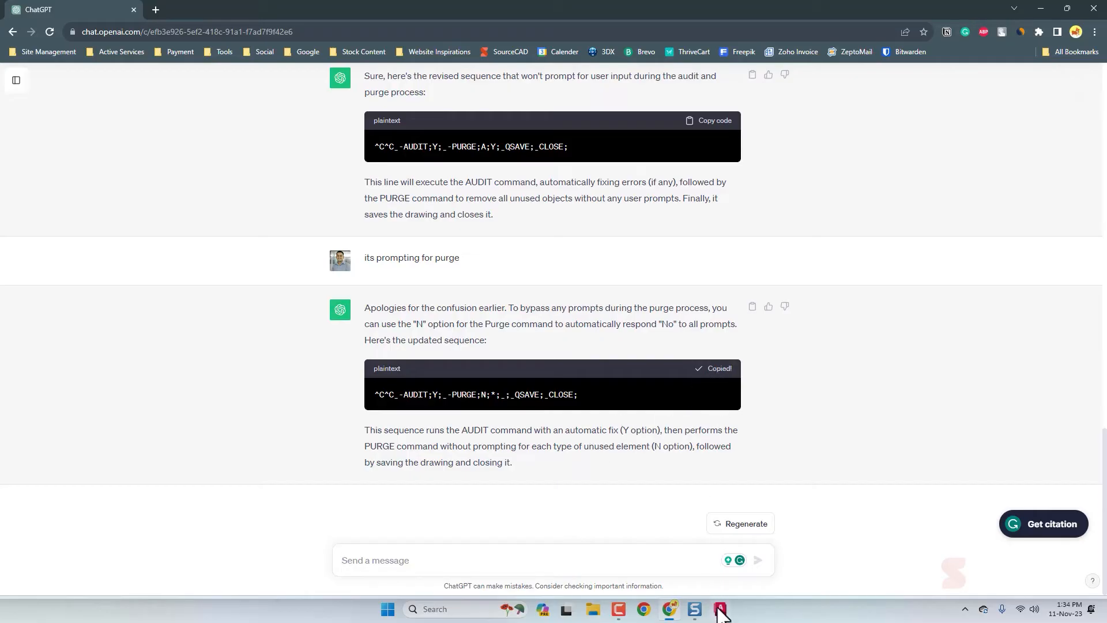
click(720, 609)
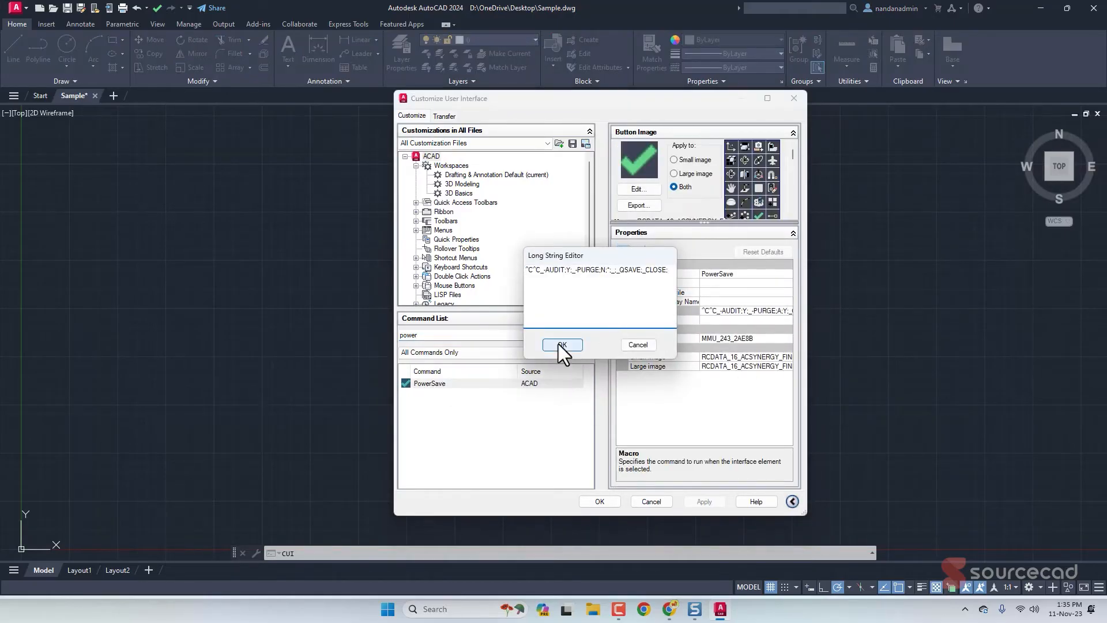
Step: Paste ChatGPT's newer purge-handling macros into PowerSave's Long String Editor and accept each
click(562, 345)
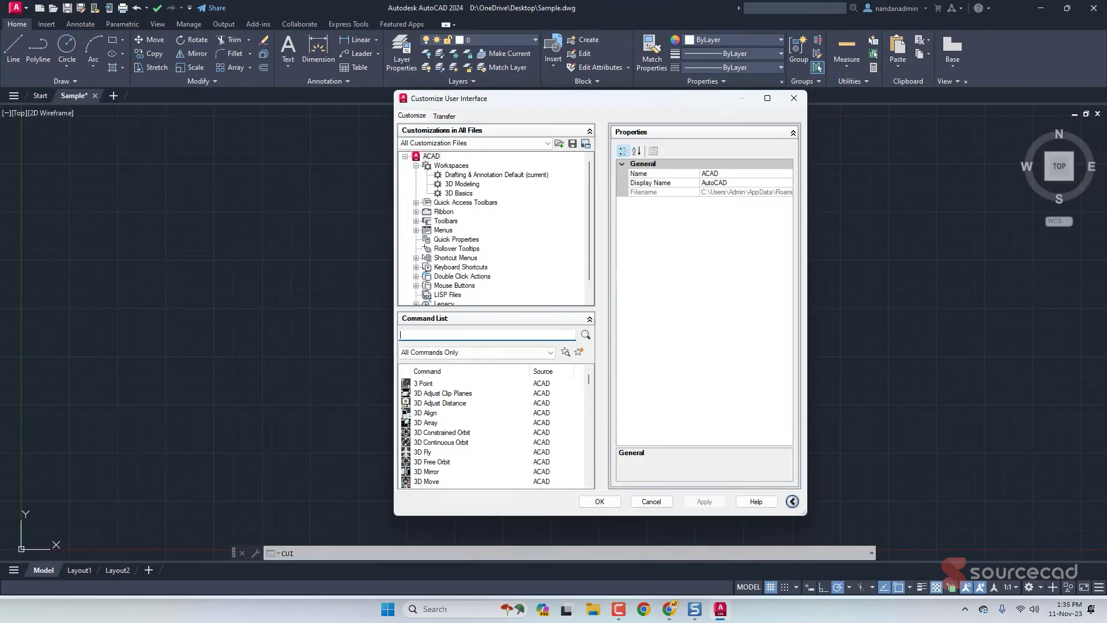
text(power)
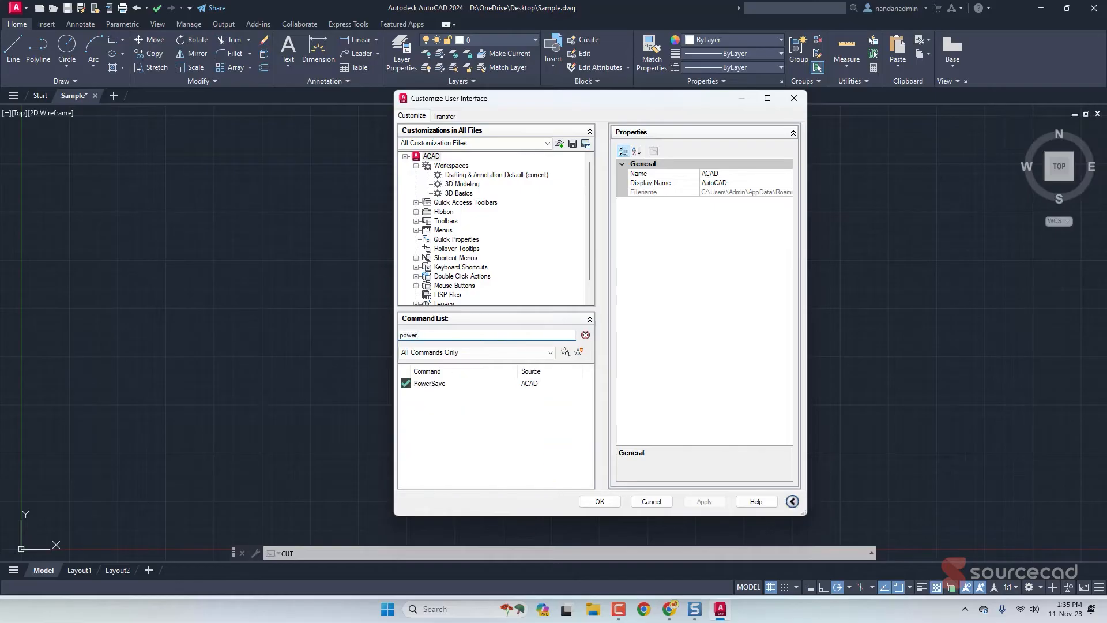
click(429, 383)
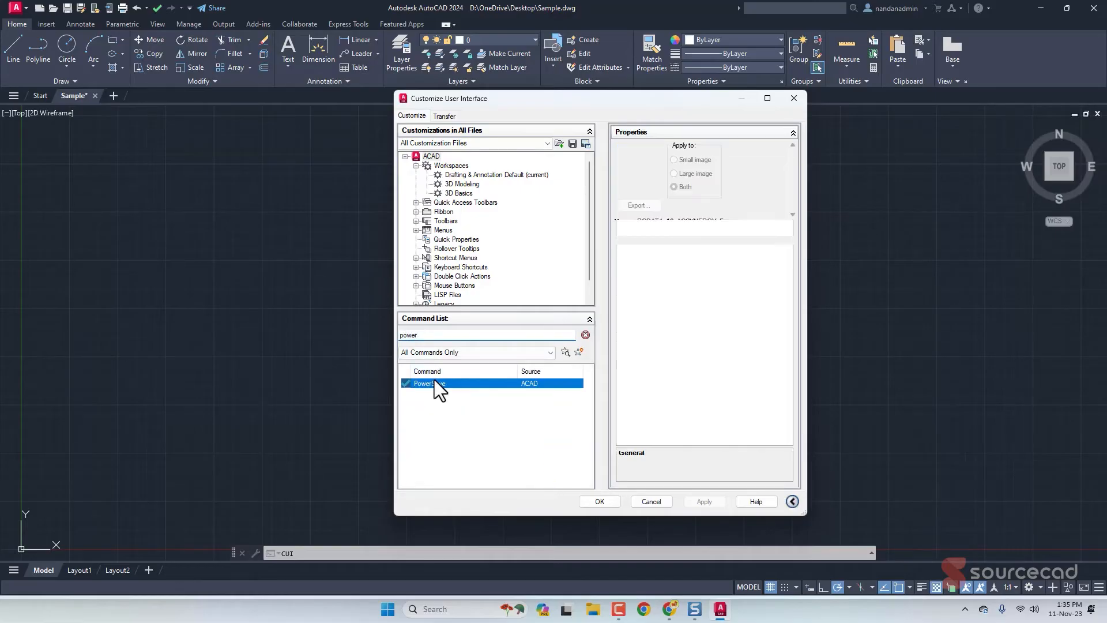
click(429, 383)
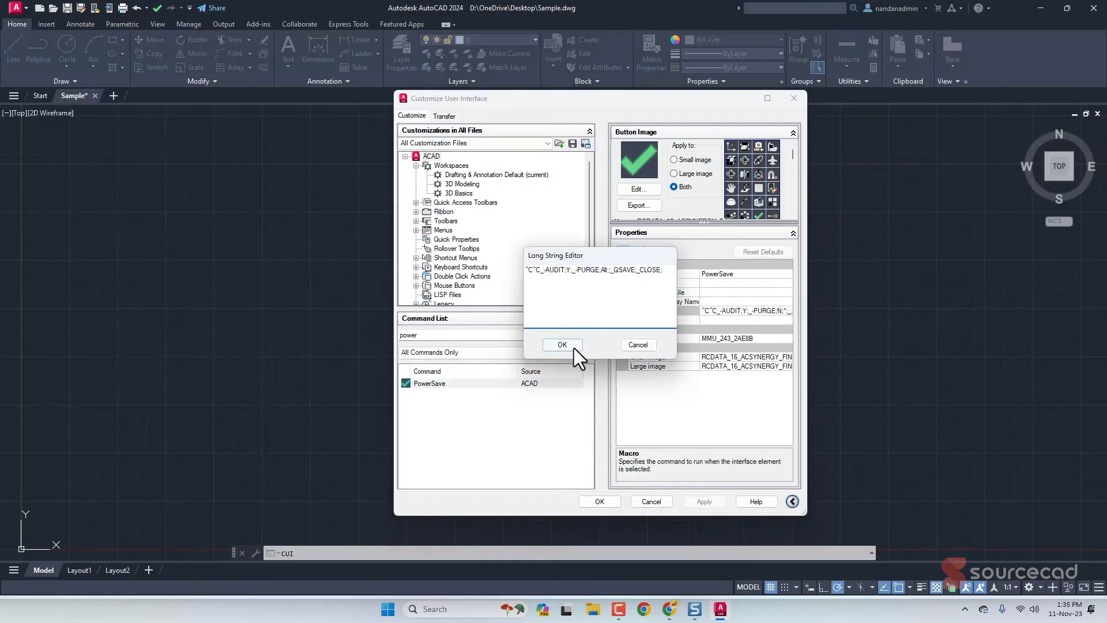
click(561, 345)
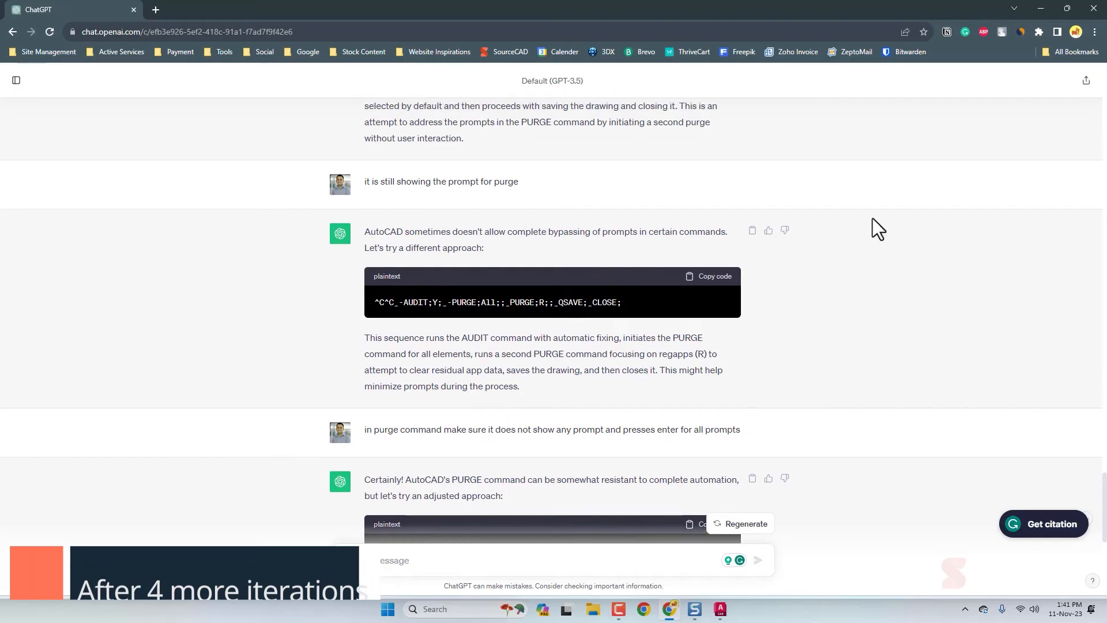
Step: Copy ChatGPT's normal-purge wildcard macro and return to AutoCAD
scroll(down, 3)
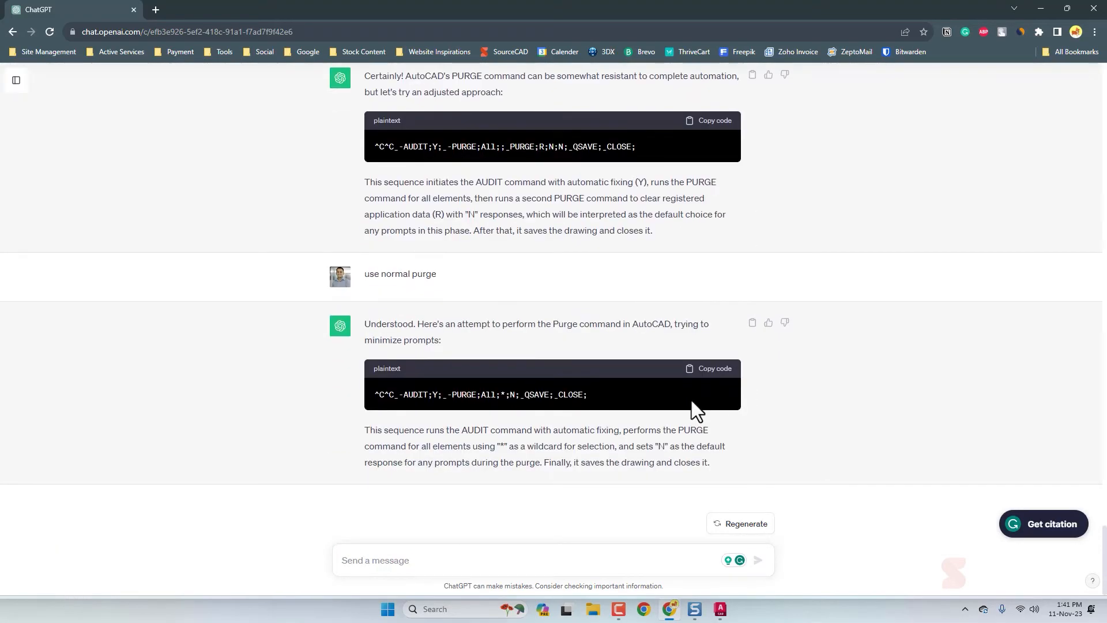
mouse_move(570, 414)
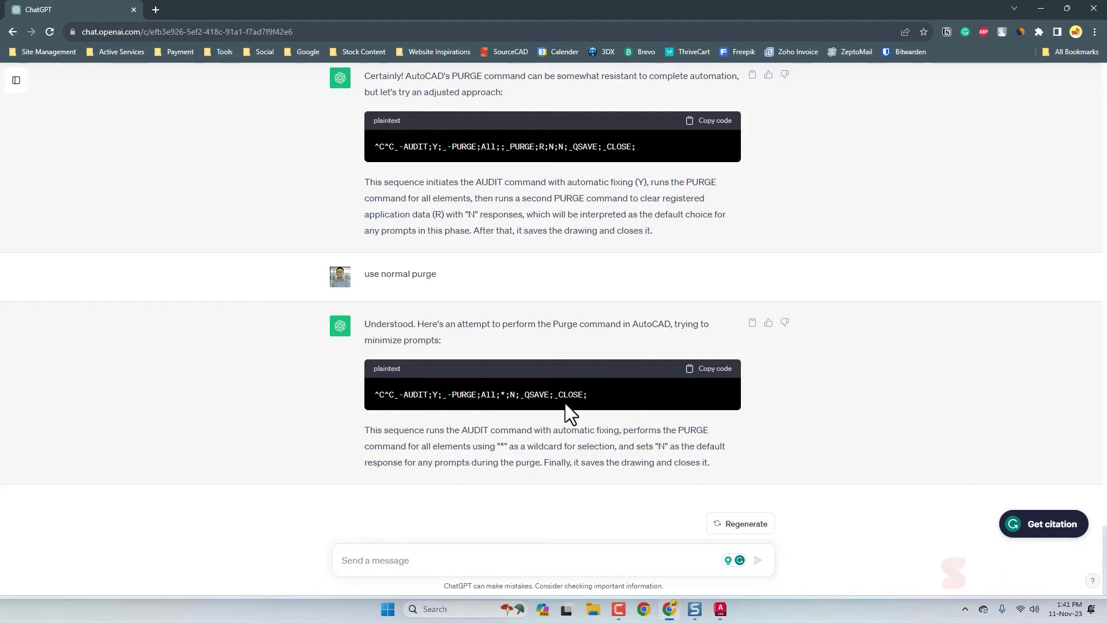
click(709, 368)
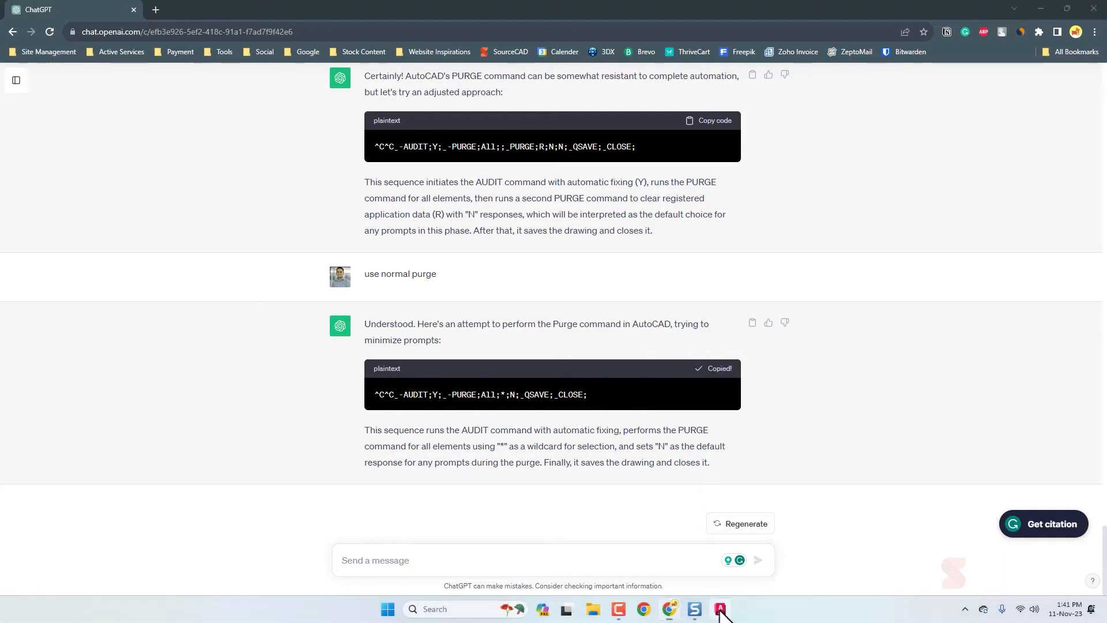
click(719, 609)
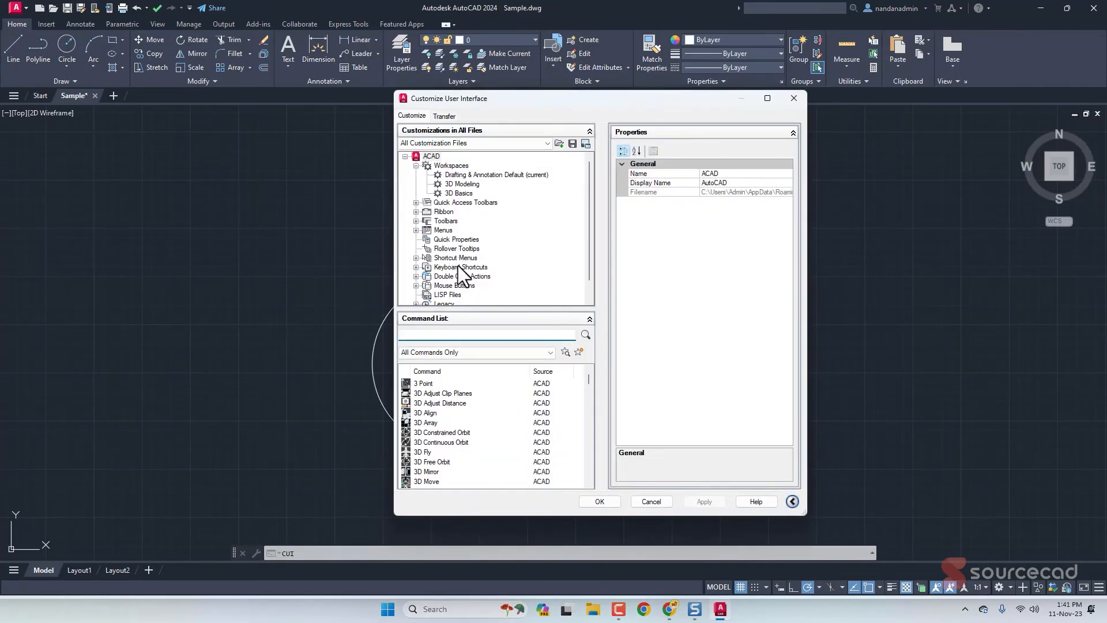
Step: Set PowerSave's macro to the normal-purge wildcard version and save the customization
text(power)
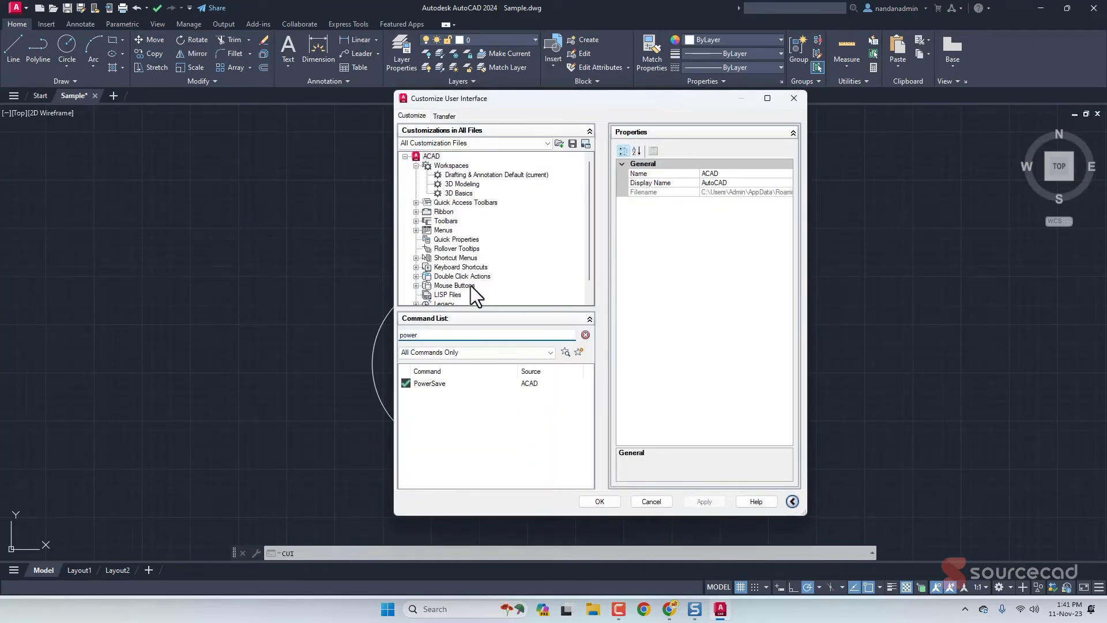
click(429, 383)
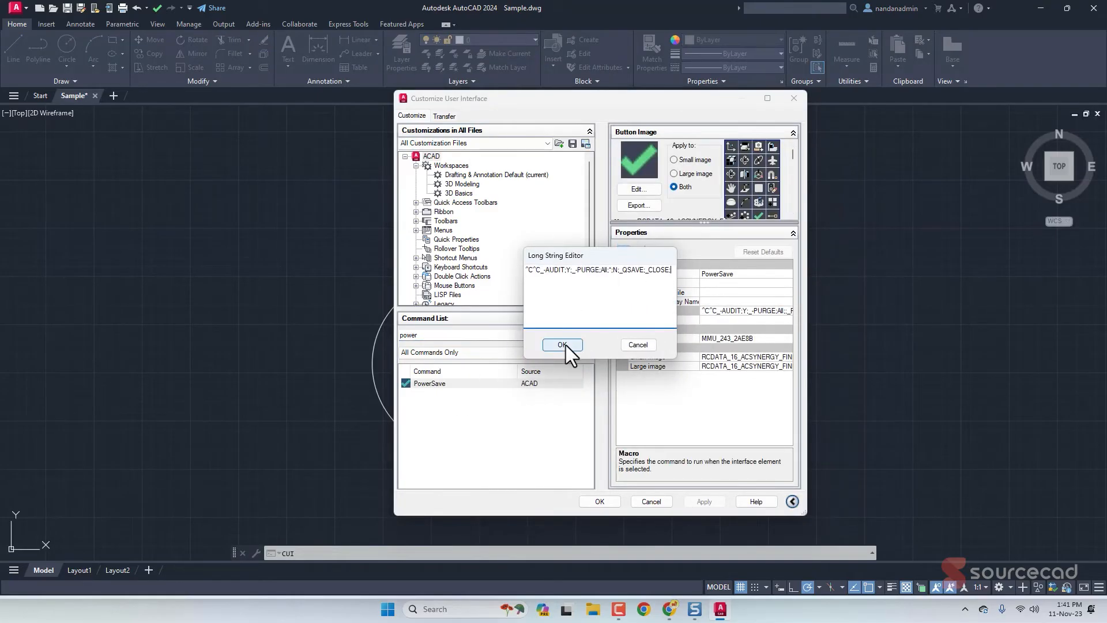
click(561, 345)
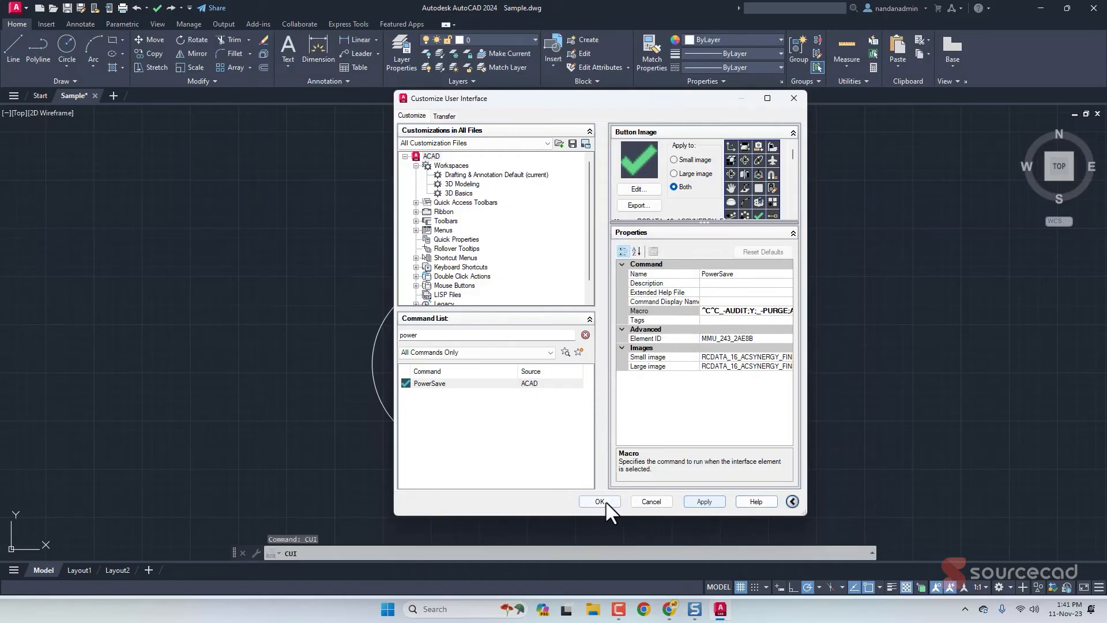
click(599, 502)
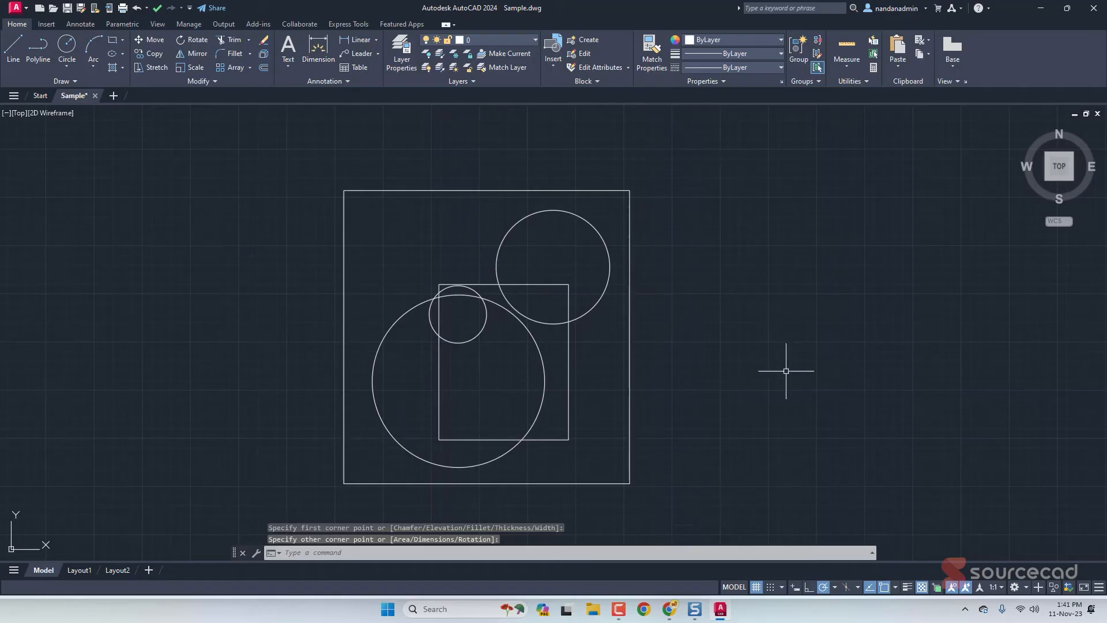
mouse_move(196, 112)
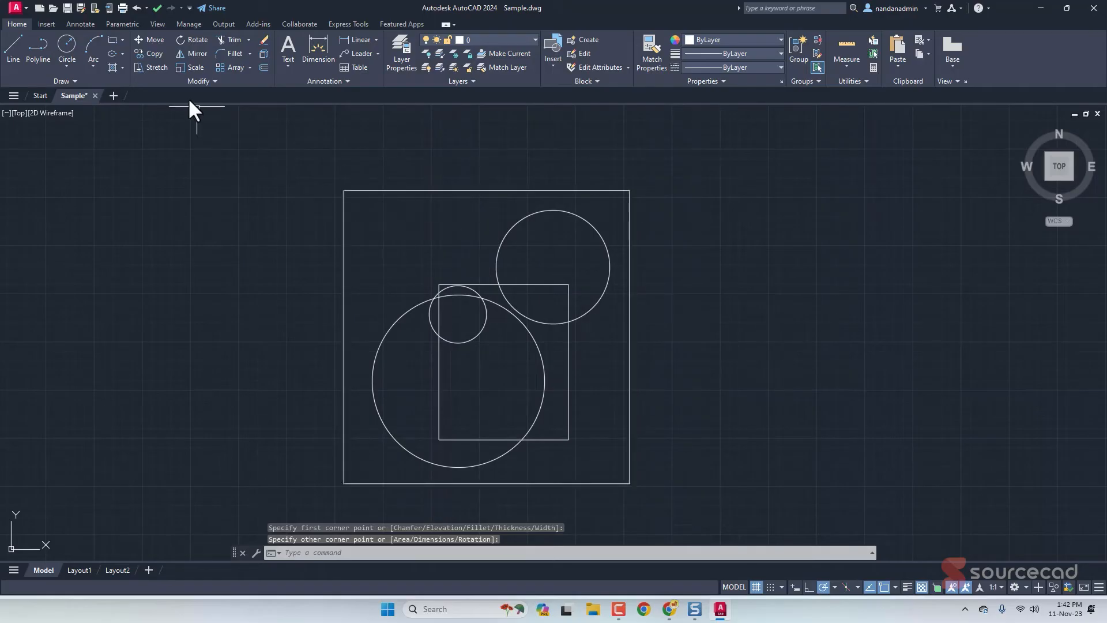
mouse_move(182, 83)
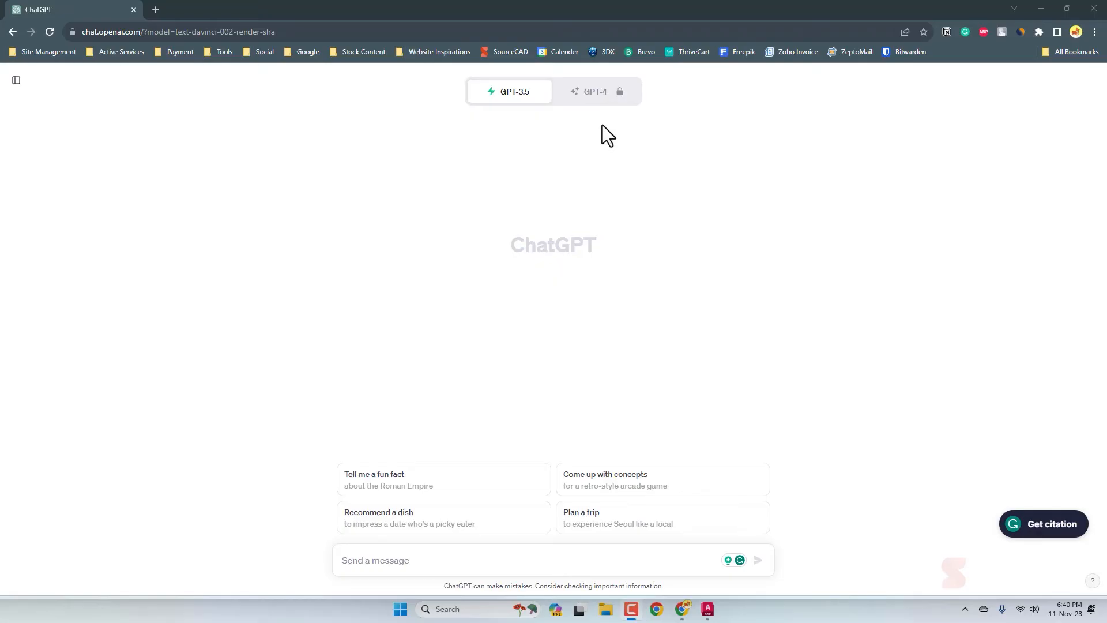
mouse_move(570, 249)
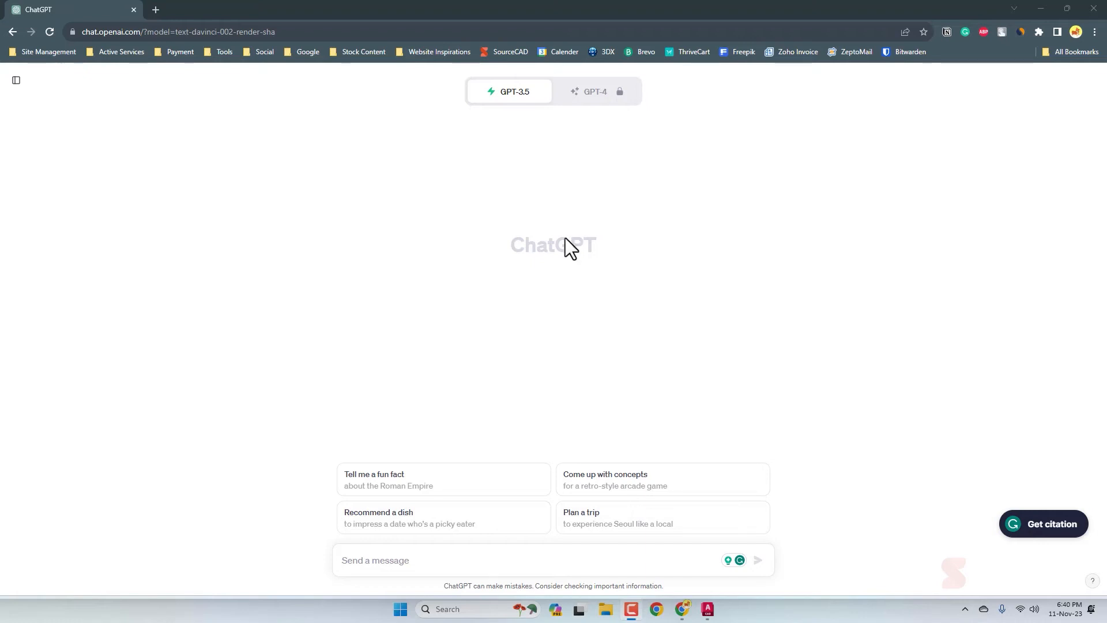
Step: Ask ChatGPT for a linetype: 5-unit line, 1-unit gap, GAS text, 1-unit gap
click(423, 561)
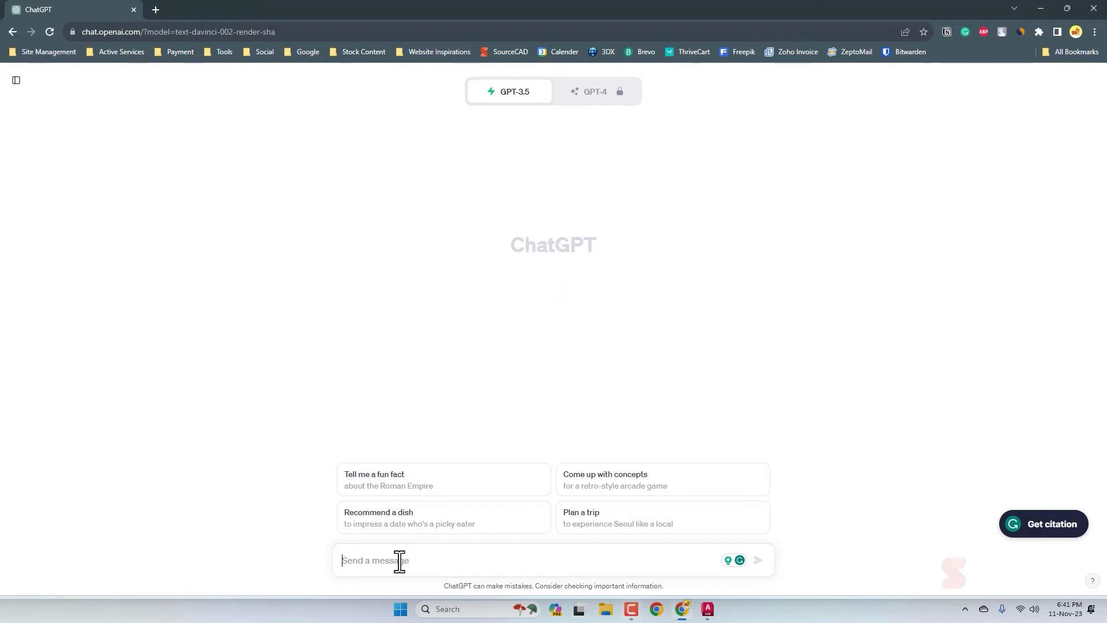
text(create a linetype code for autocad linetype that contains a line of length 5 unit then a gap of 1 unit then a text "GIS" and again a gap of 1 unit)
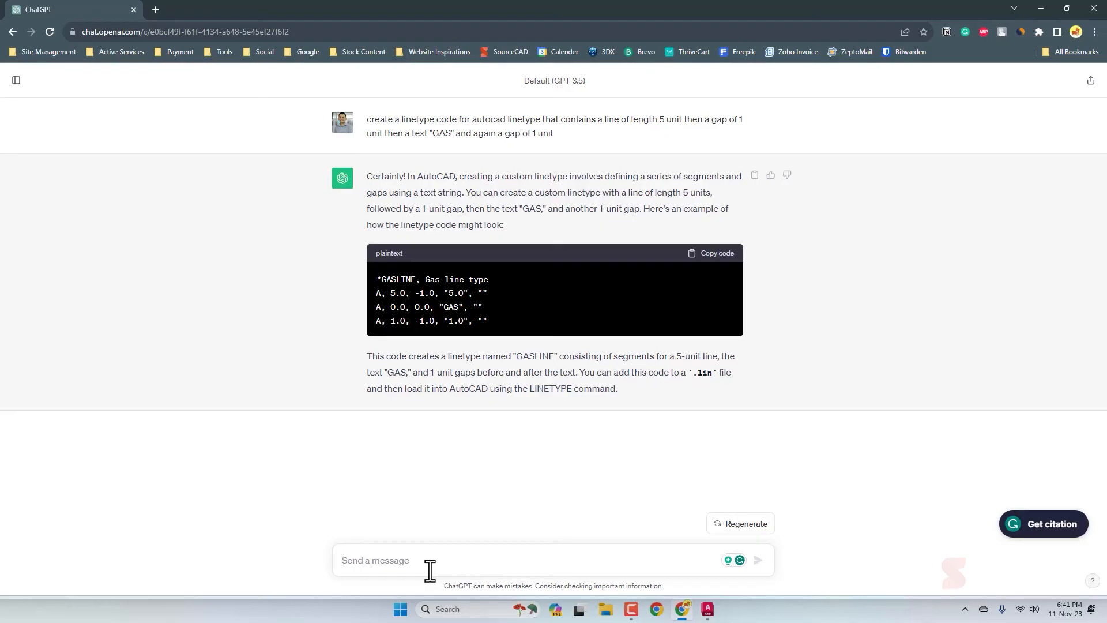
Step: Regenerate the GASLINE answer until version 6 embeds GAS in STANDARD style, then copy it
click(741, 524)
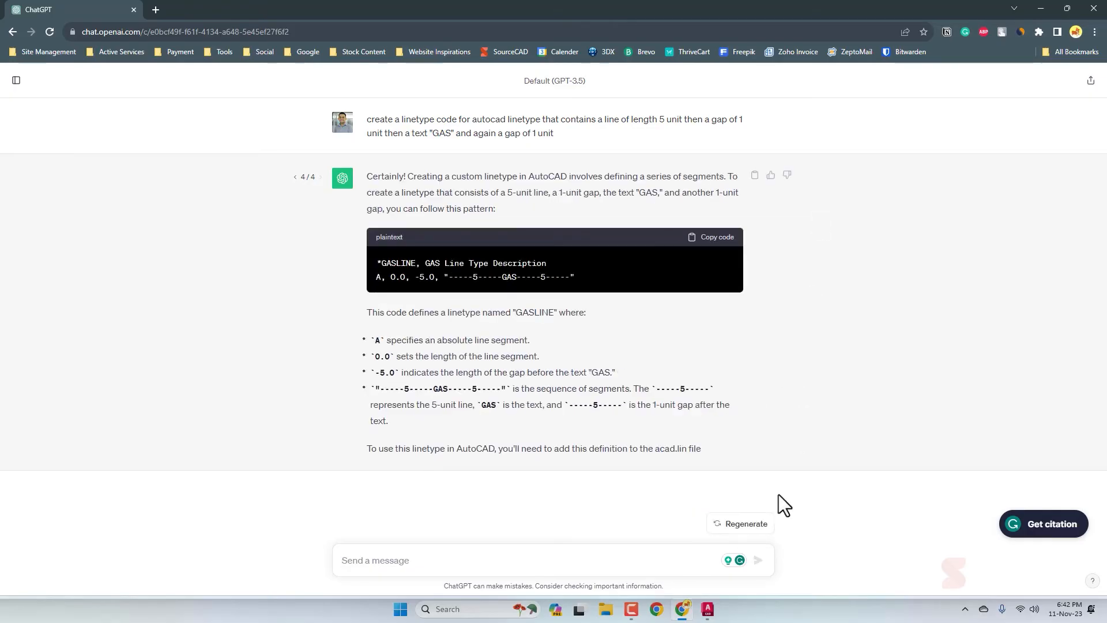
click(740, 524)
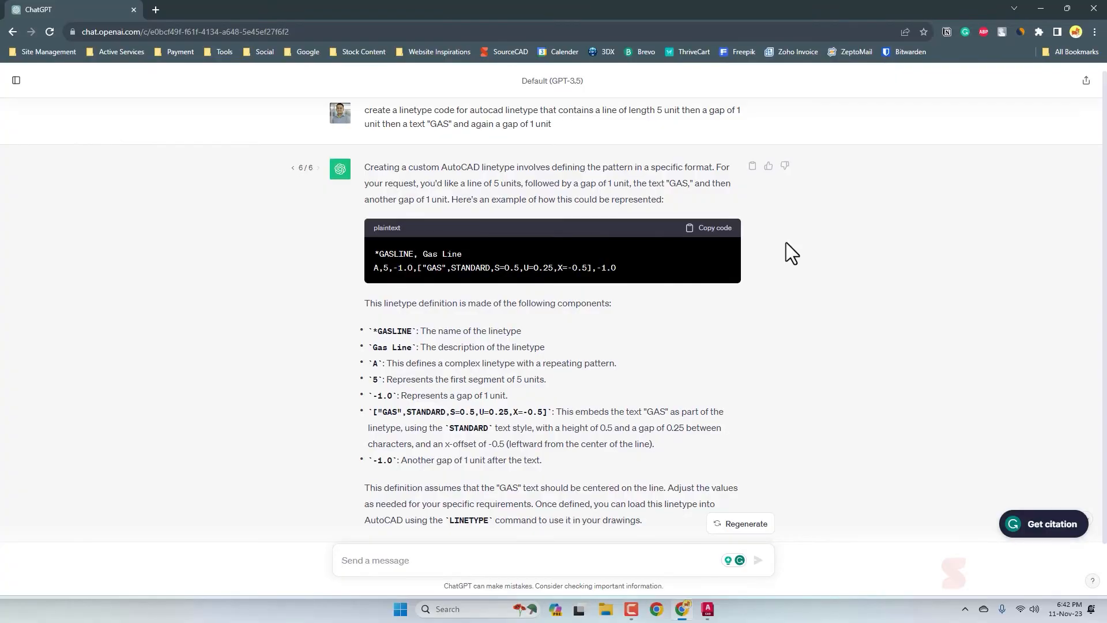
mouse_move(430, 329)
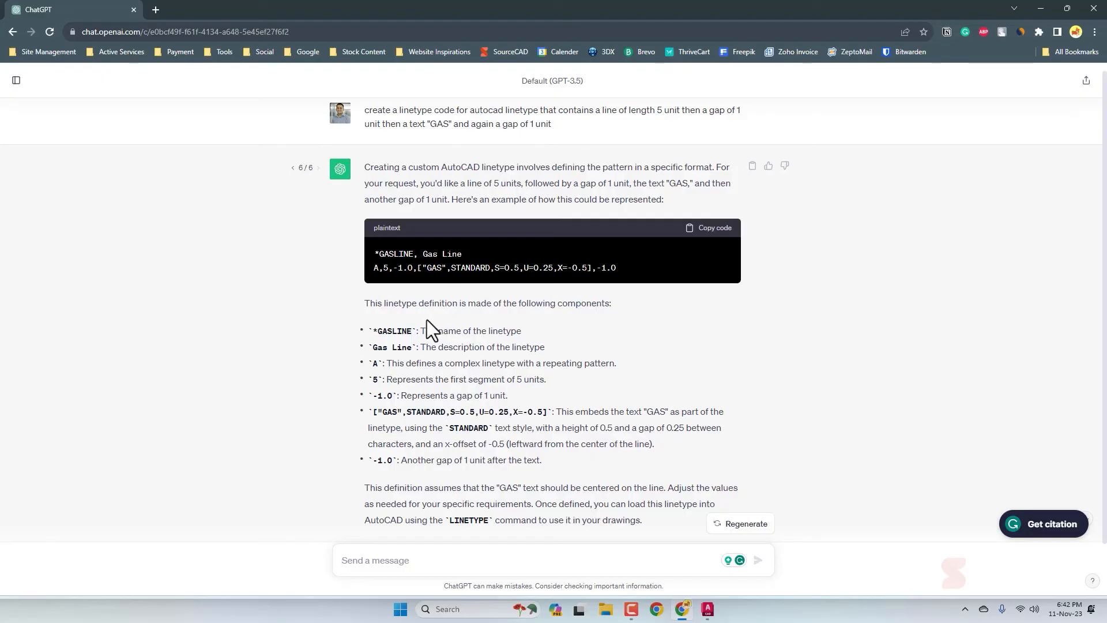
mouse_move(588, 344)
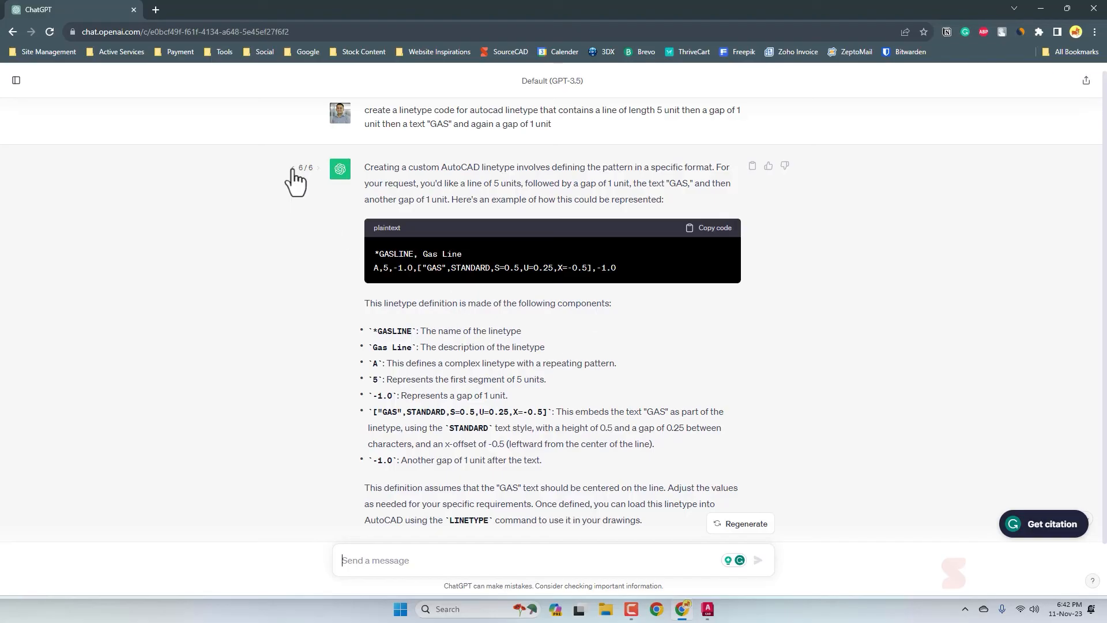
mouse_move(323, 263)
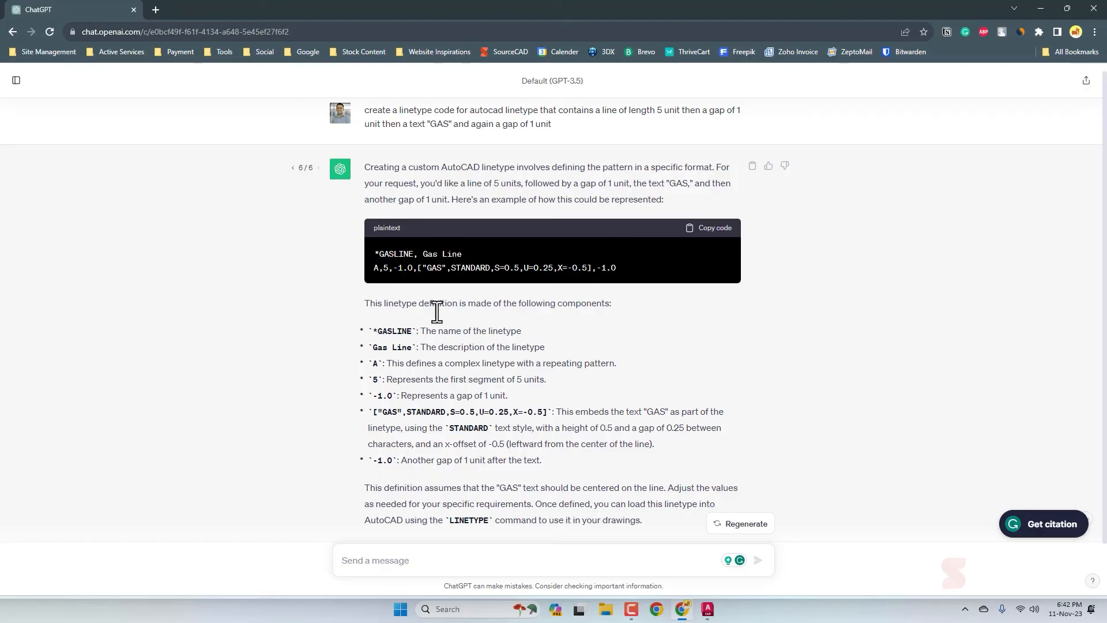
click(713, 227)
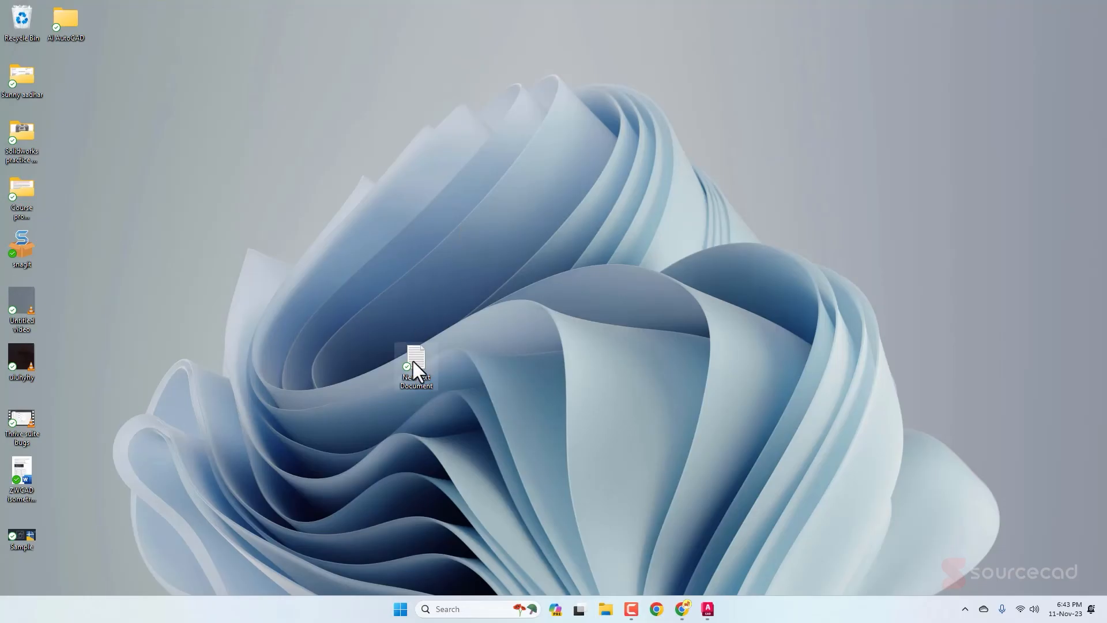
Step: Save the pasted GASLINE definition from Notepad as a.lin on the Desktop
double_click(415, 359)
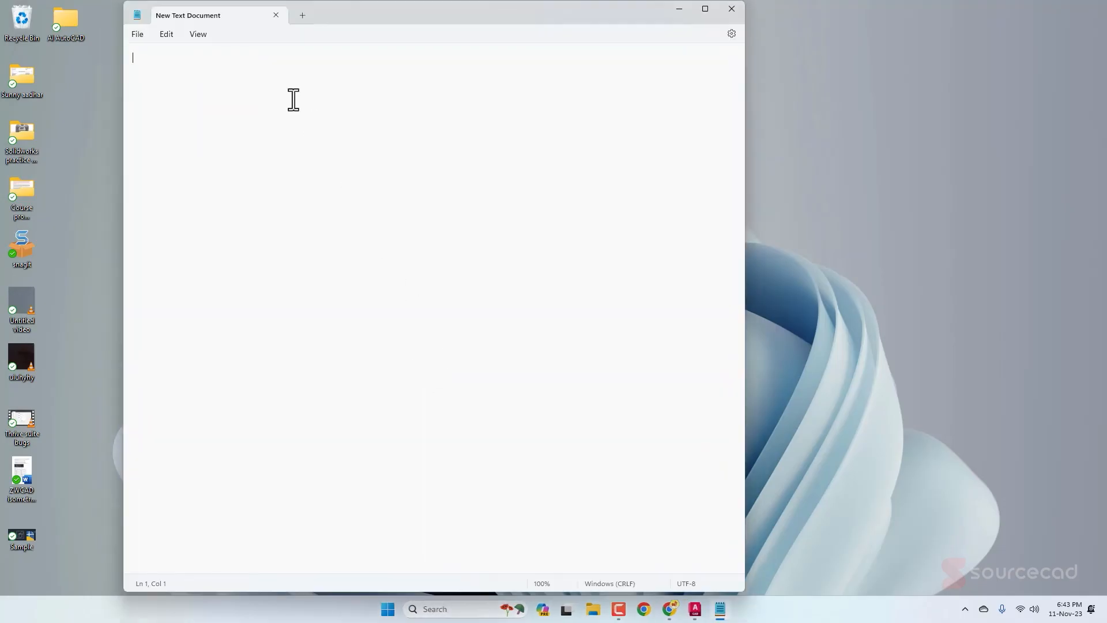
click(137, 34)
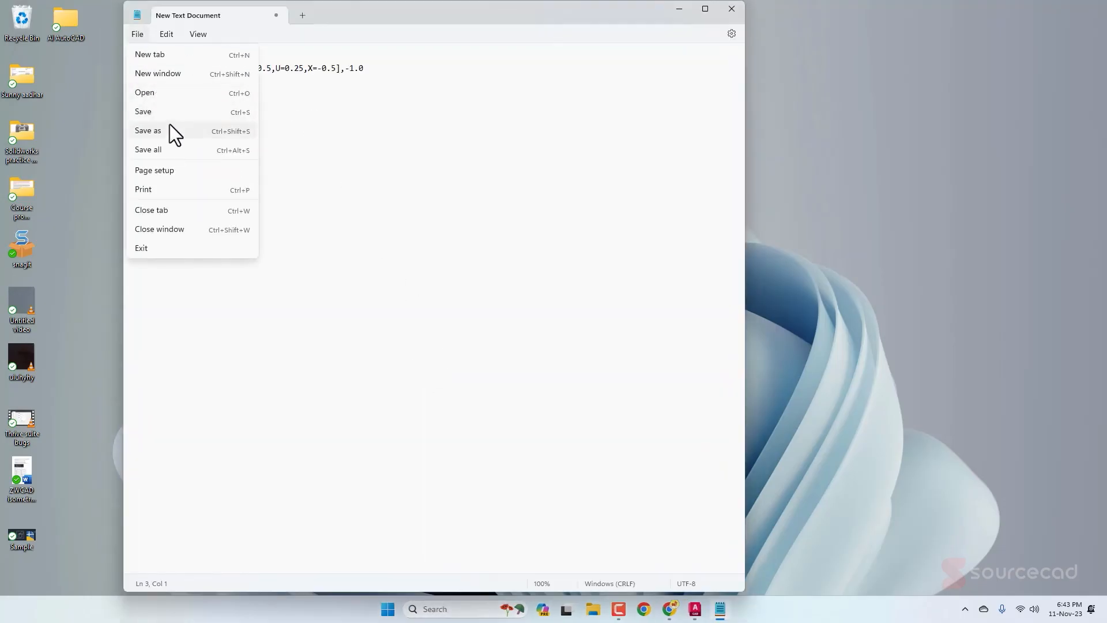
click(147, 130)
text(a.lin)
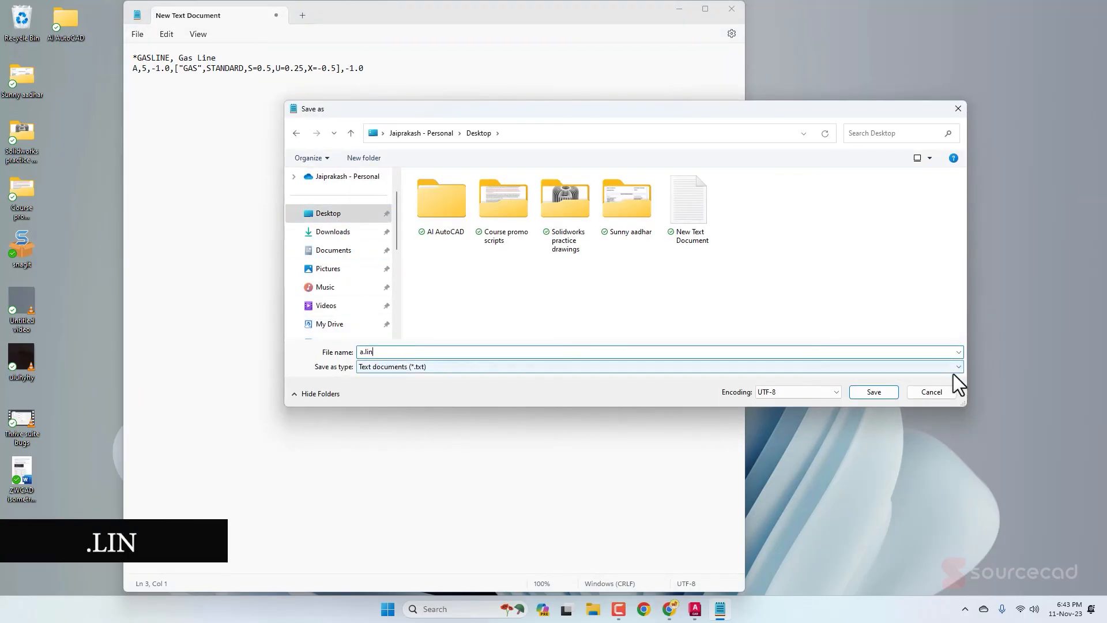
click(873, 392)
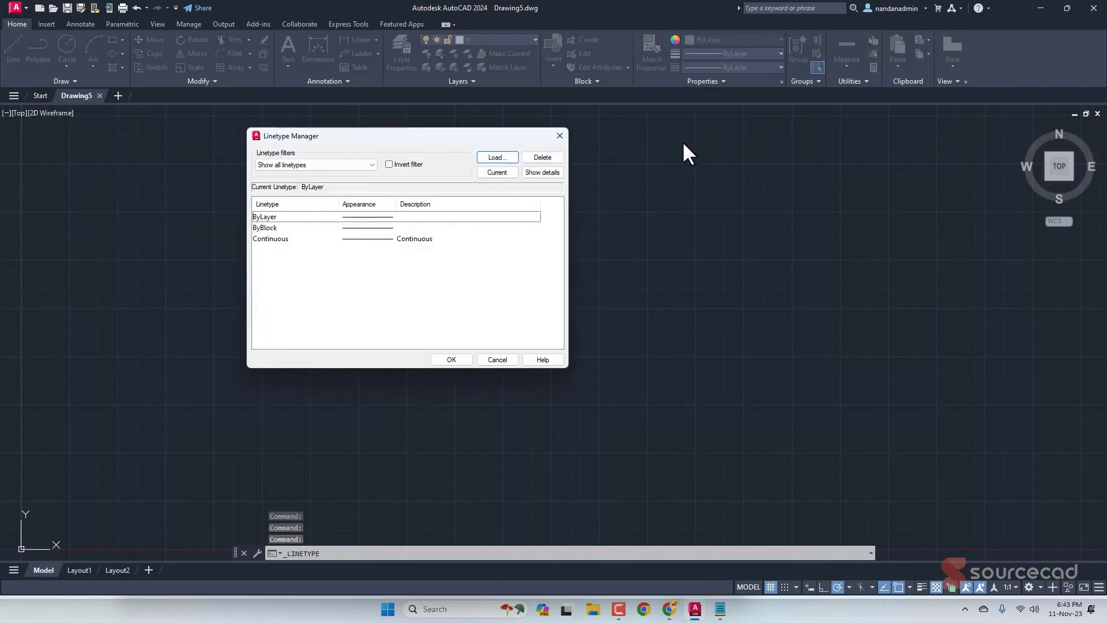
Step: Load the GASLINE linetype from Desktop\a.lin through the Linetype Manager
click(496, 158)
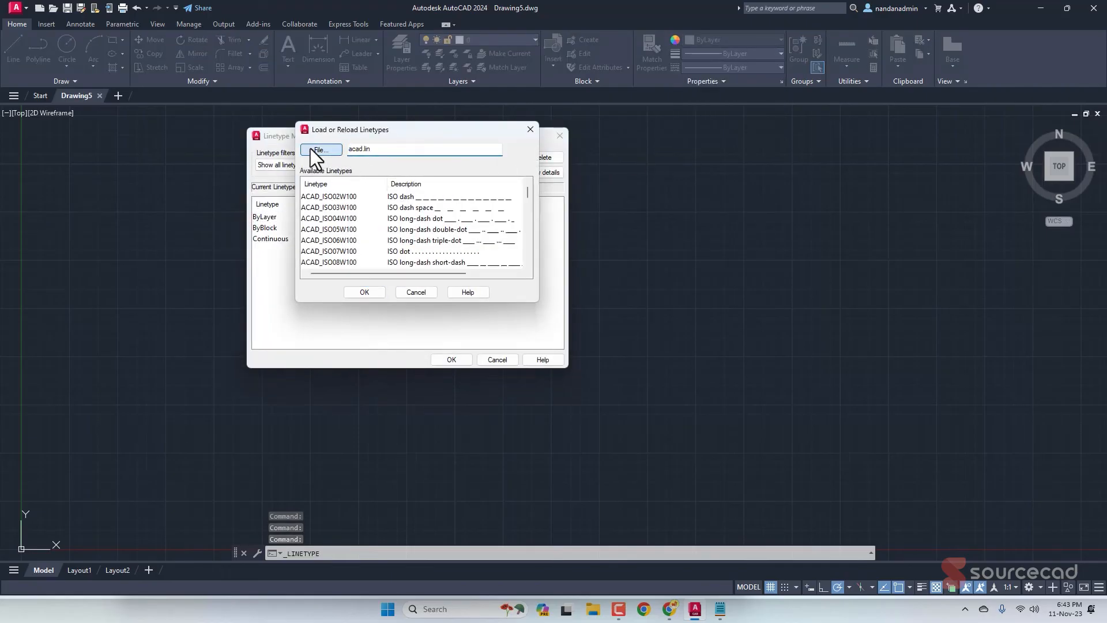
click(320, 150)
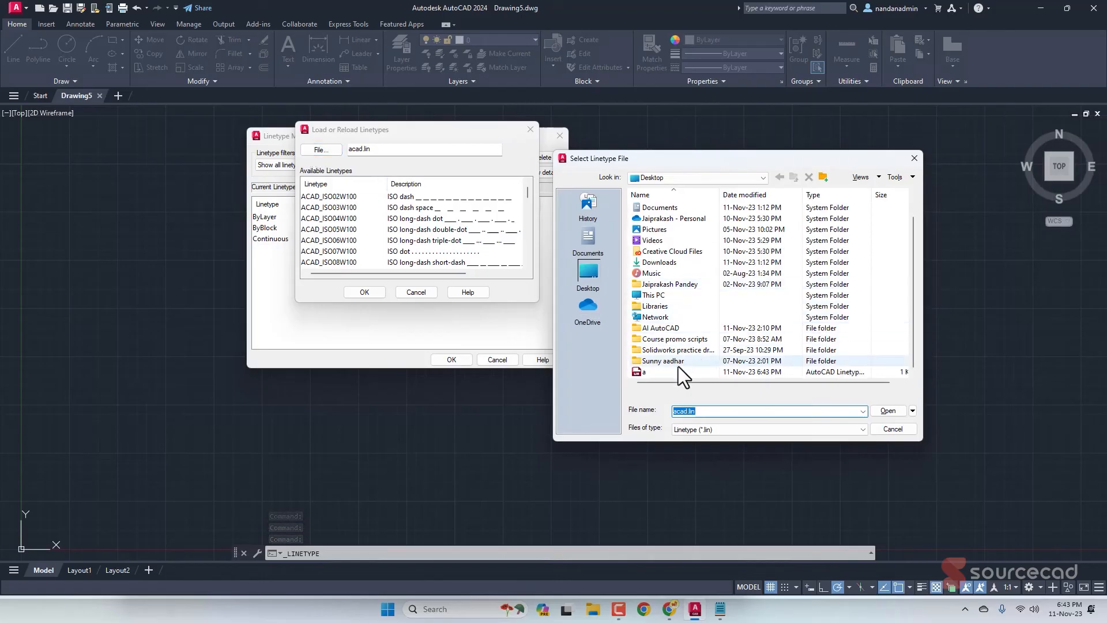
click(888, 411)
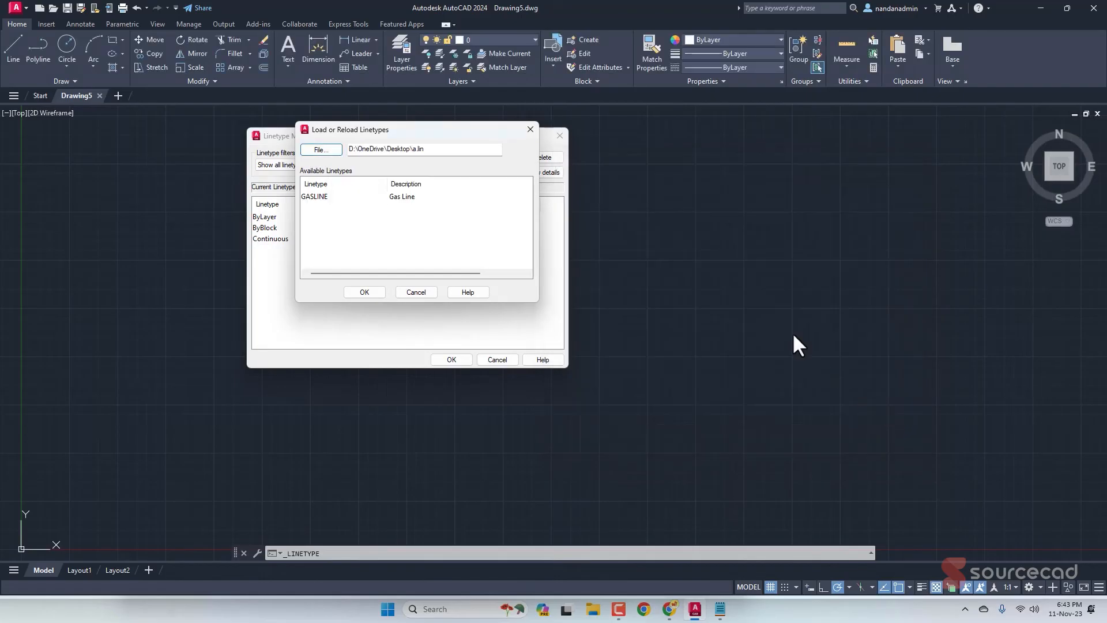
click(314, 197)
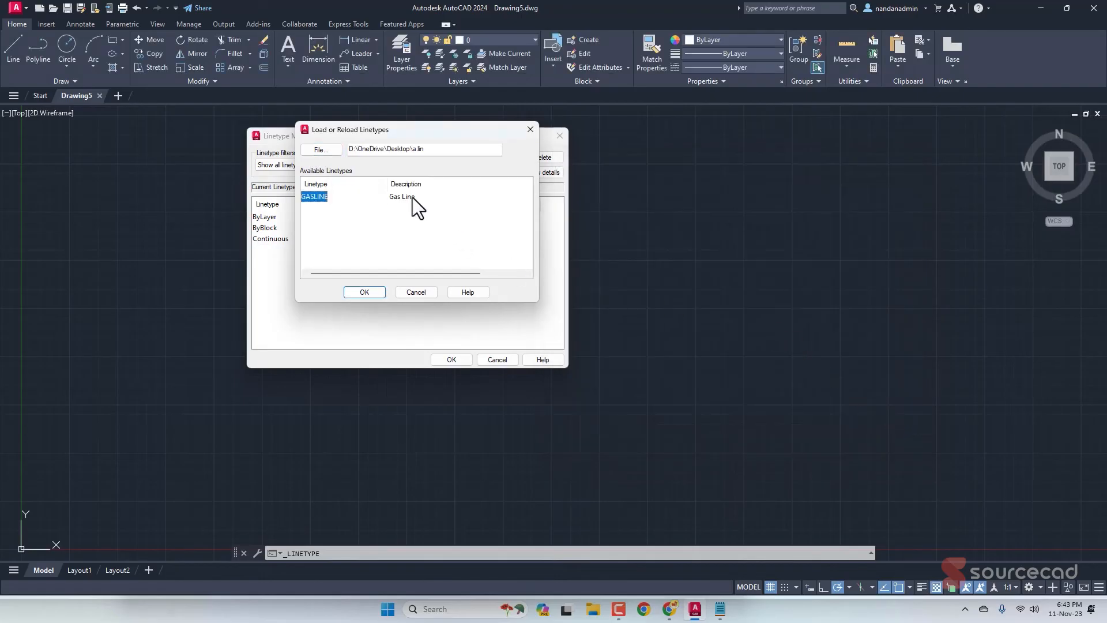
click(363, 292)
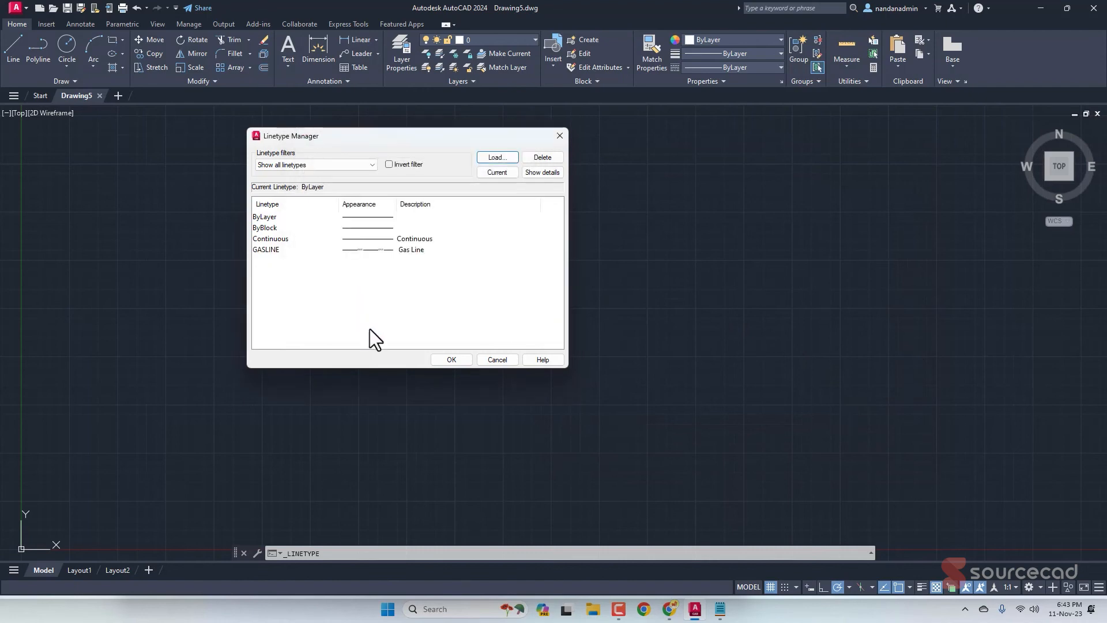
mouse_move(415, 265)
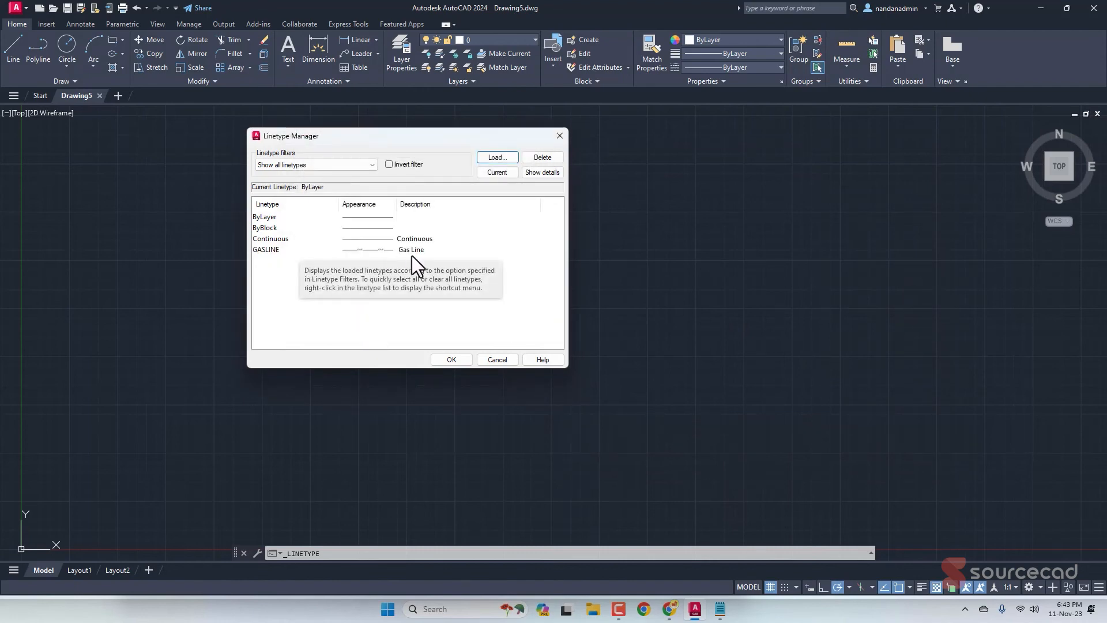
click(451, 360)
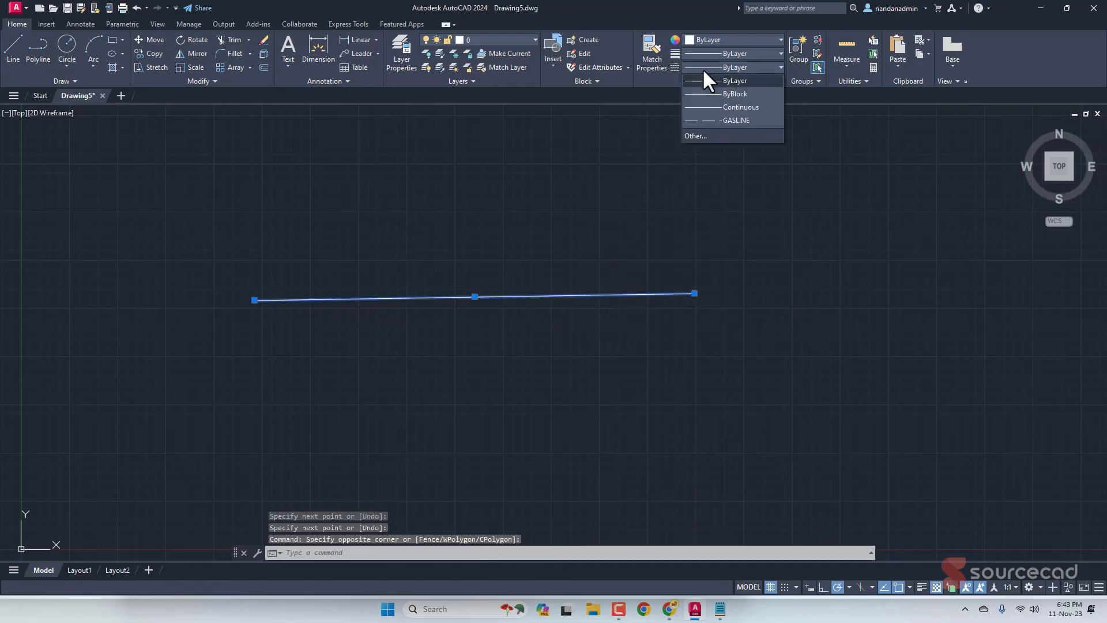
Step: Assign GASLINE to the line and set its linetype scale to 0.4 in Properties
click(737, 120)
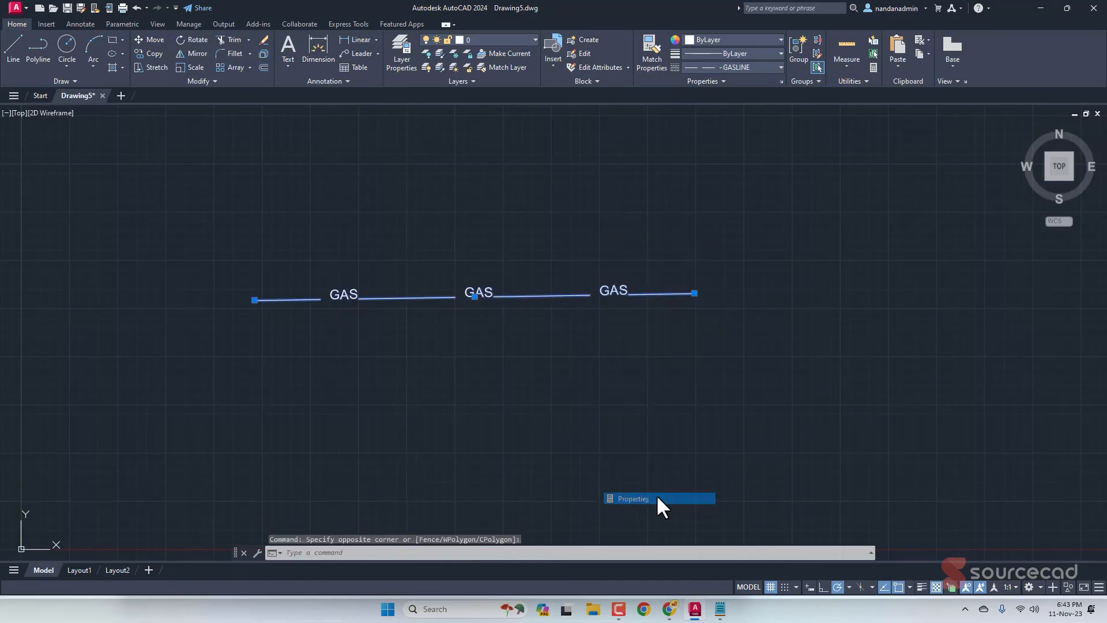
click(632, 498)
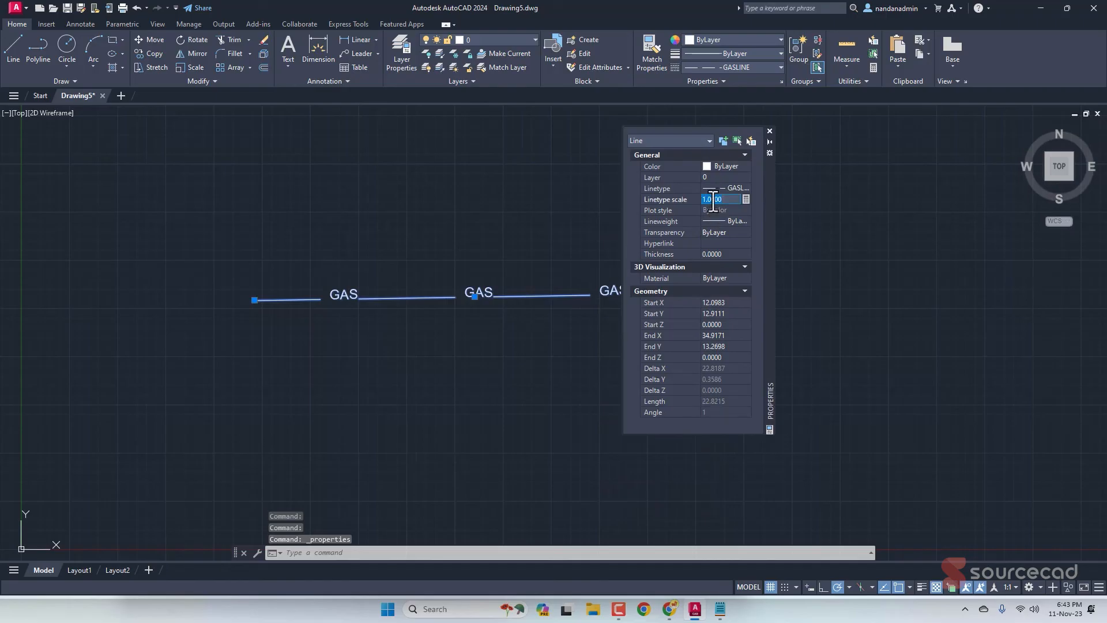
text(0.4)
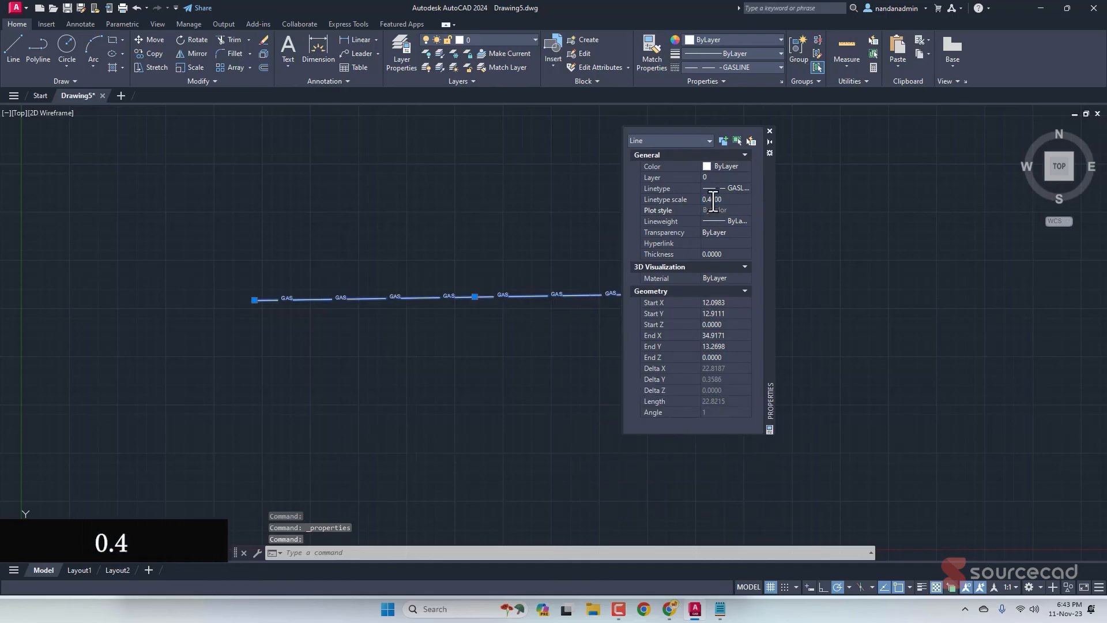
click(769, 131)
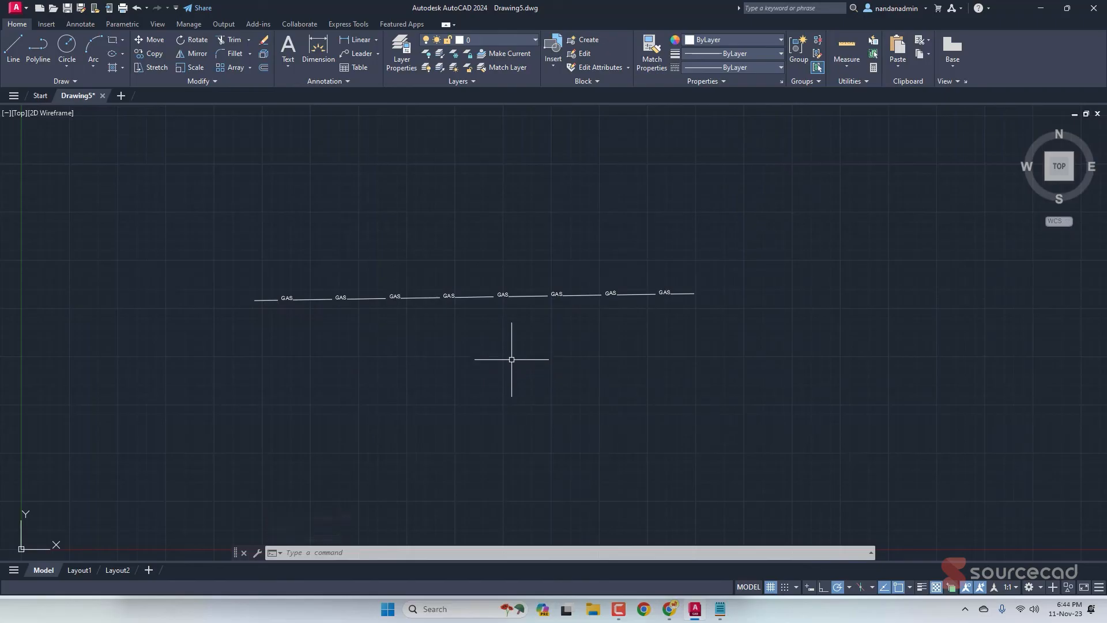
scroll(up, 3)
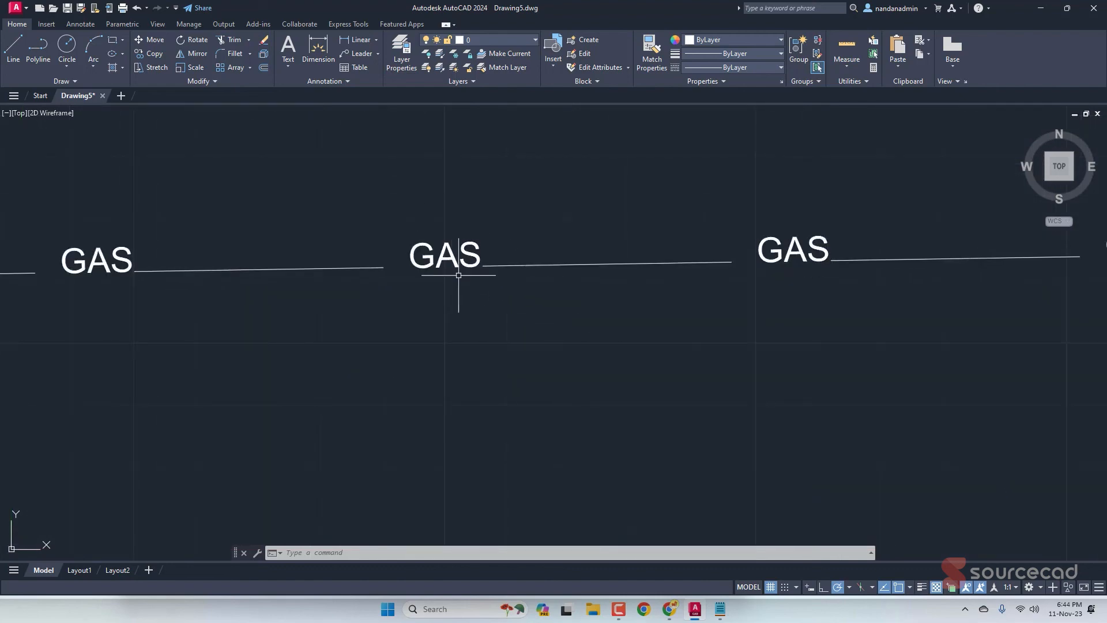